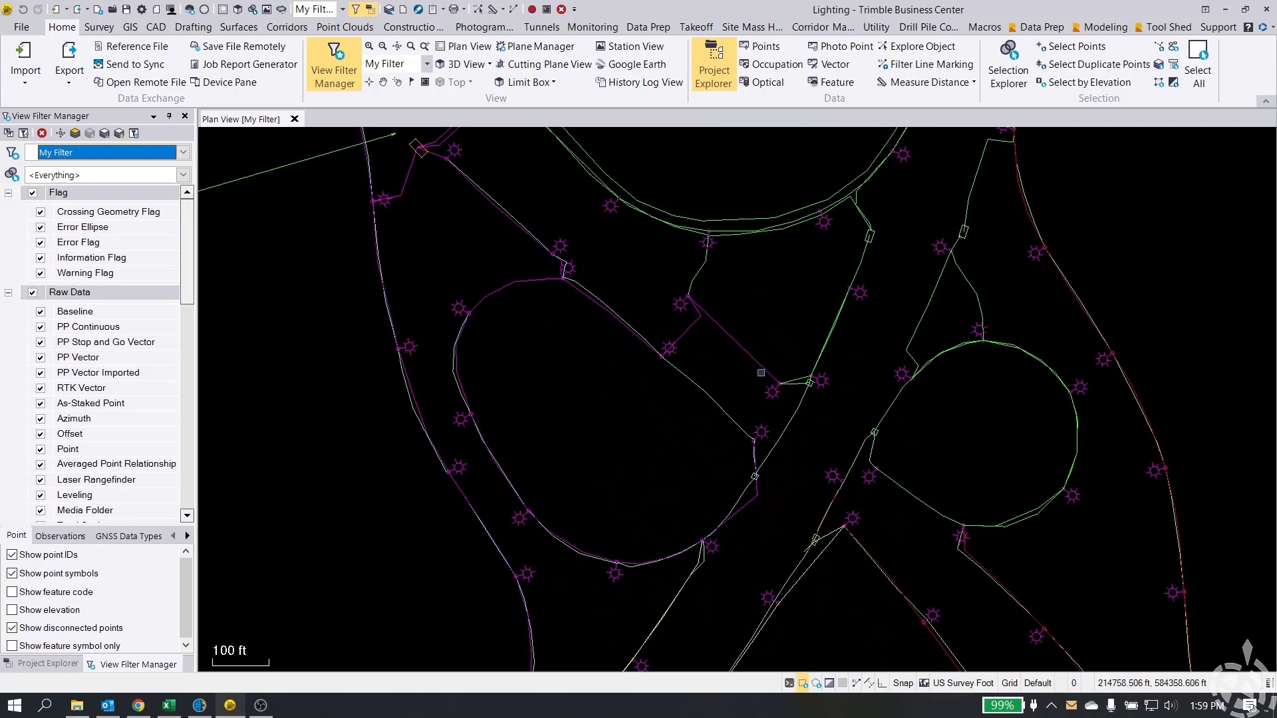
- Start a DXF export of all 3350 selected lighting objects and browse for a save location
scroll(down, 3)
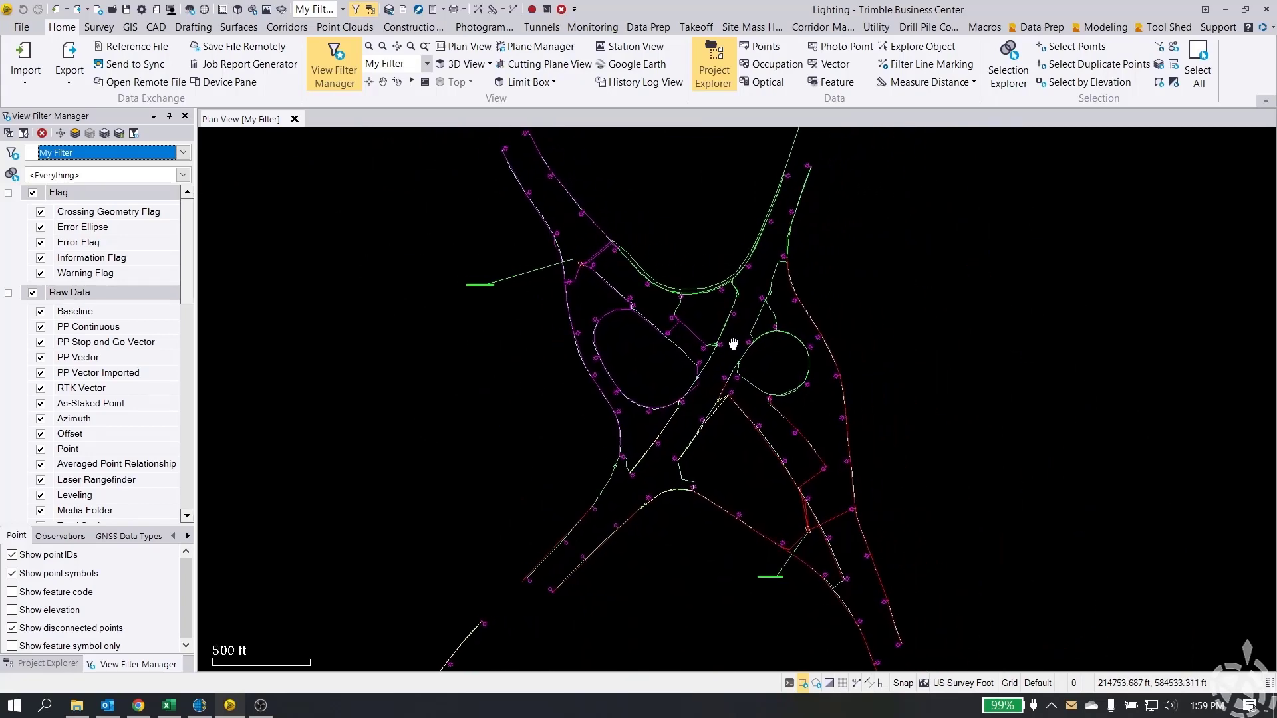
scroll(down, 3)
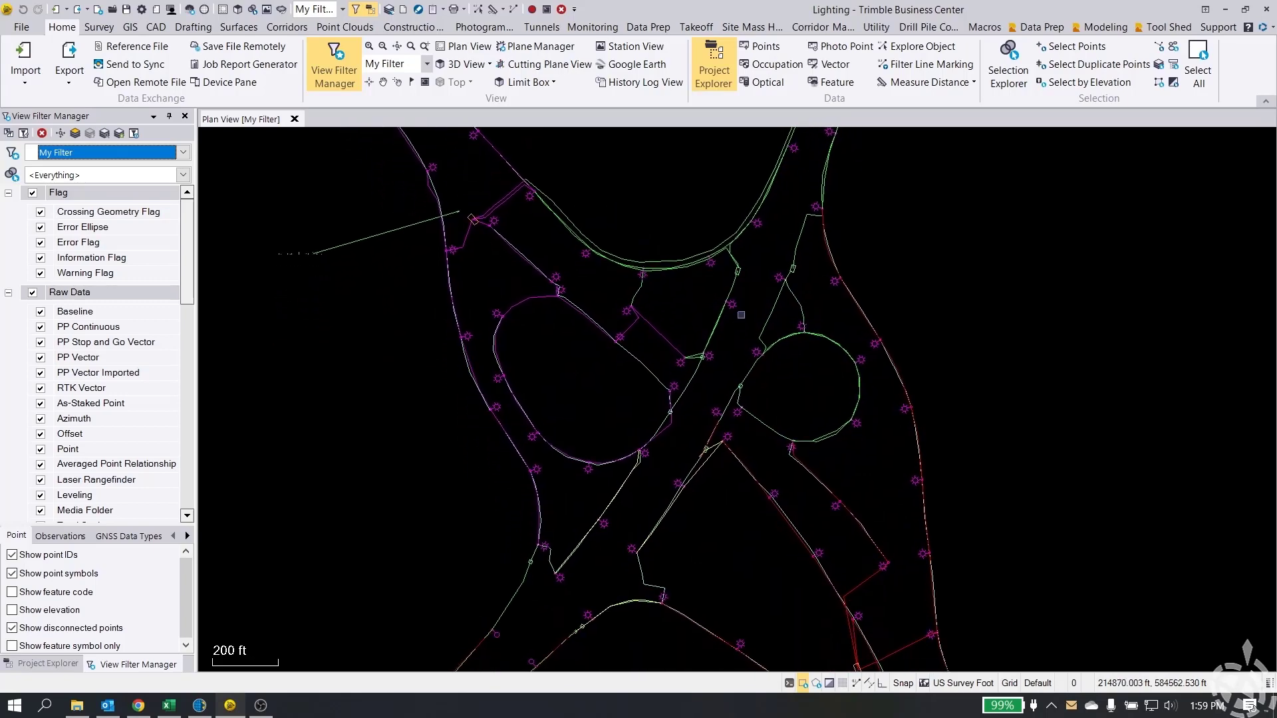
scroll(down, 3)
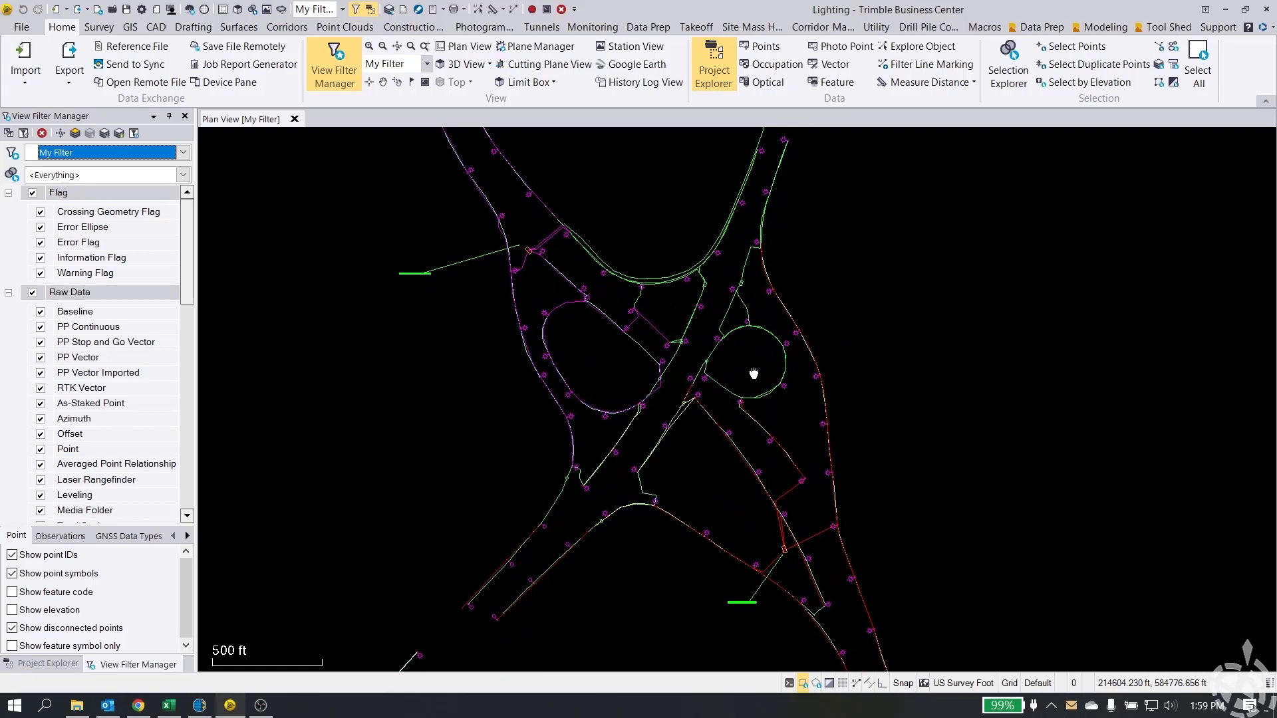
scroll(down, 3)
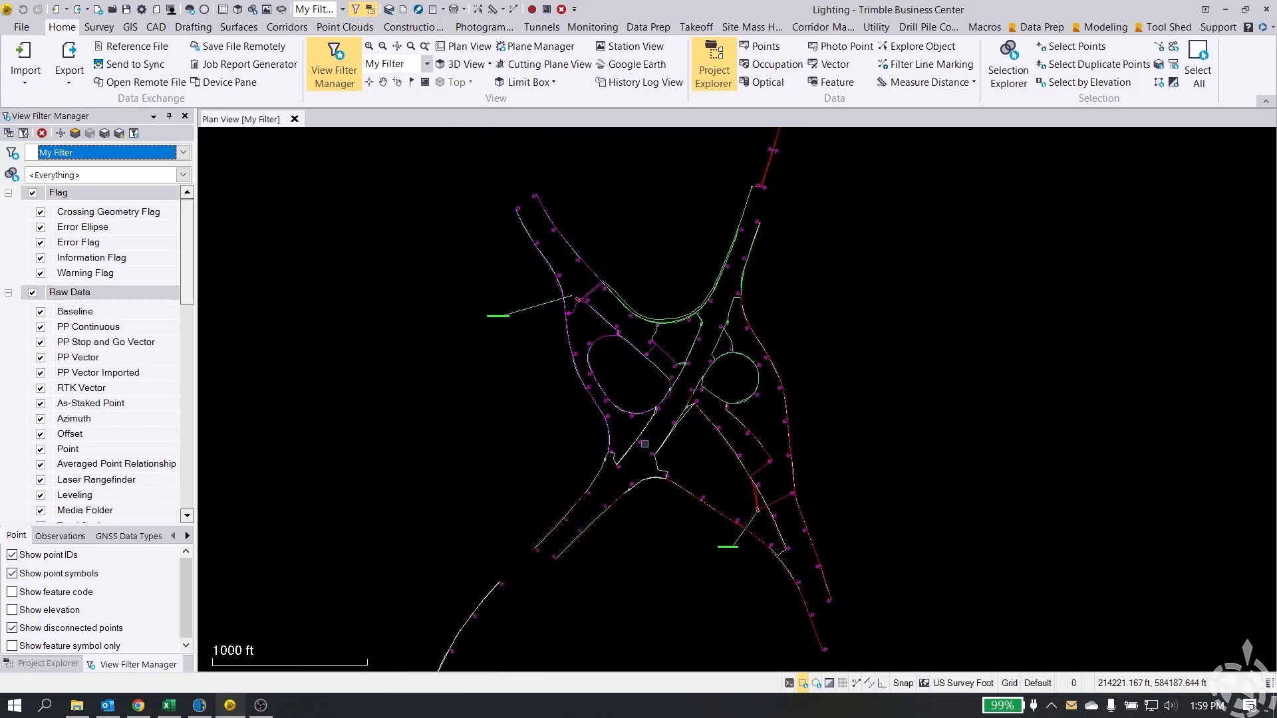
scroll(down, 3)
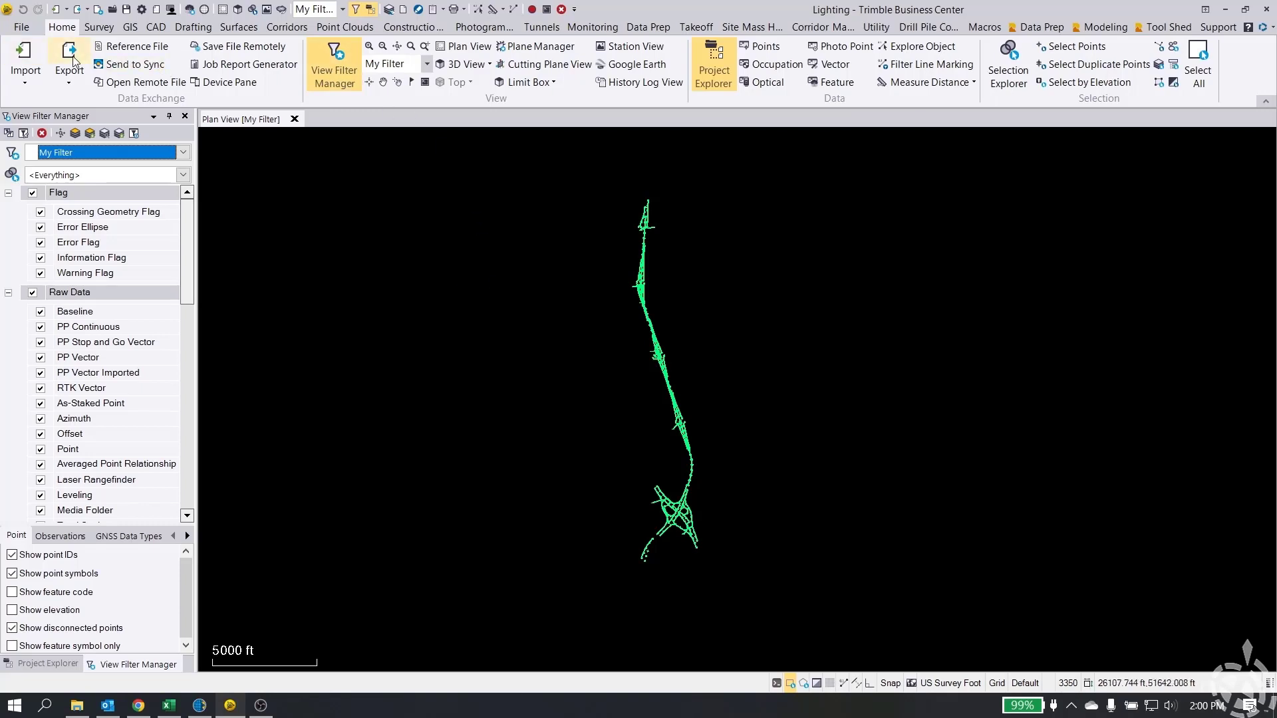
click(68, 61)
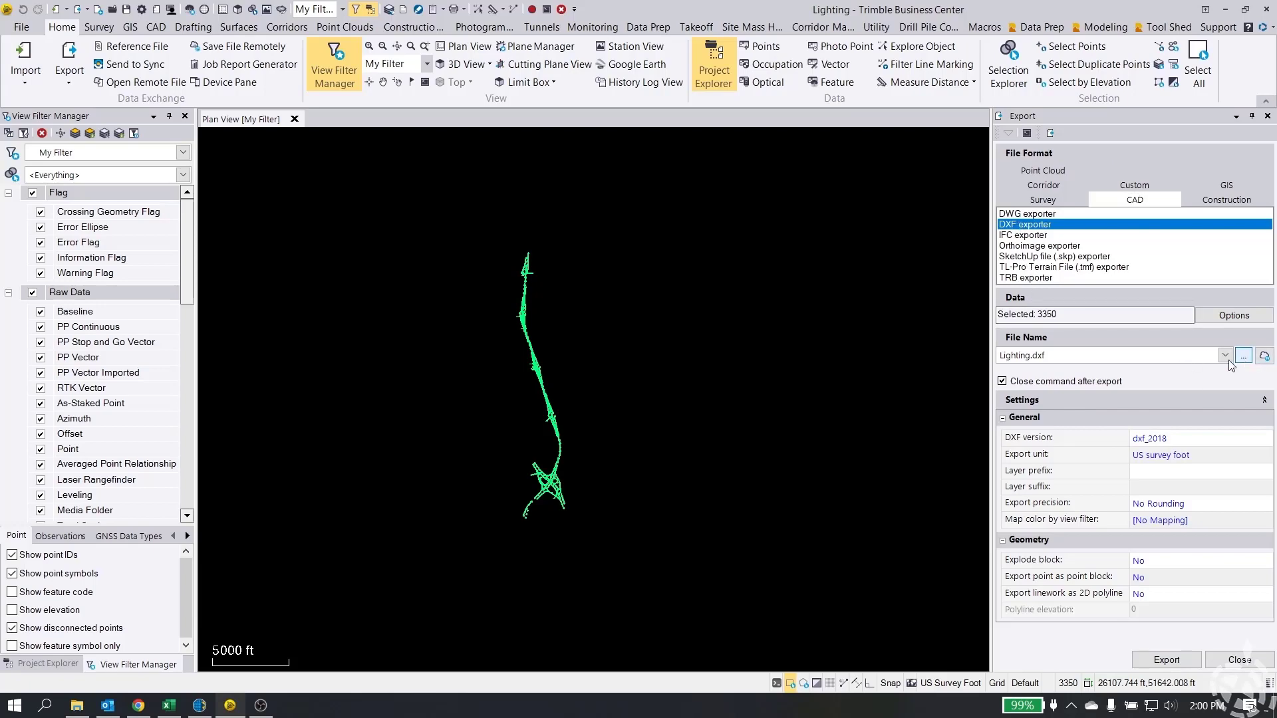
click(1242, 357)
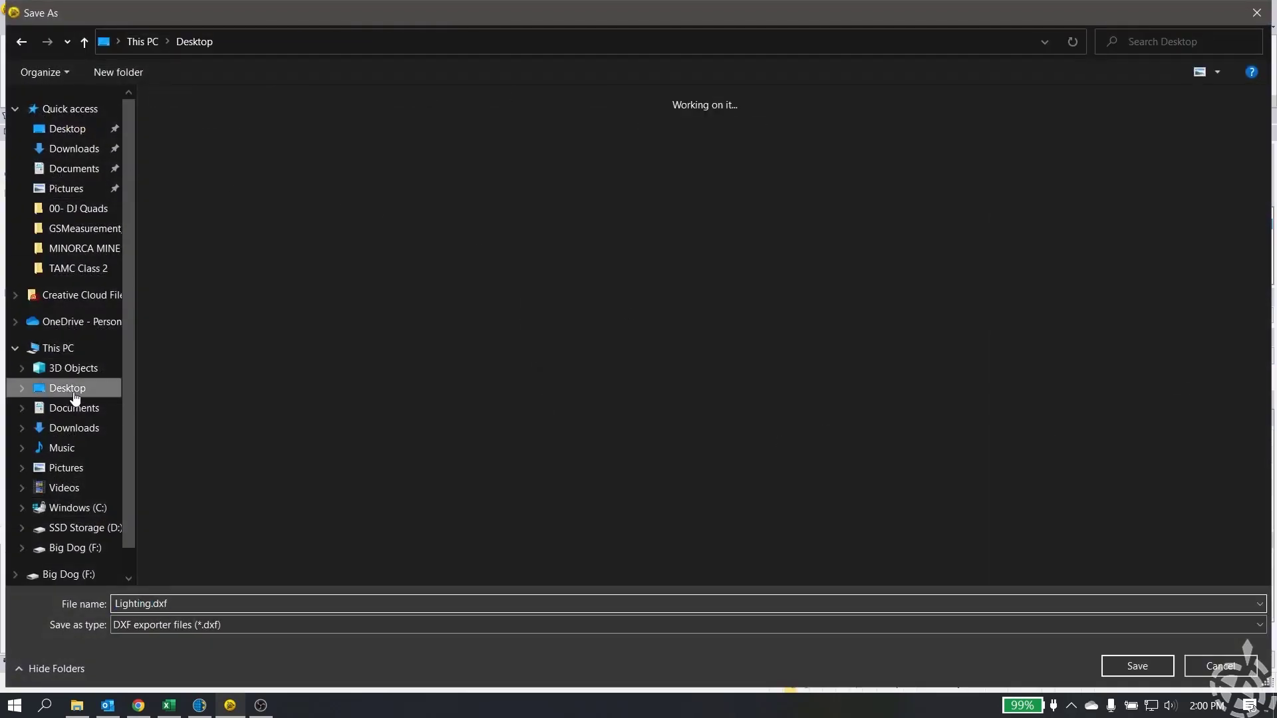
- Navigate to C:\ProgramData\Trimble\Trimble Access Emulator 2022.00\Trimble Data\Projects\Tech Support
click(66, 387)
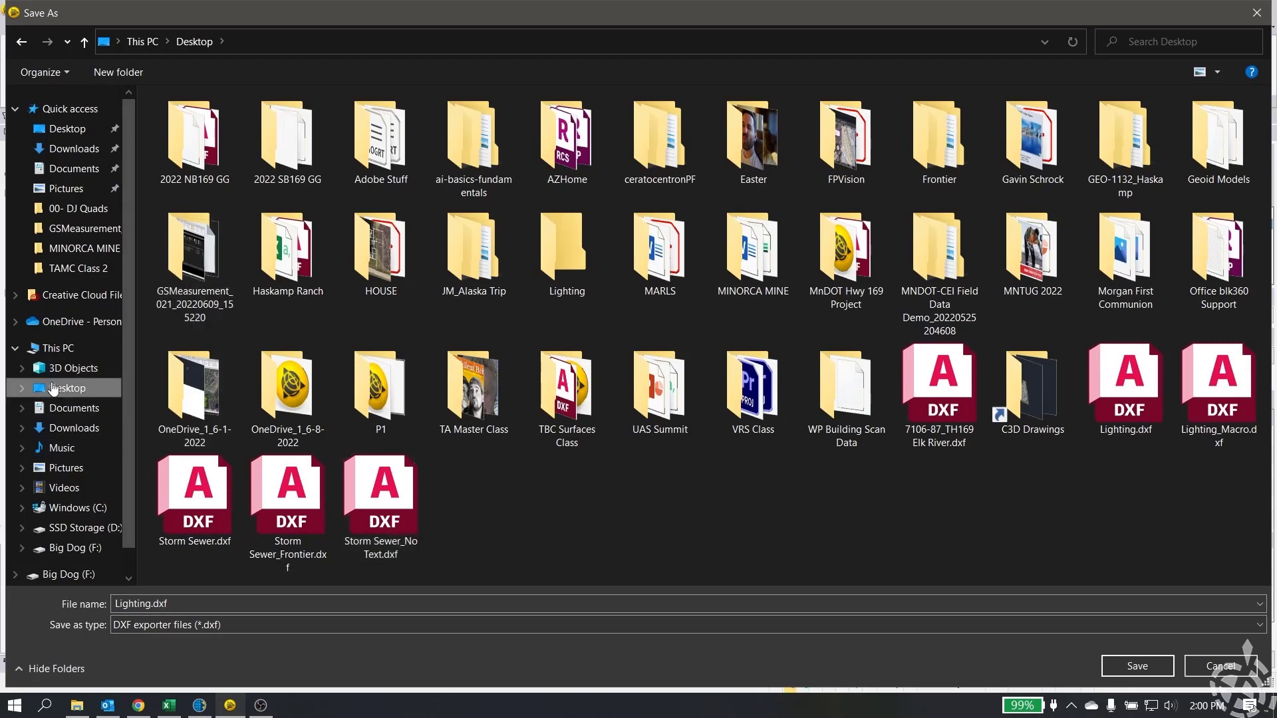
mouse_move(72, 507)
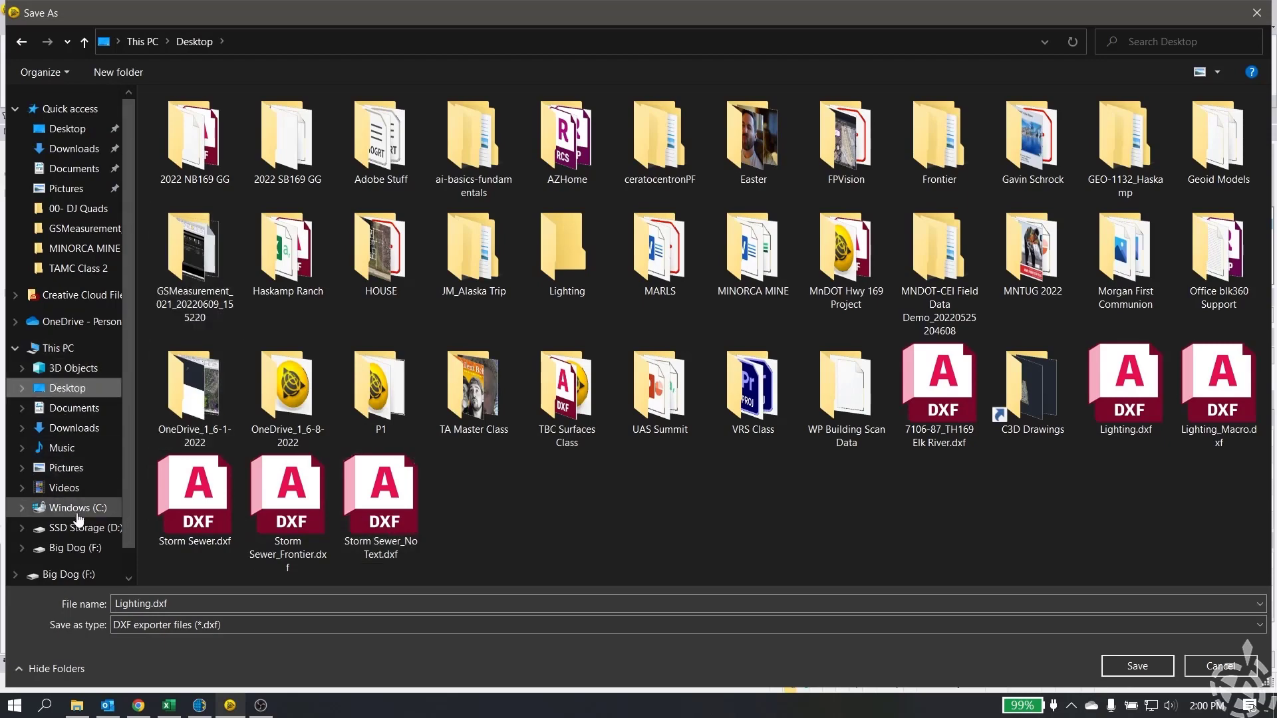
click(72, 506)
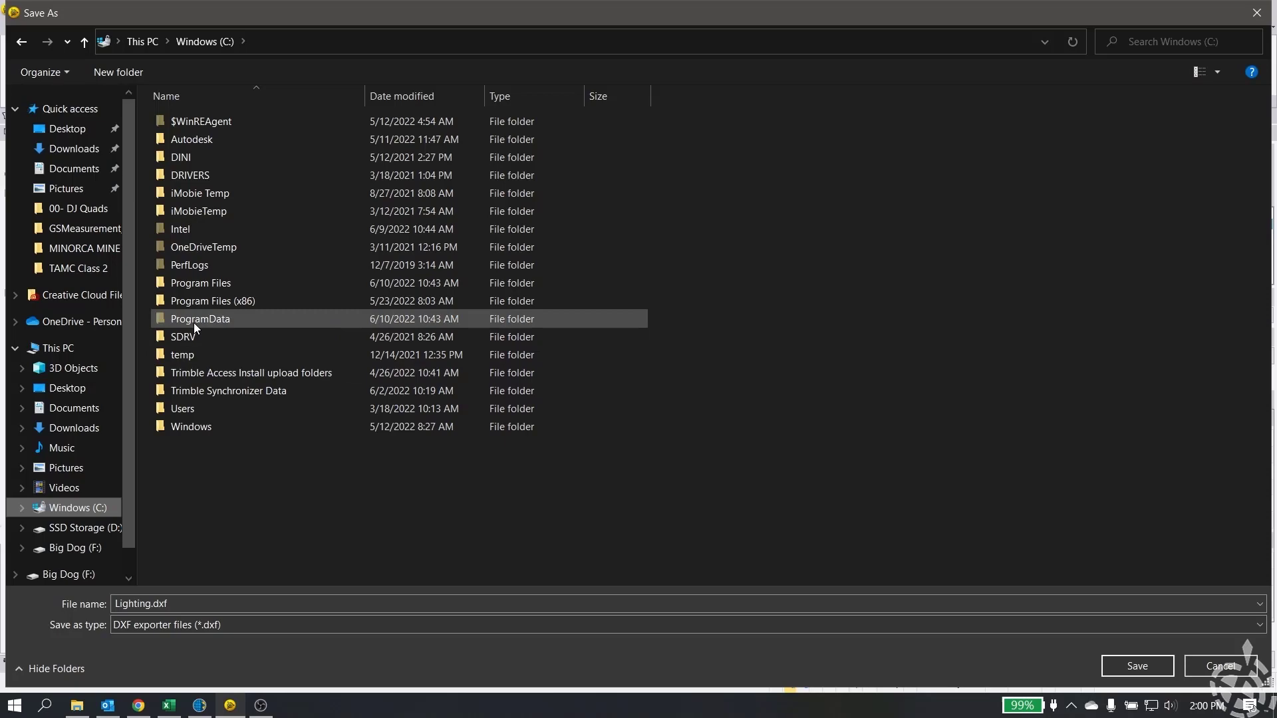
double_click(201, 318)
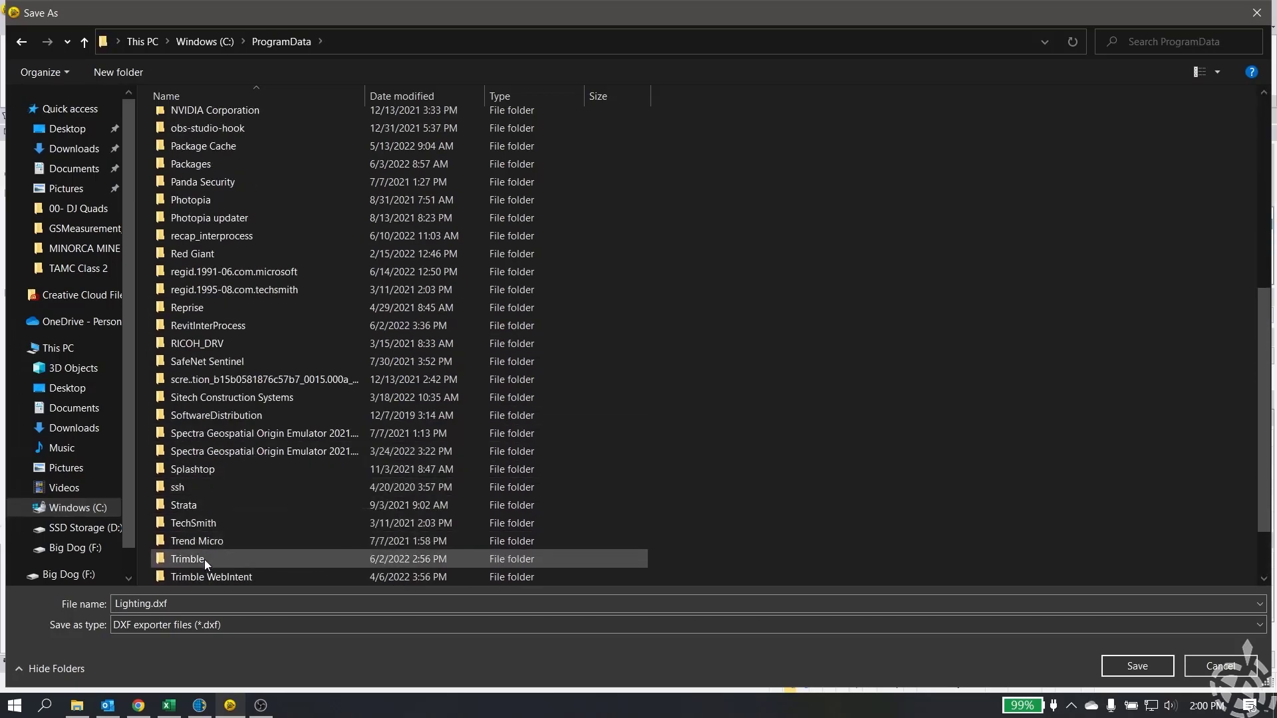
double_click(187, 558)
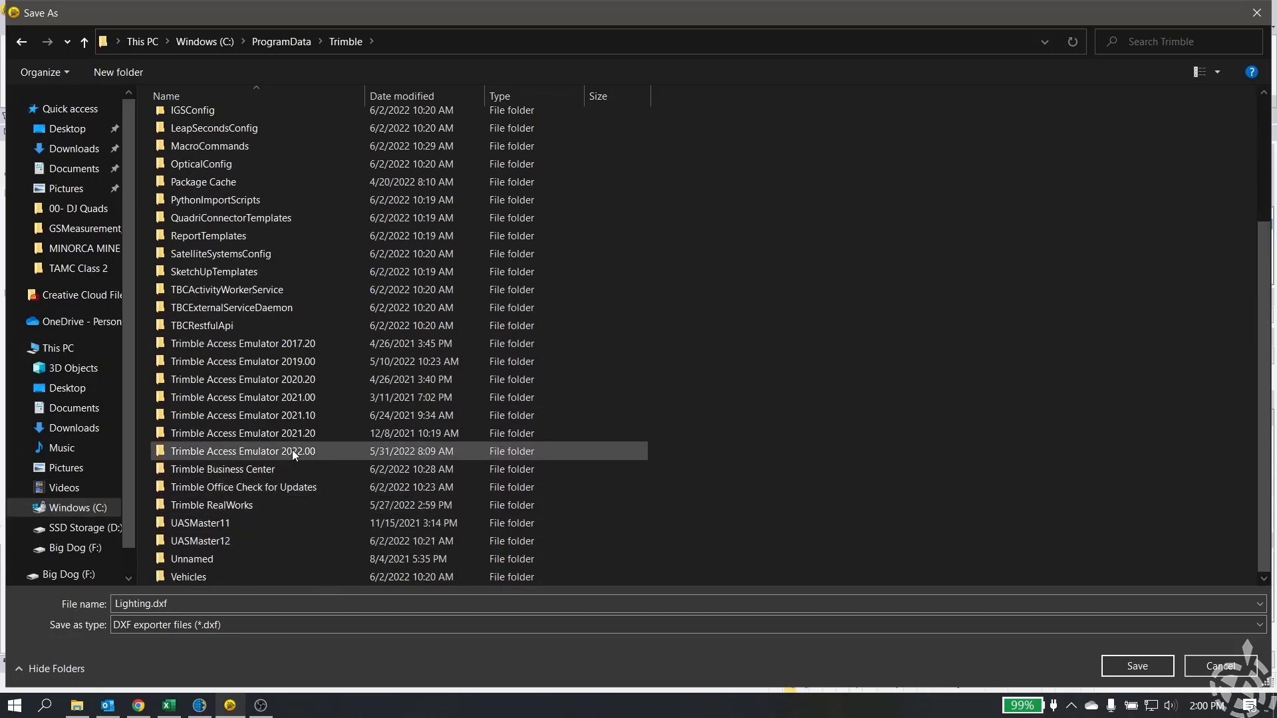
double_click(242, 451)
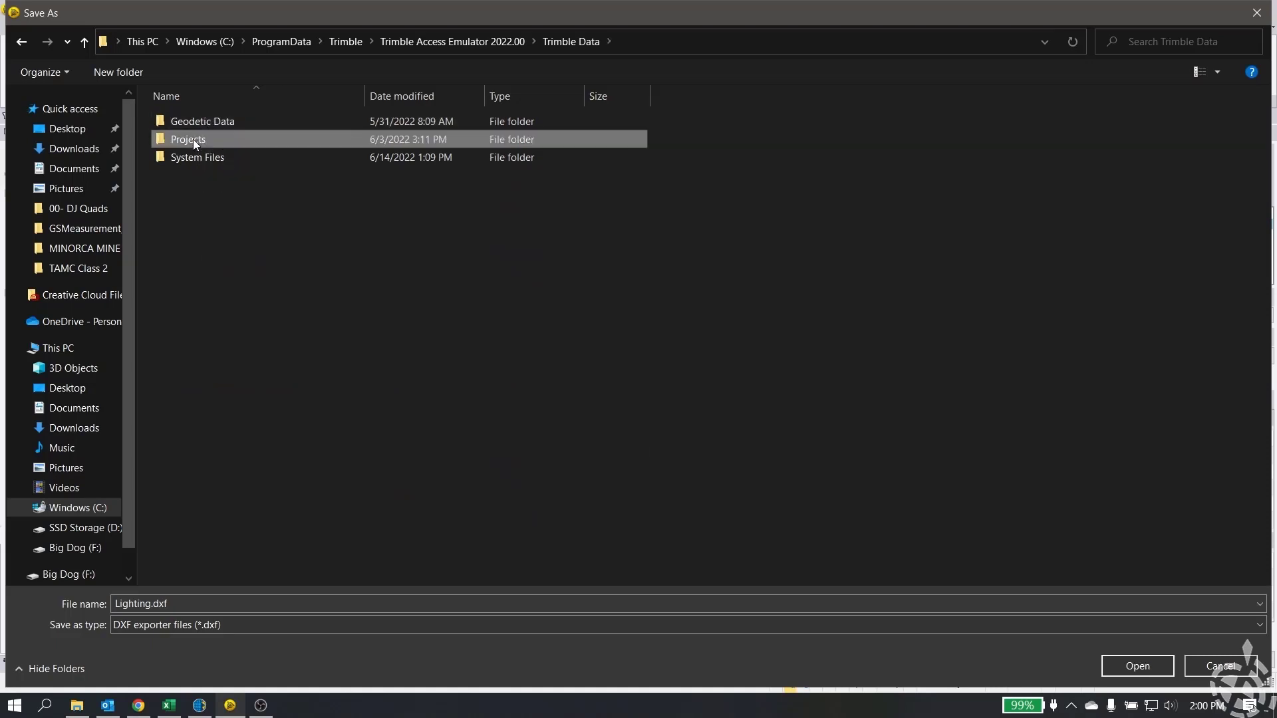
double_click(188, 138)
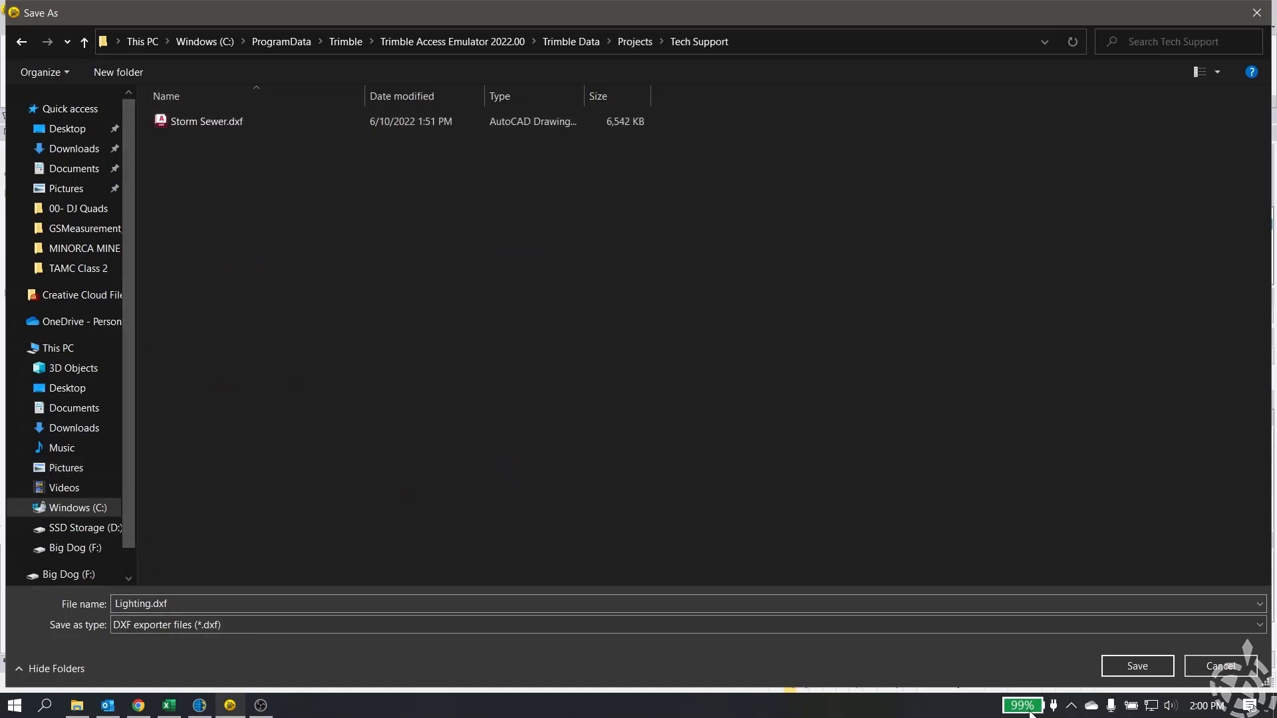
- Save Lighting.dxf into Tech Support, run the export and switch to Trimble Access
click(1136, 667)
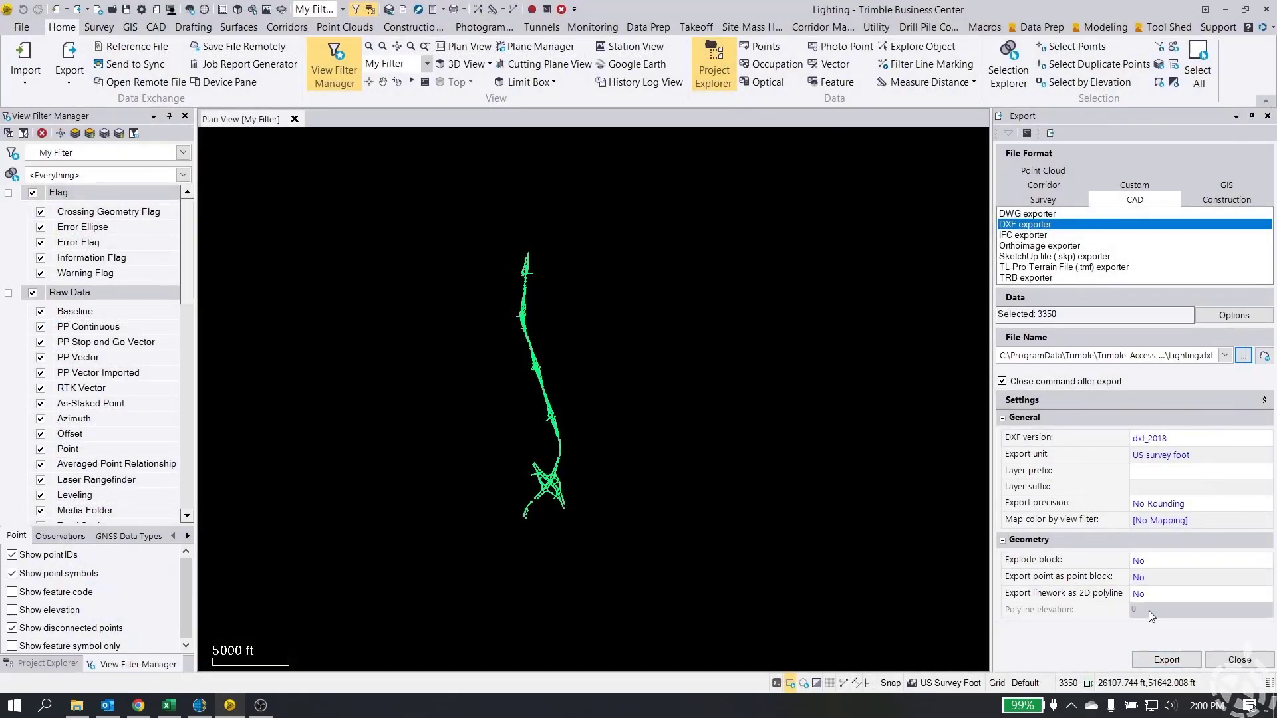
click(1164, 660)
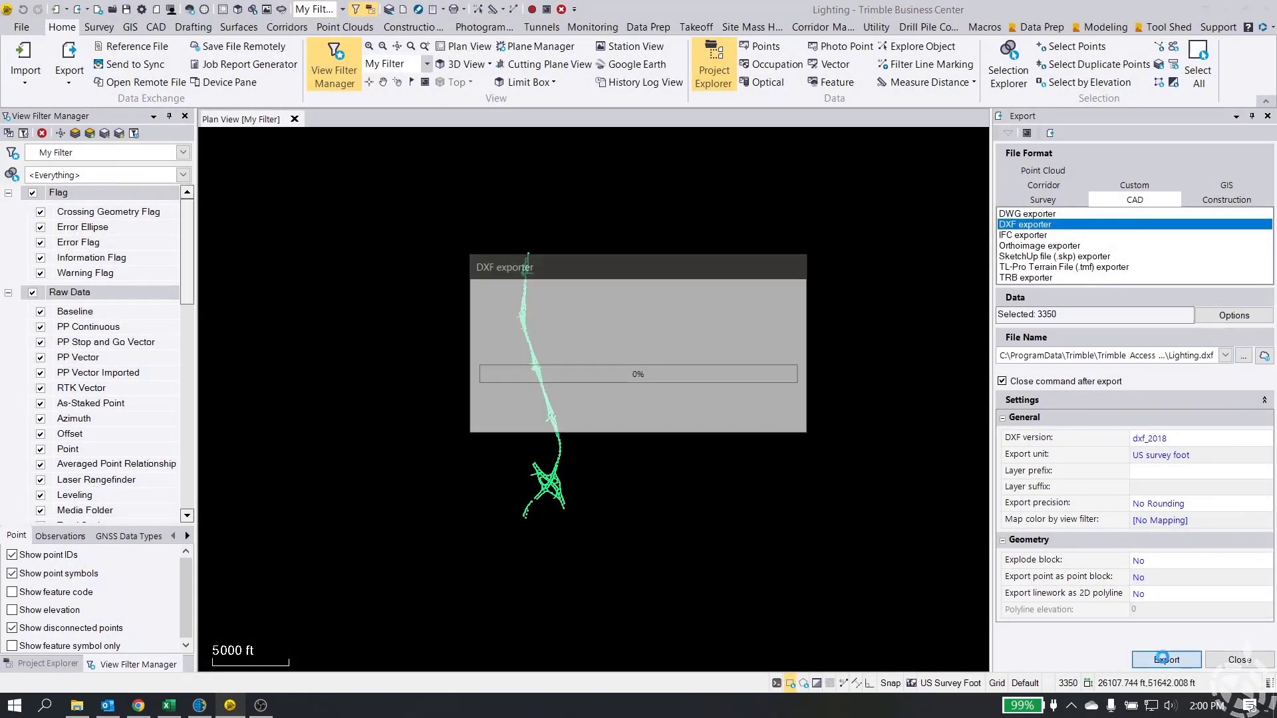
click(1165, 659)
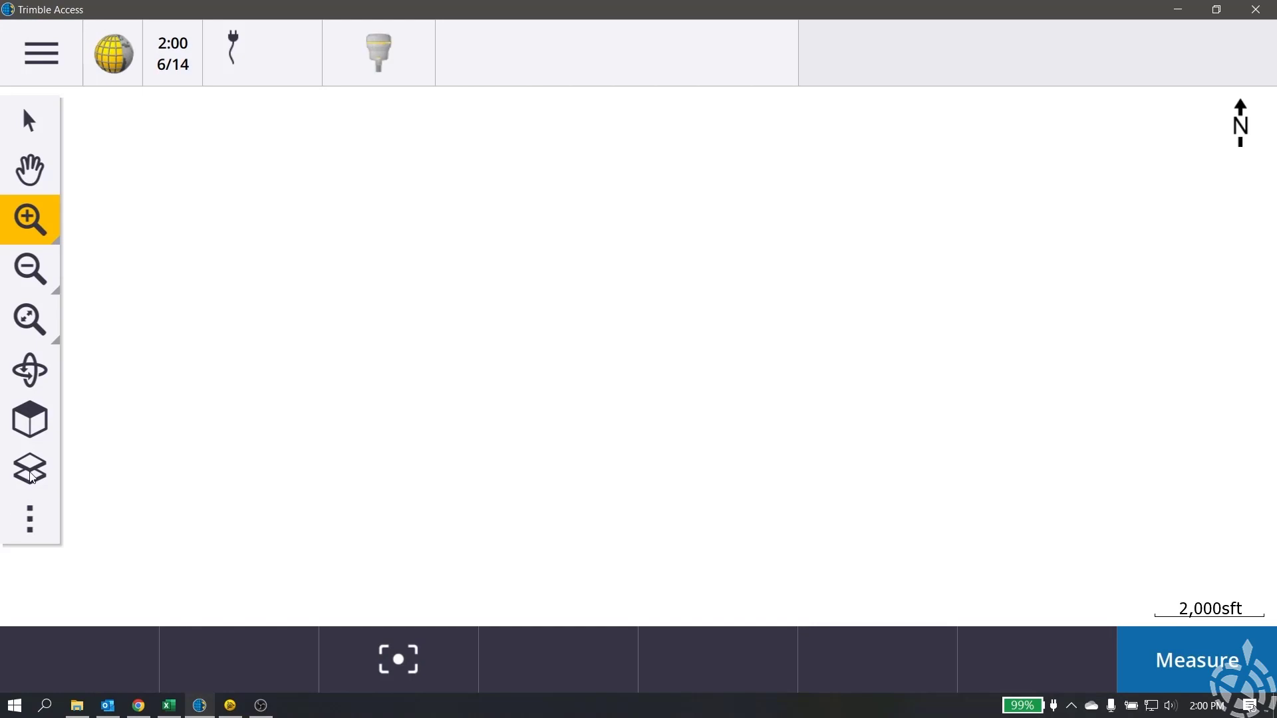
- Turn on the Lighting DXF map file in Layer manager and accept to show its linework
click(29, 469)
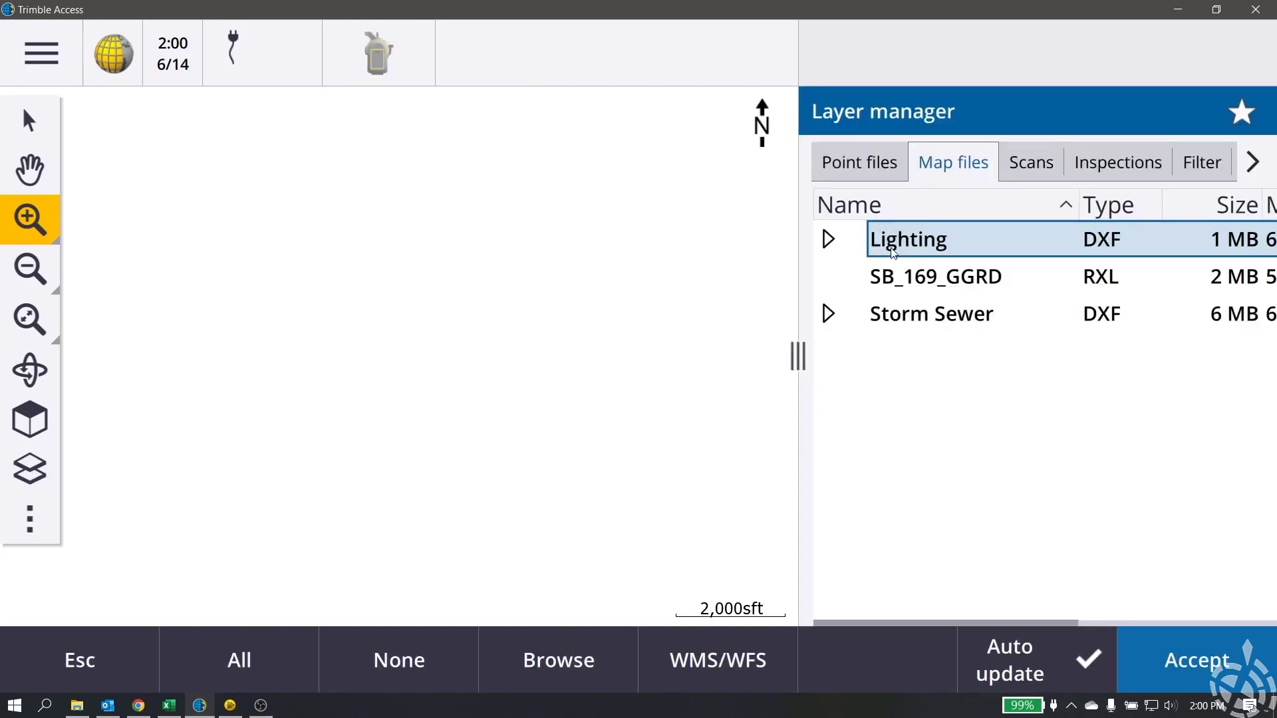
click(854, 239)
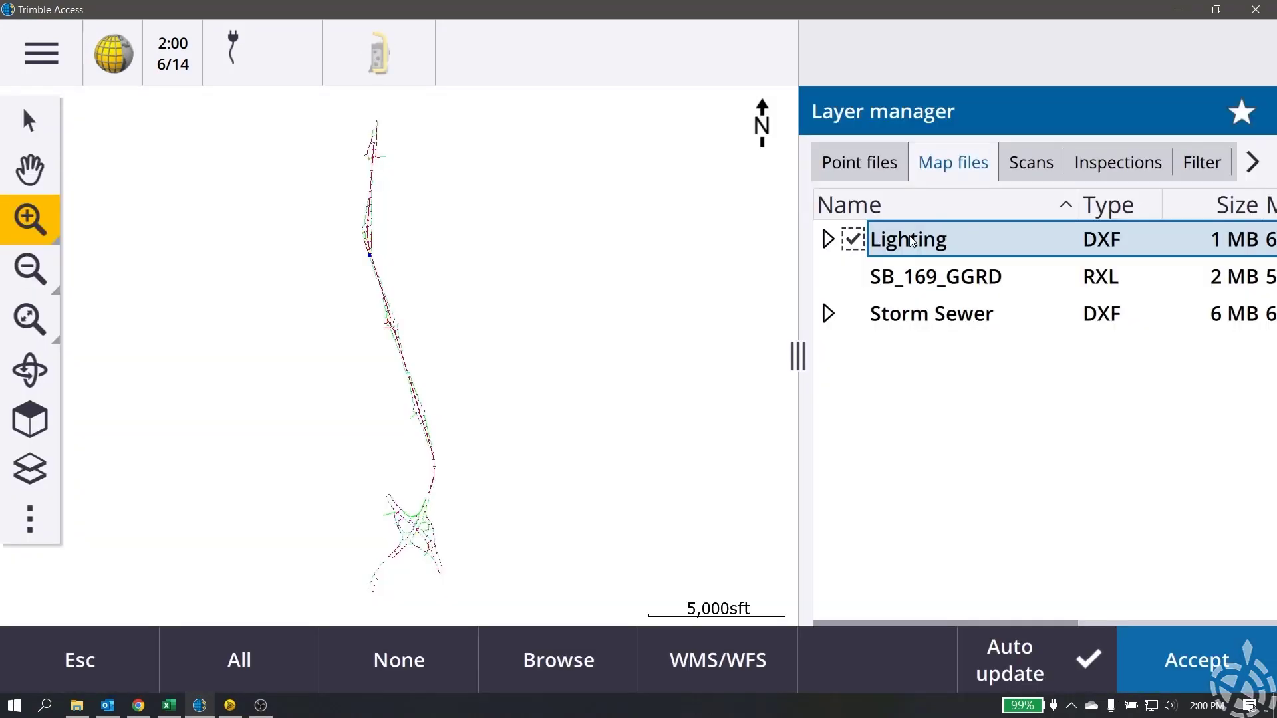
click(1195, 659)
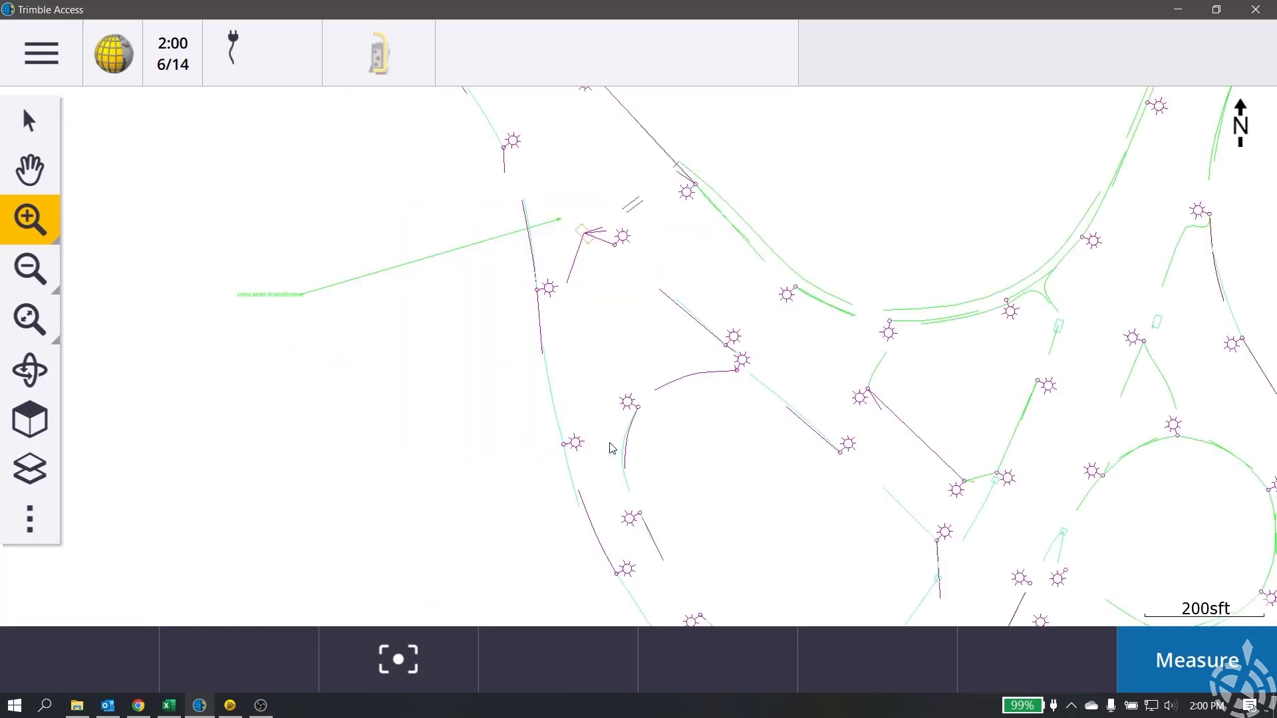
click(31, 169)
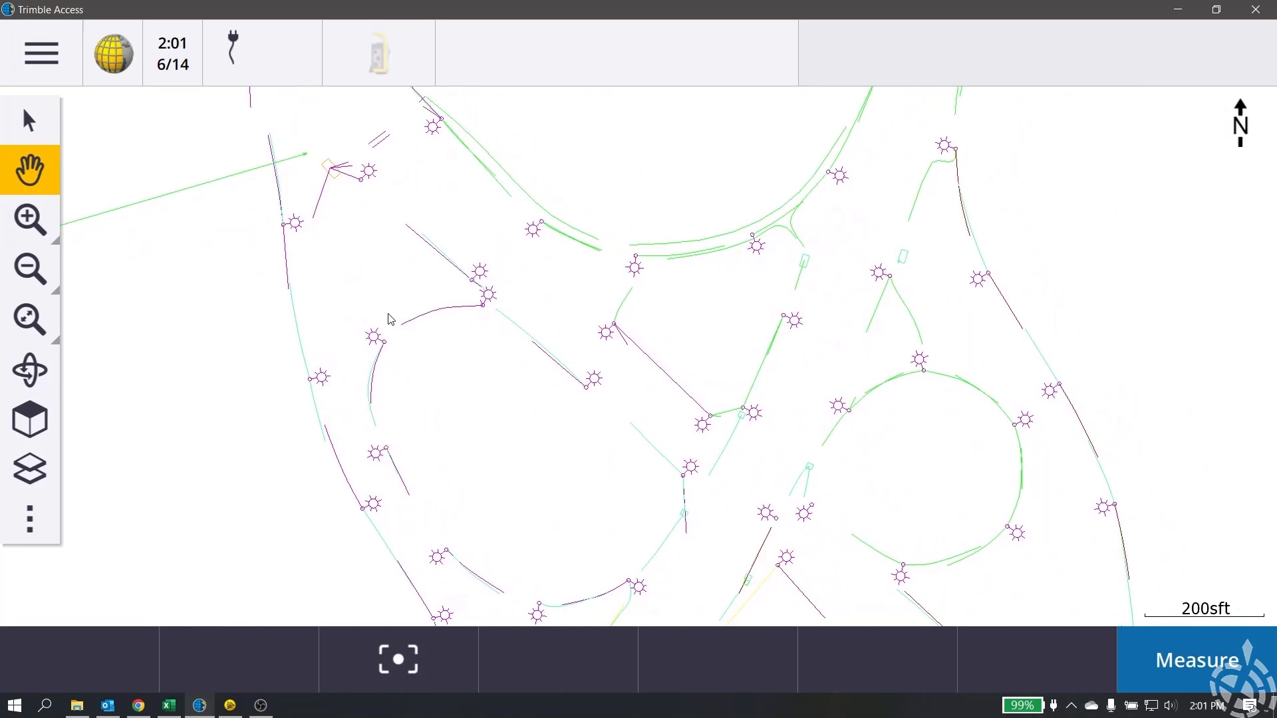
mouse_move(391, 394)
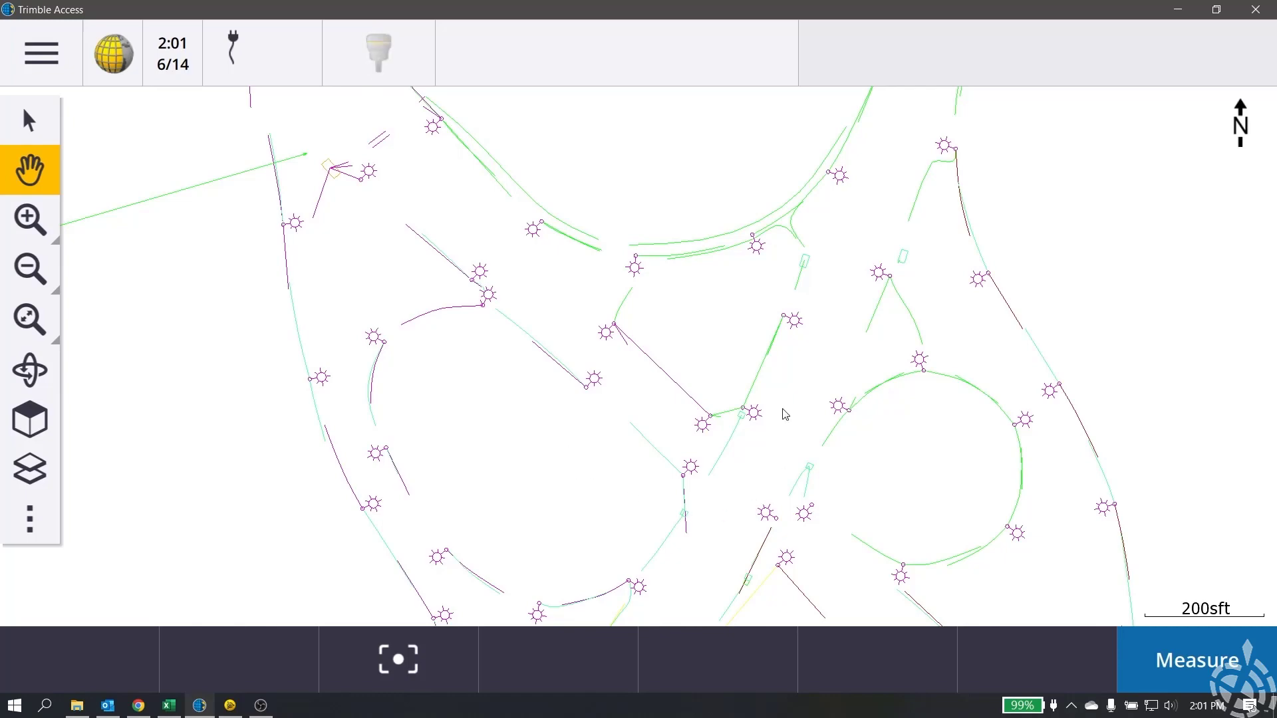
click(229, 705)
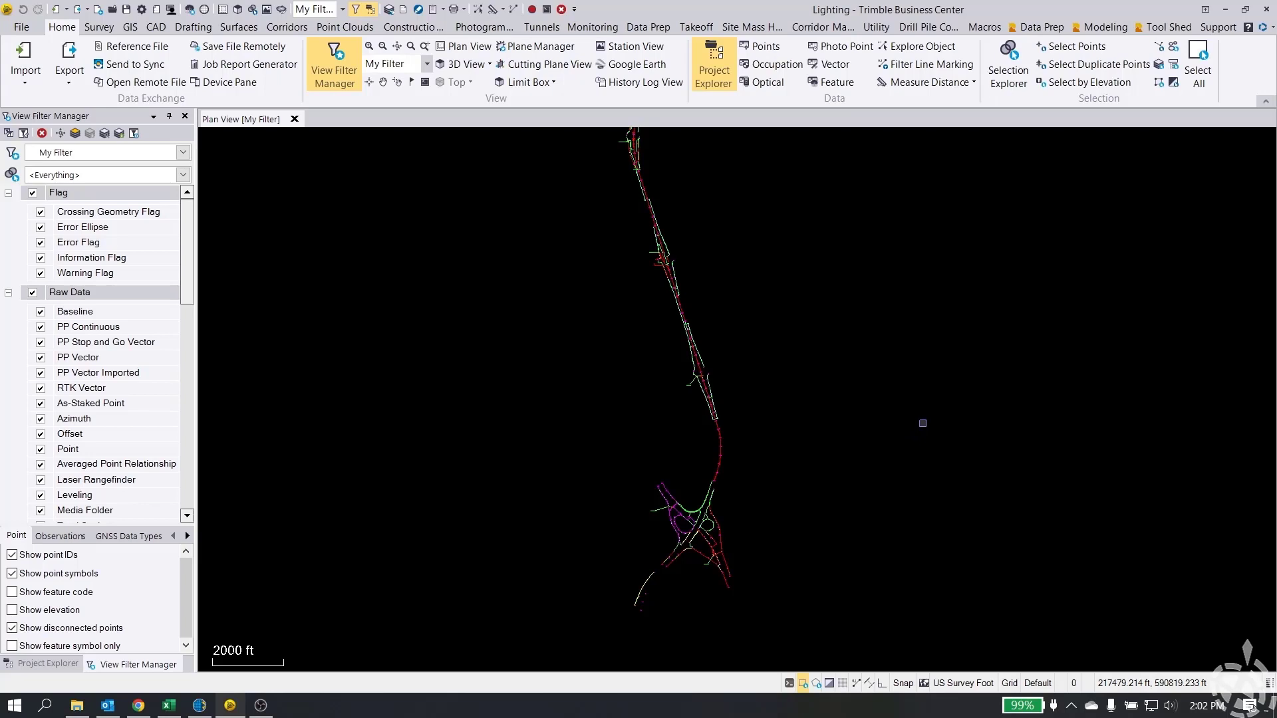
mouse_move(899, 423)
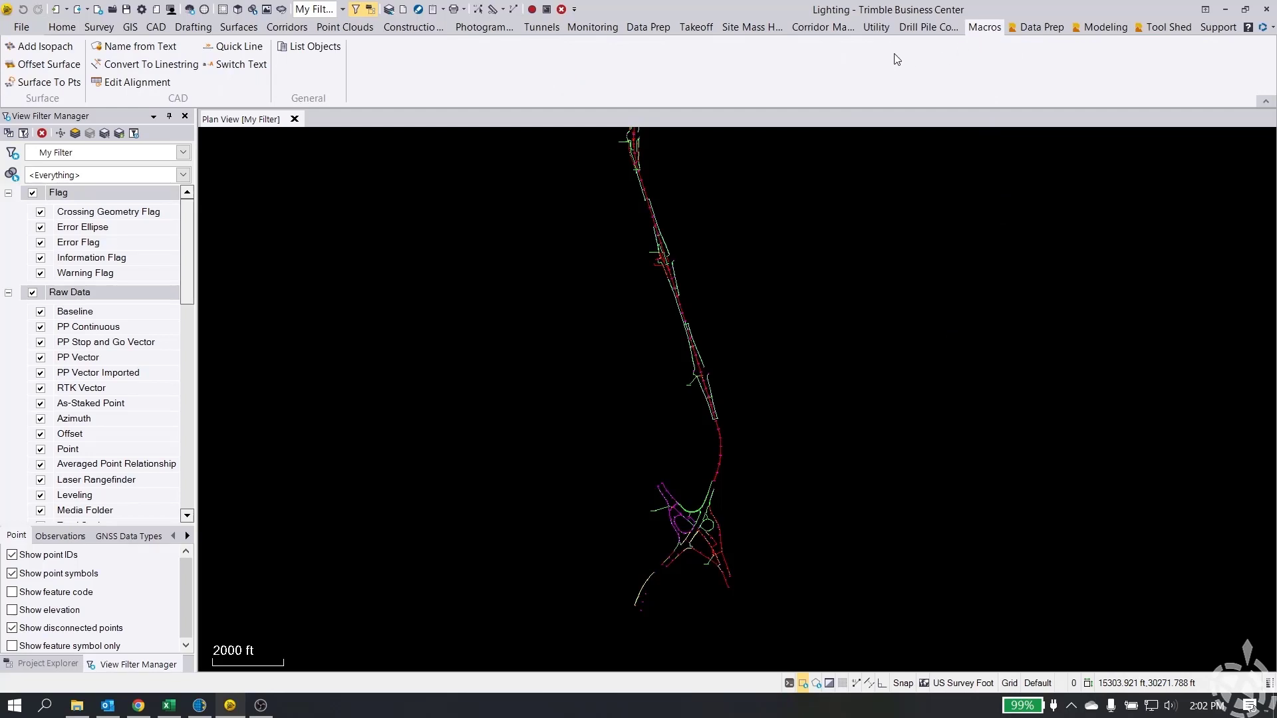
mouse_move(786, 76)
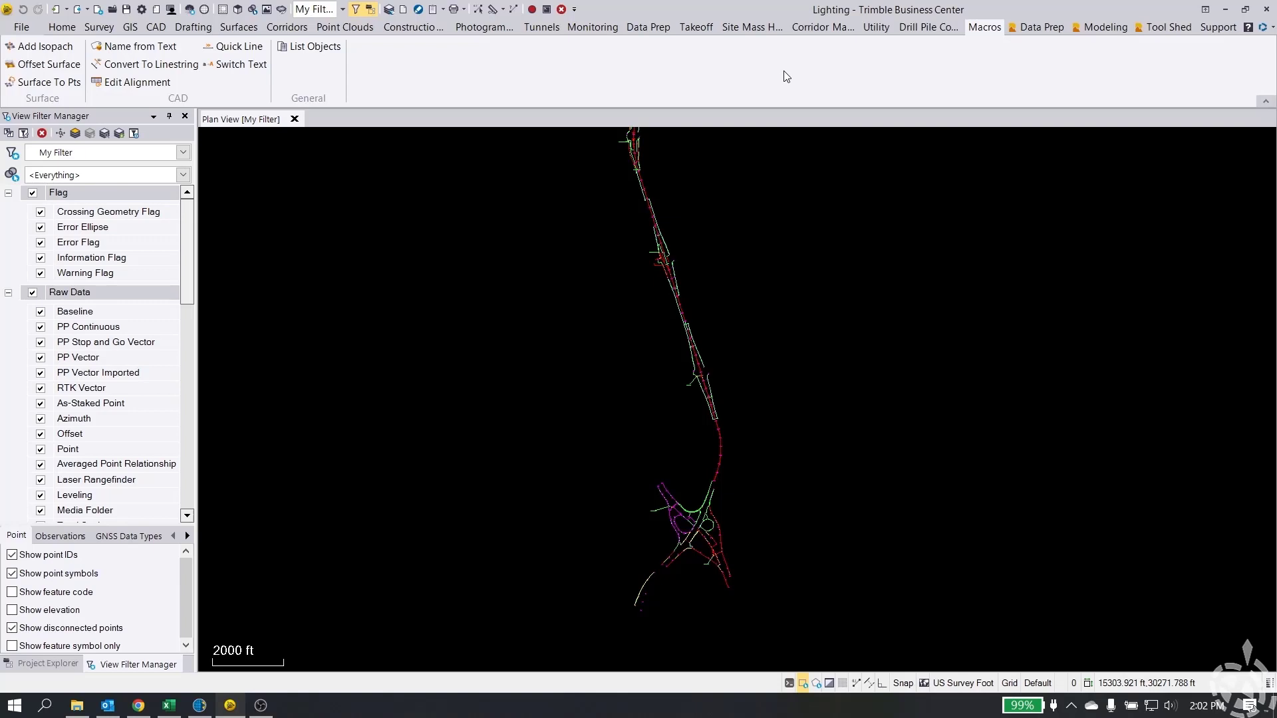
mouse_move(745, 77)
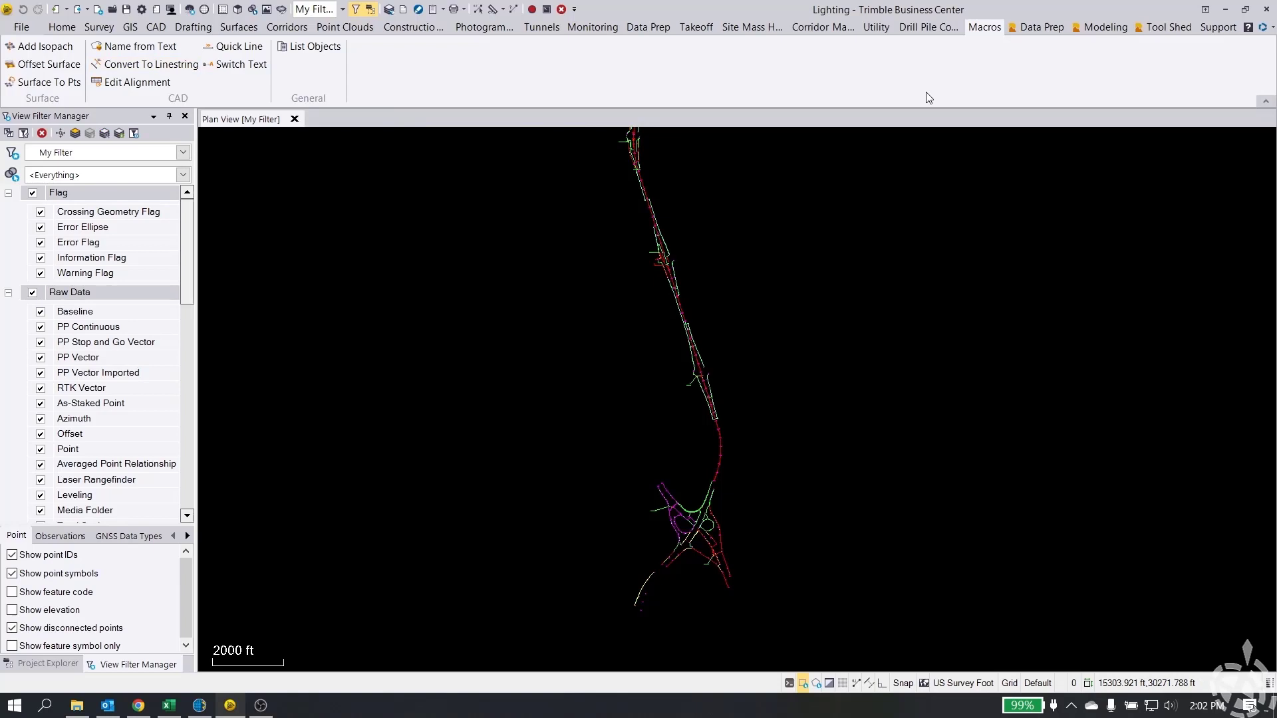
mouse_move(1162, 96)
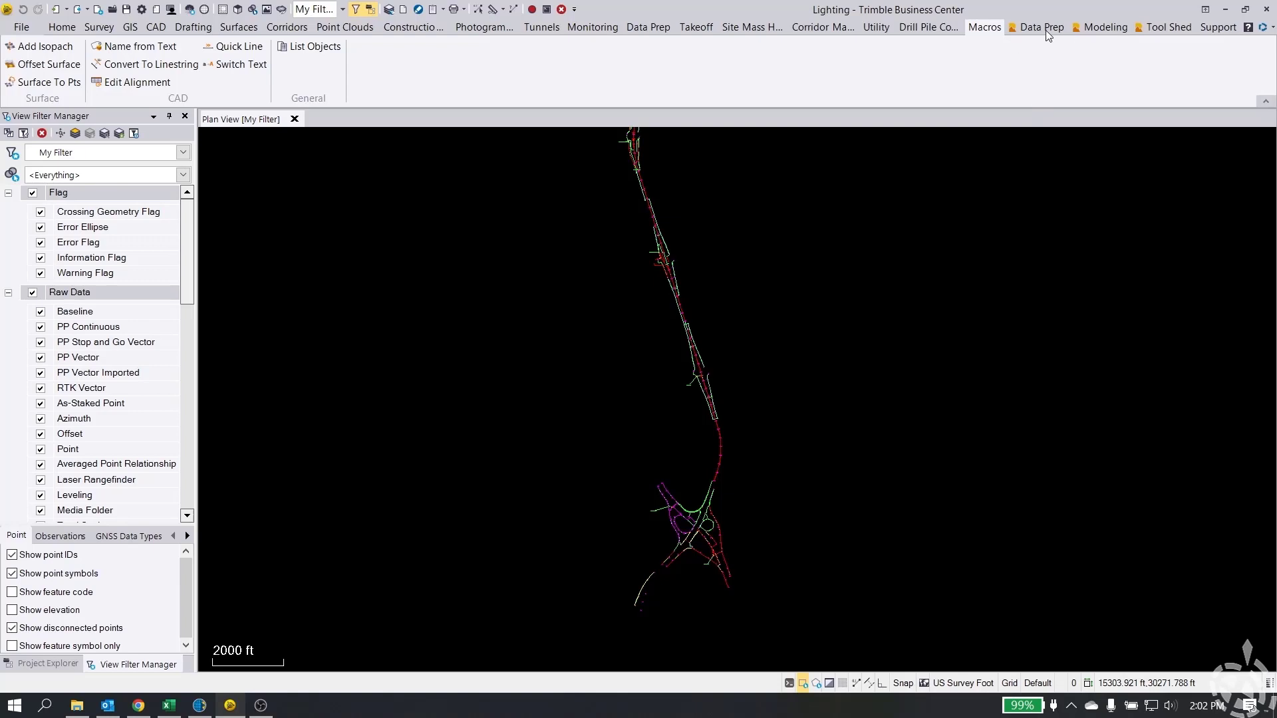
- Browse the Data Prep, Macros and Tool Shed ribbons, ending on the Macros commands
click(1043, 26)
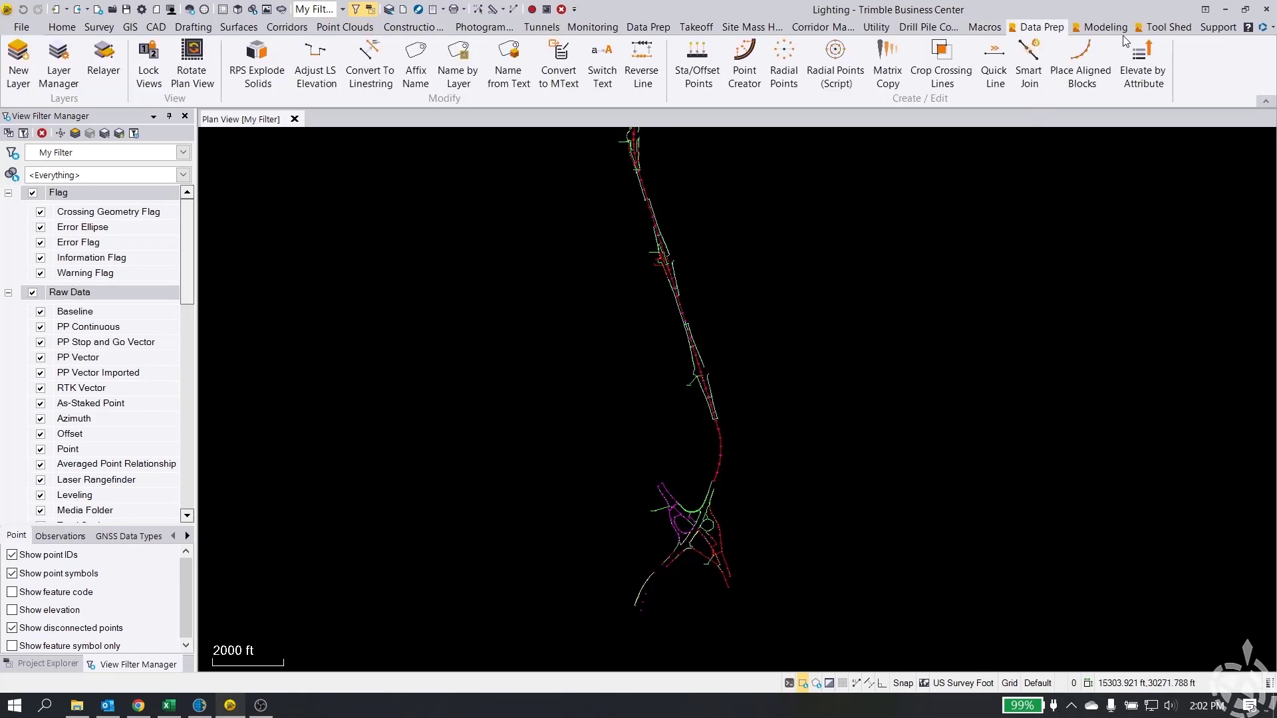
mouse_move(368, 64)
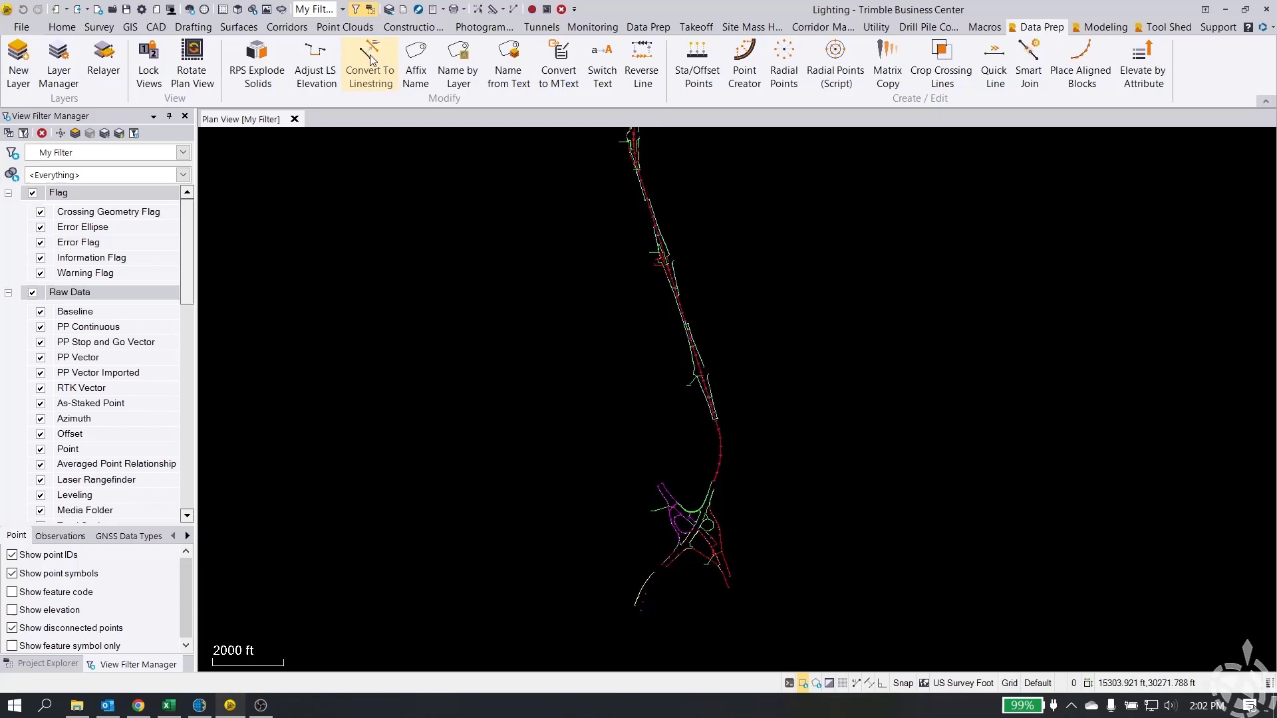
mouse_move(369, 64)
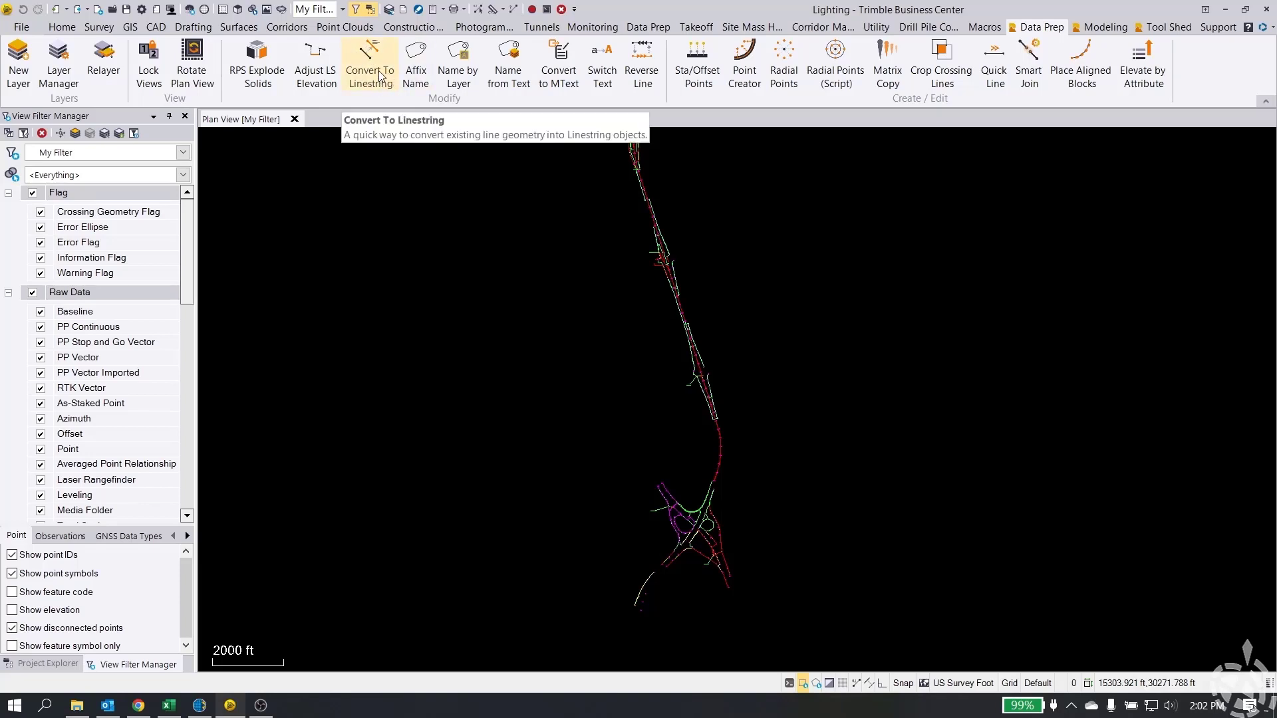
mouse_move(1030, 30)
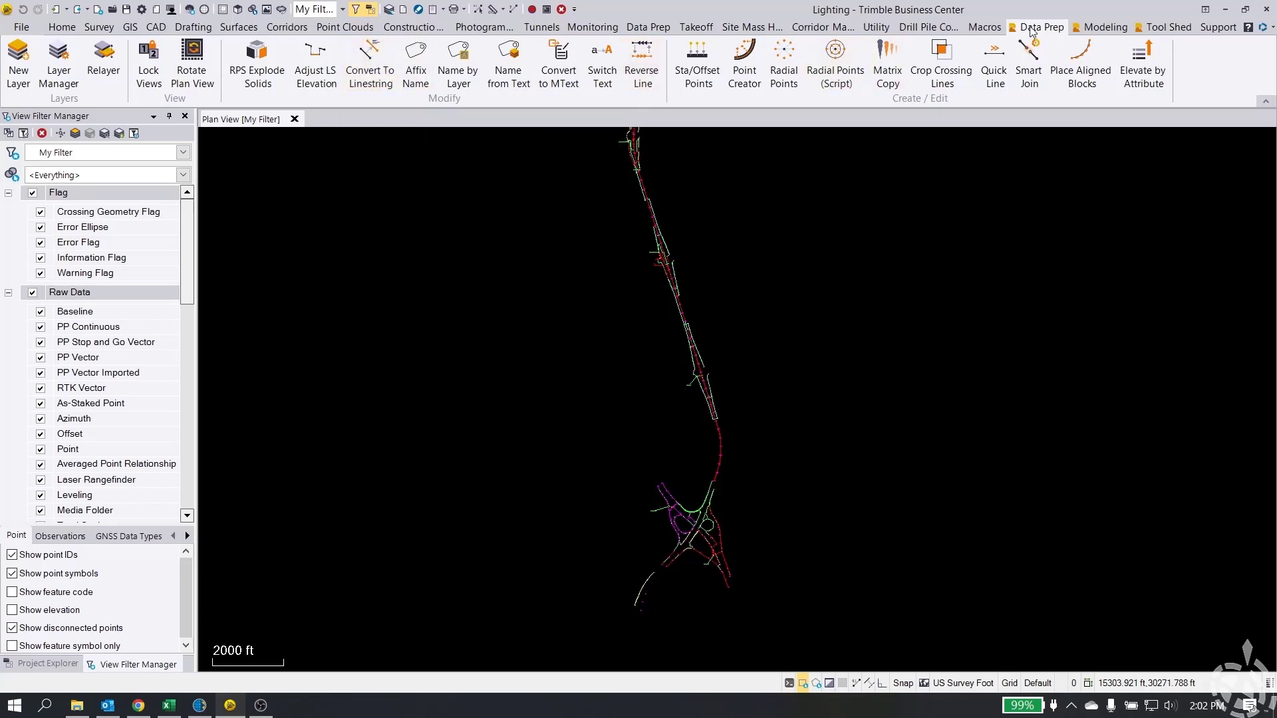
click(984, 26)
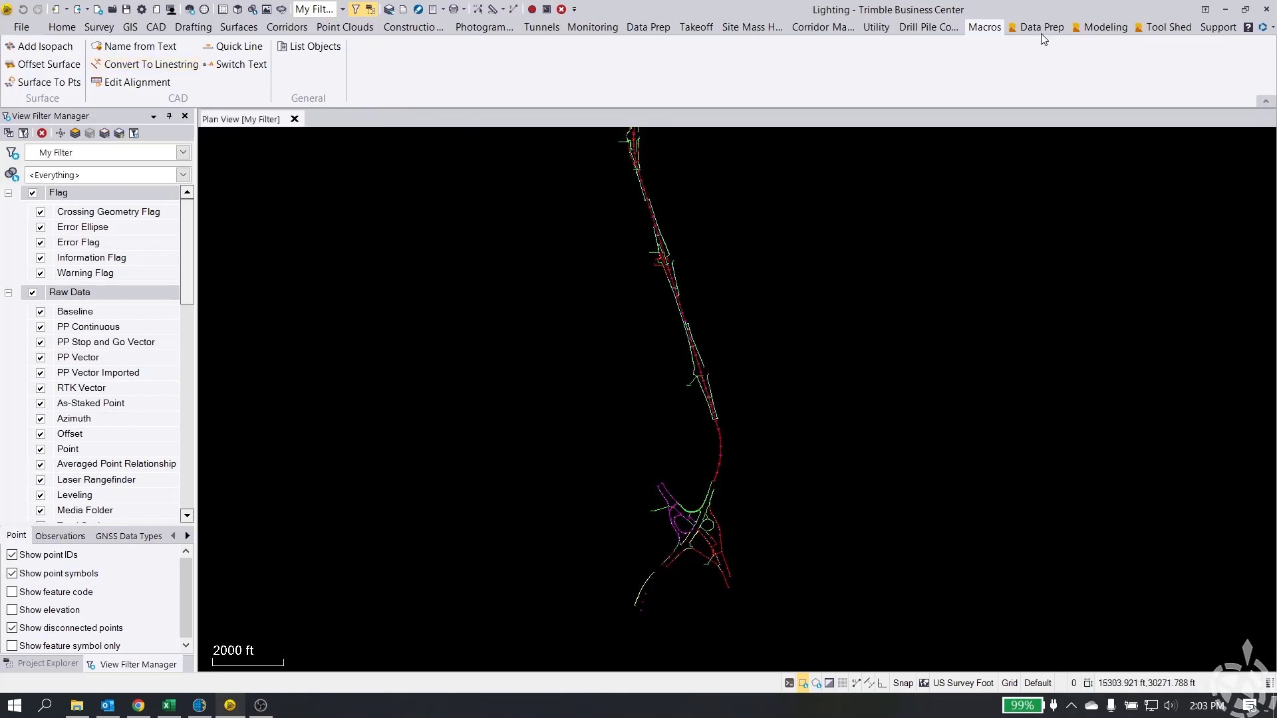
click(1040, 27)
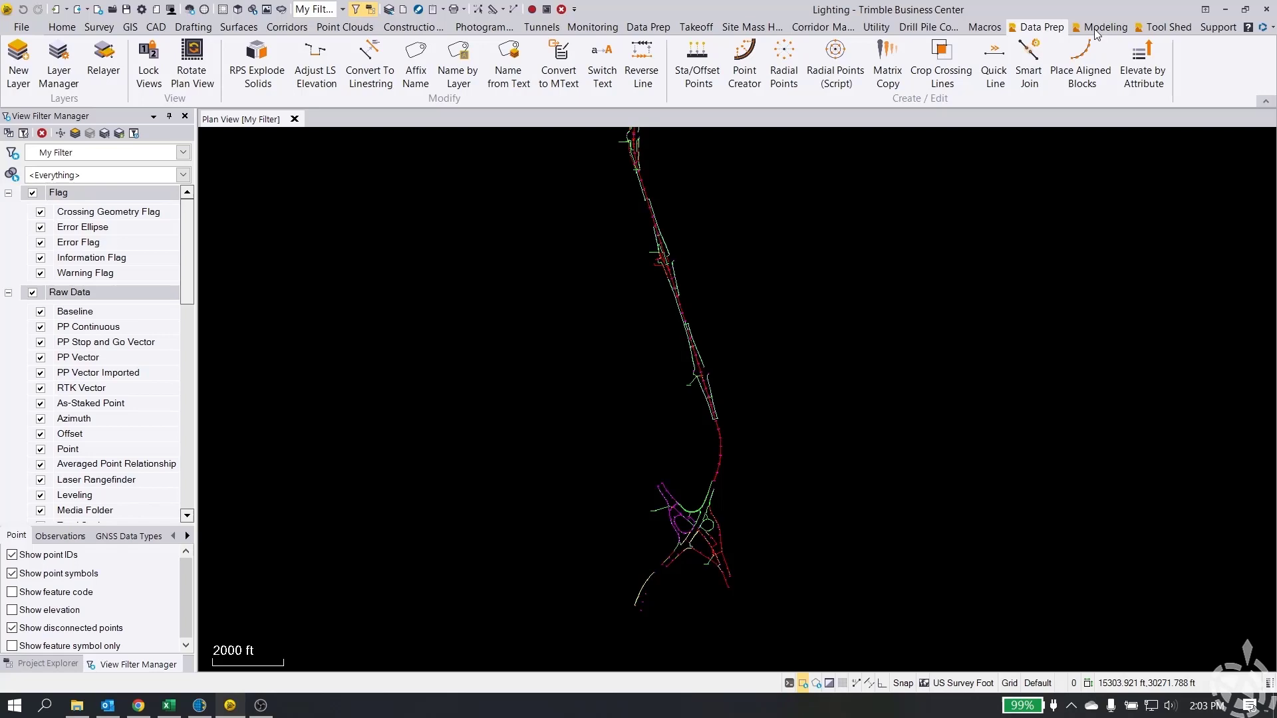
click(1170, 27)
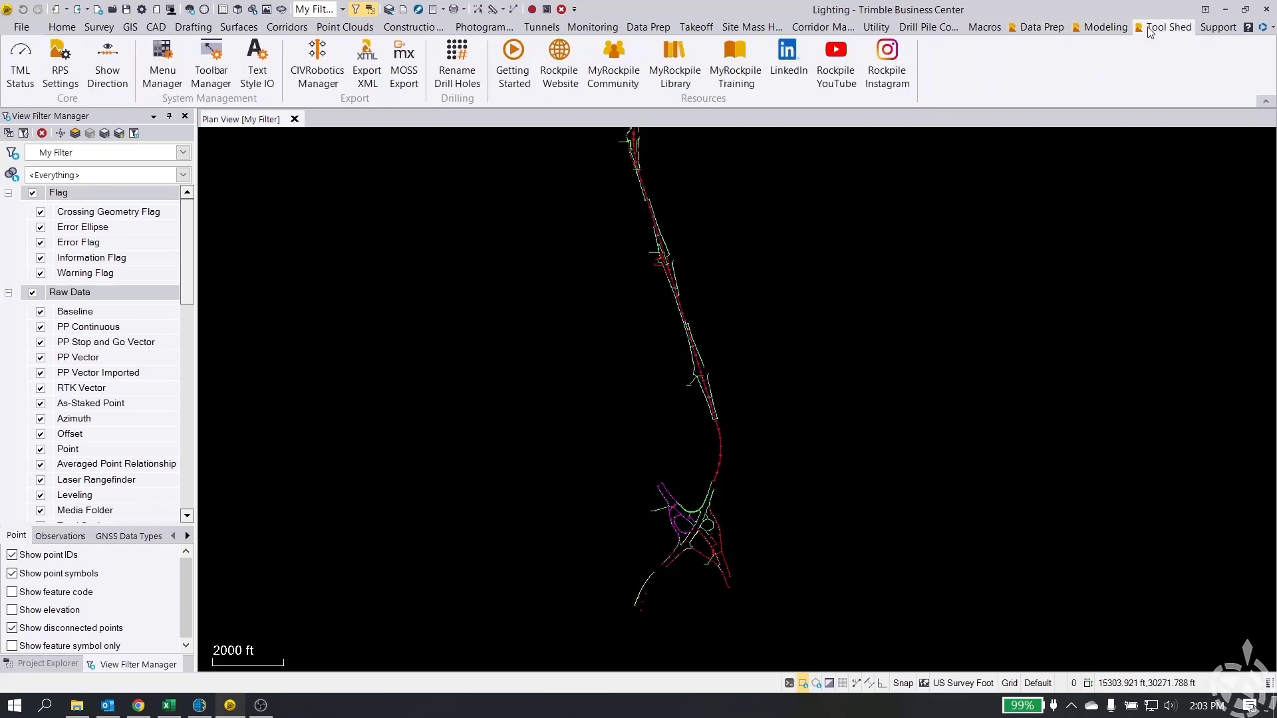
click(1042, 26)
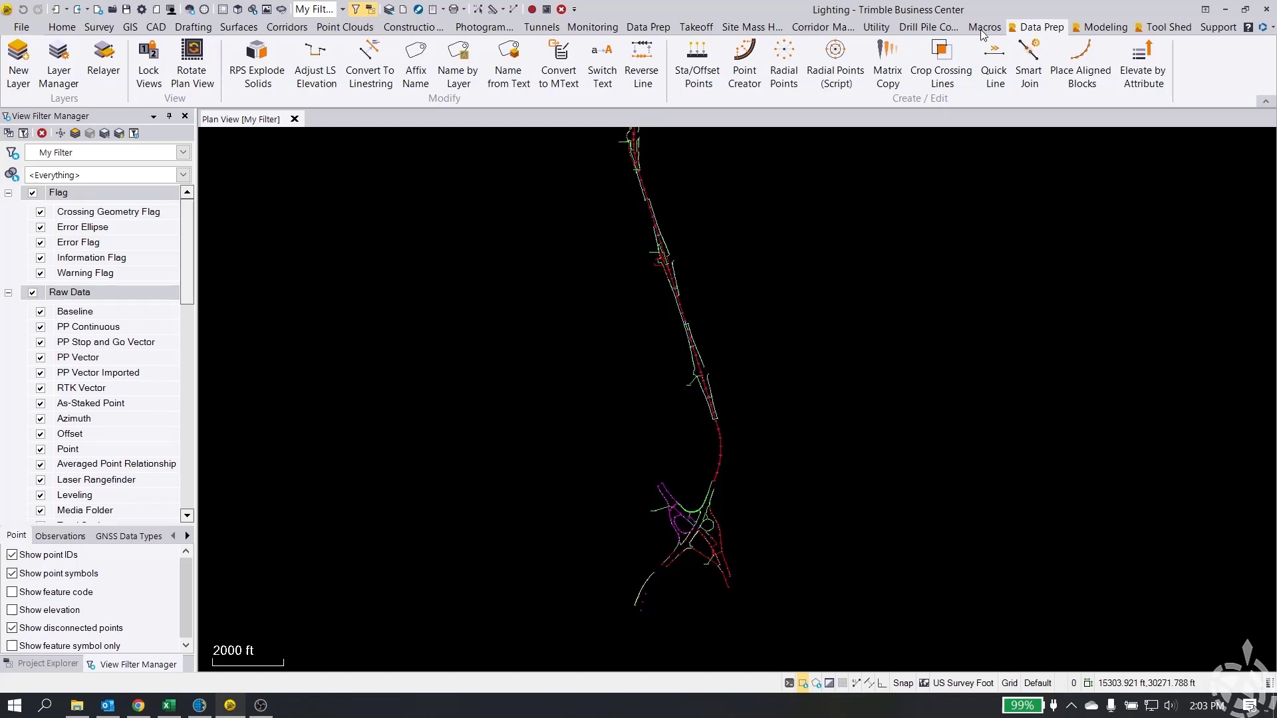
click(984, 27)
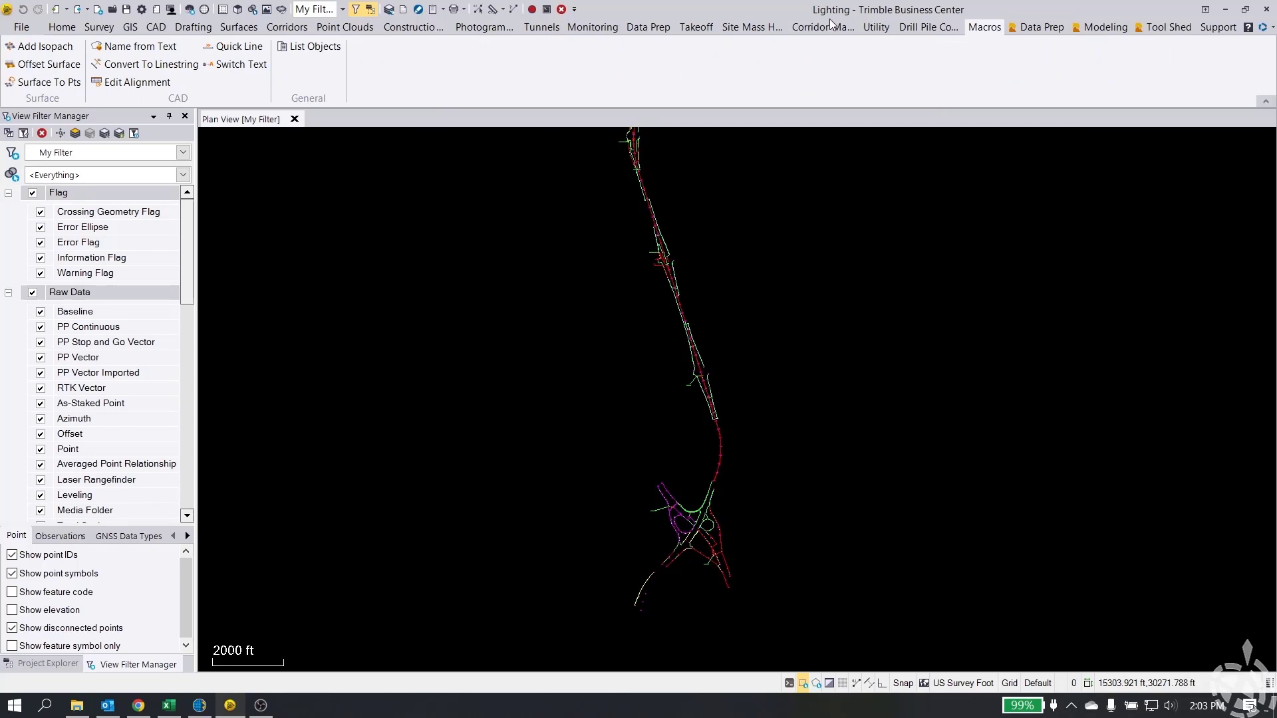
mouse_move(150, 64)
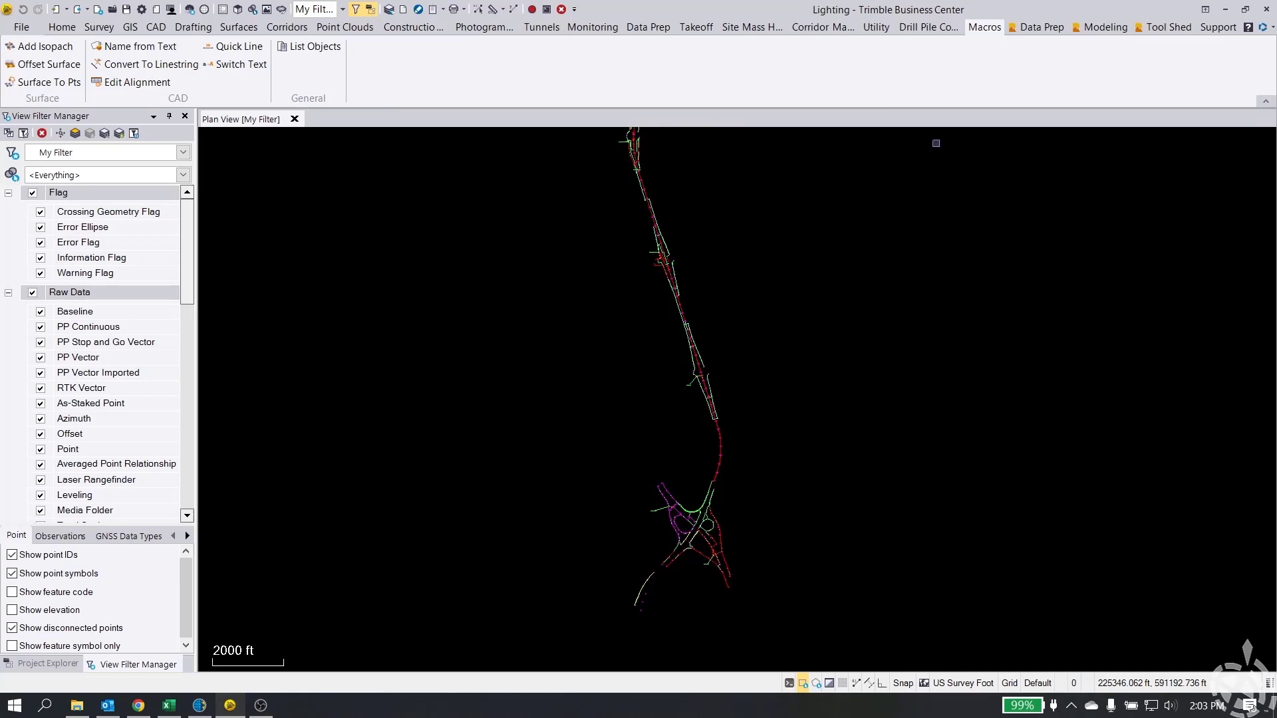
mouse_move(490, 202)
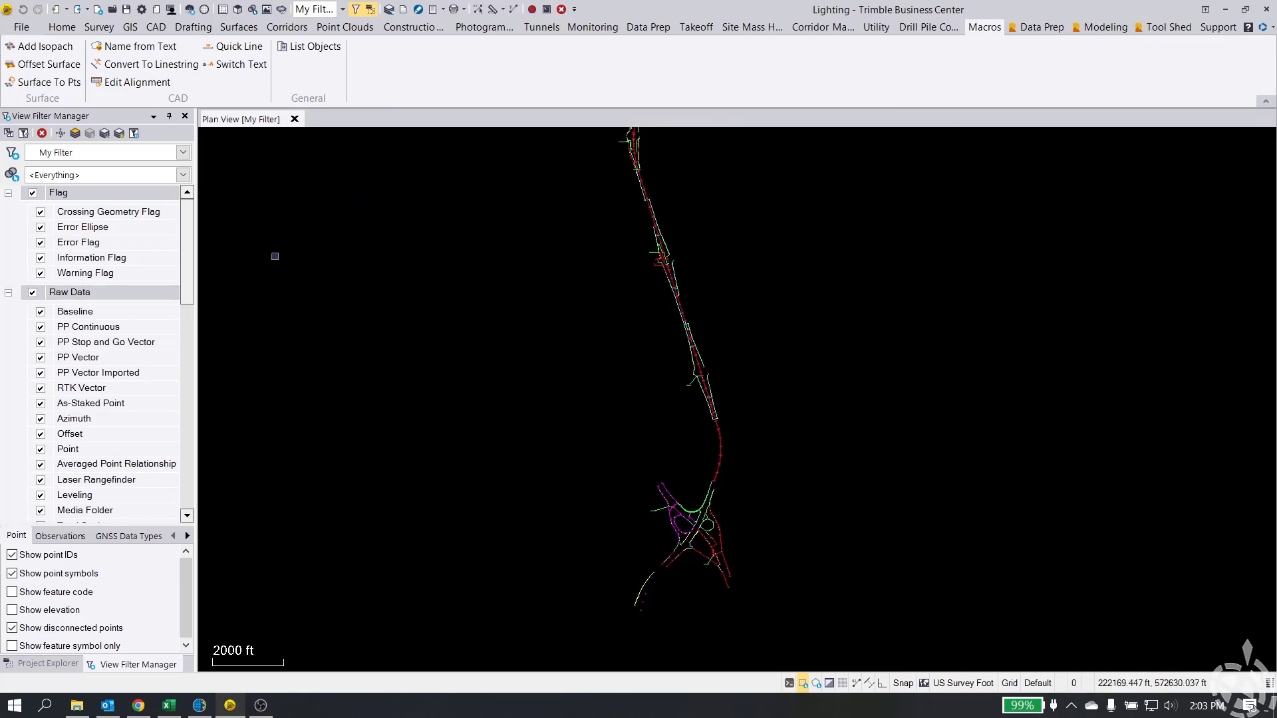
mouse_move(149, 64)
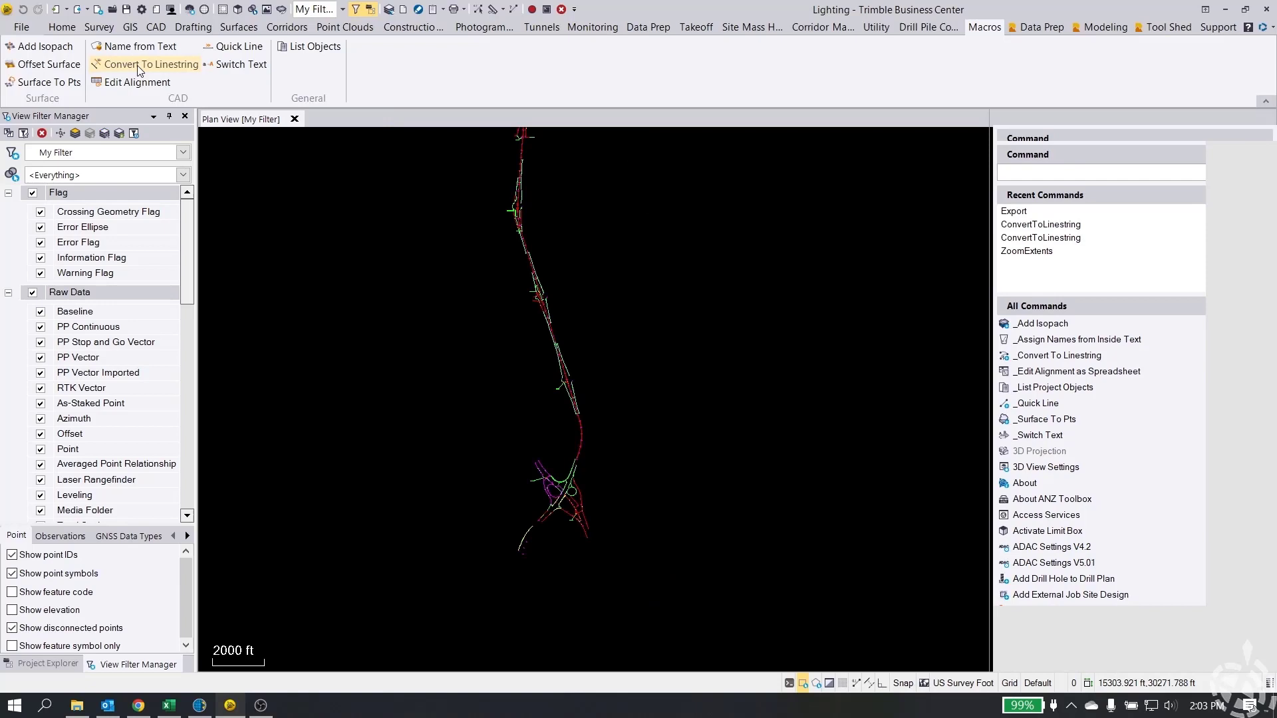
- Launch Convert To Linestring for 3343 lines with Delete Existing, Remove UCS, arcs and polylines checked
click(150, 63)
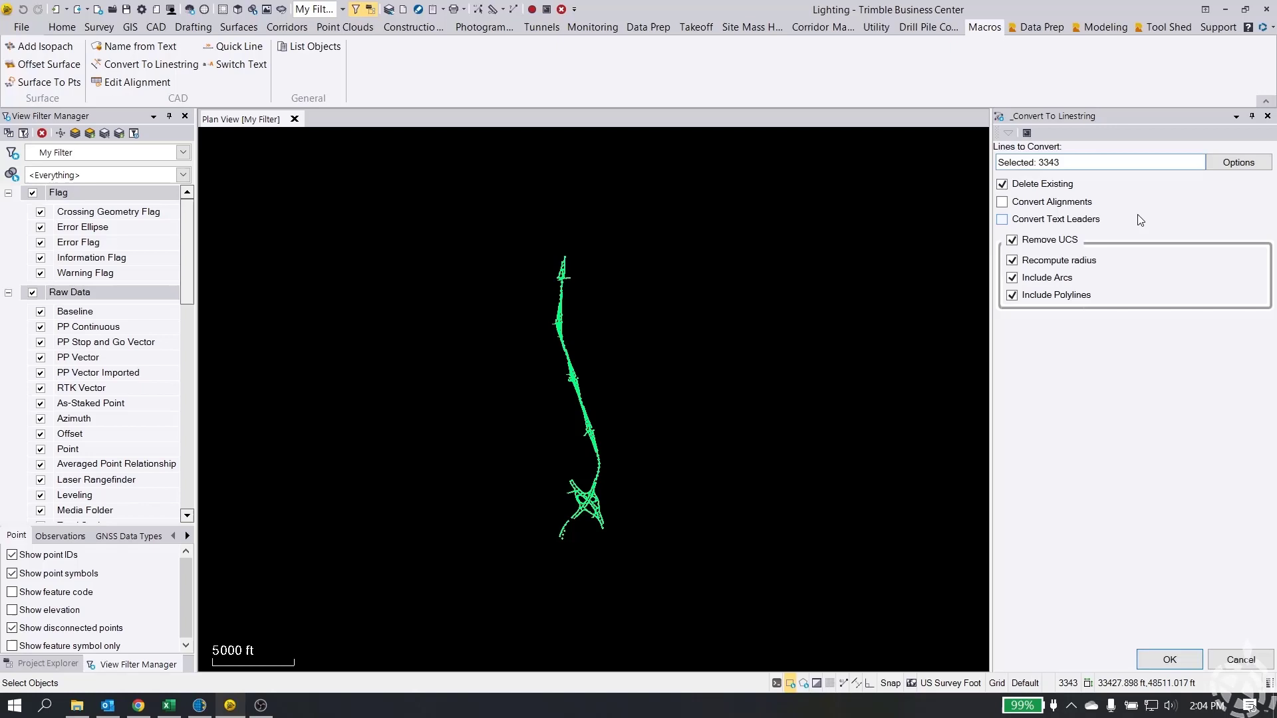
click(1001, 219)
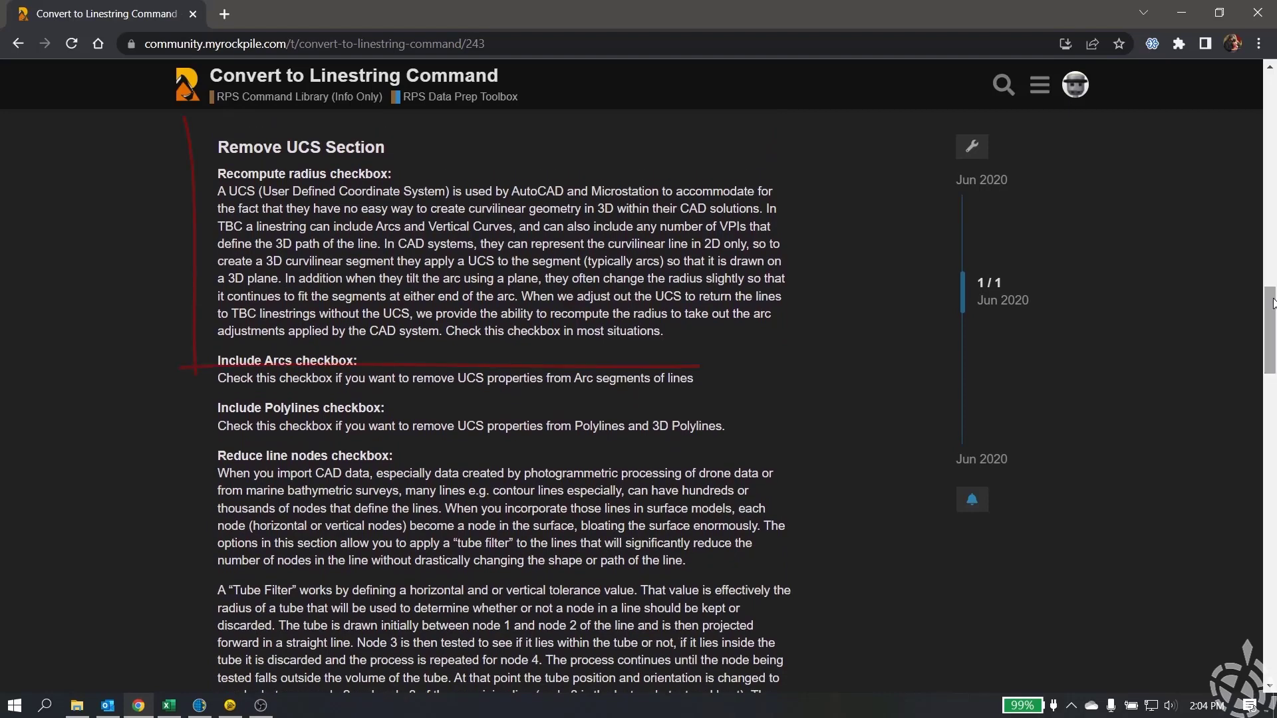
- Scroll the Rockpile Convert to Linestring Command article to its Remove UCS section
drag(180, 123, 798, 368)
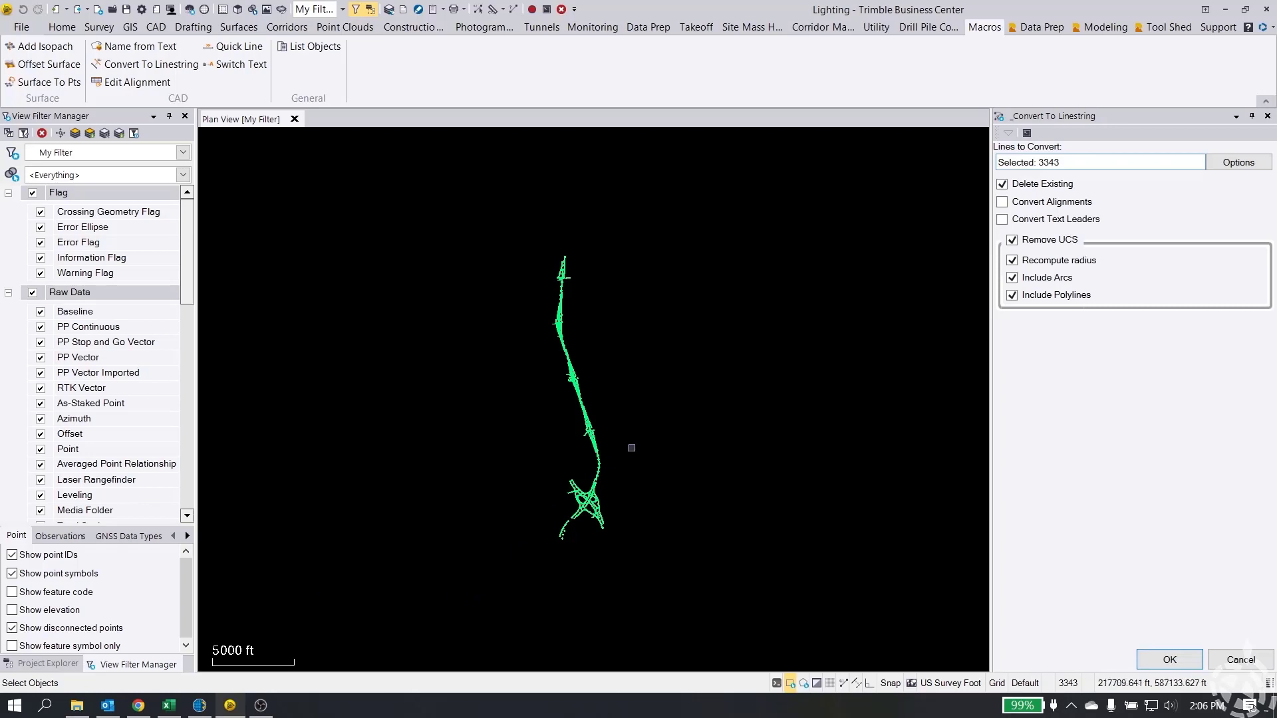
mouse_move(691, 408)
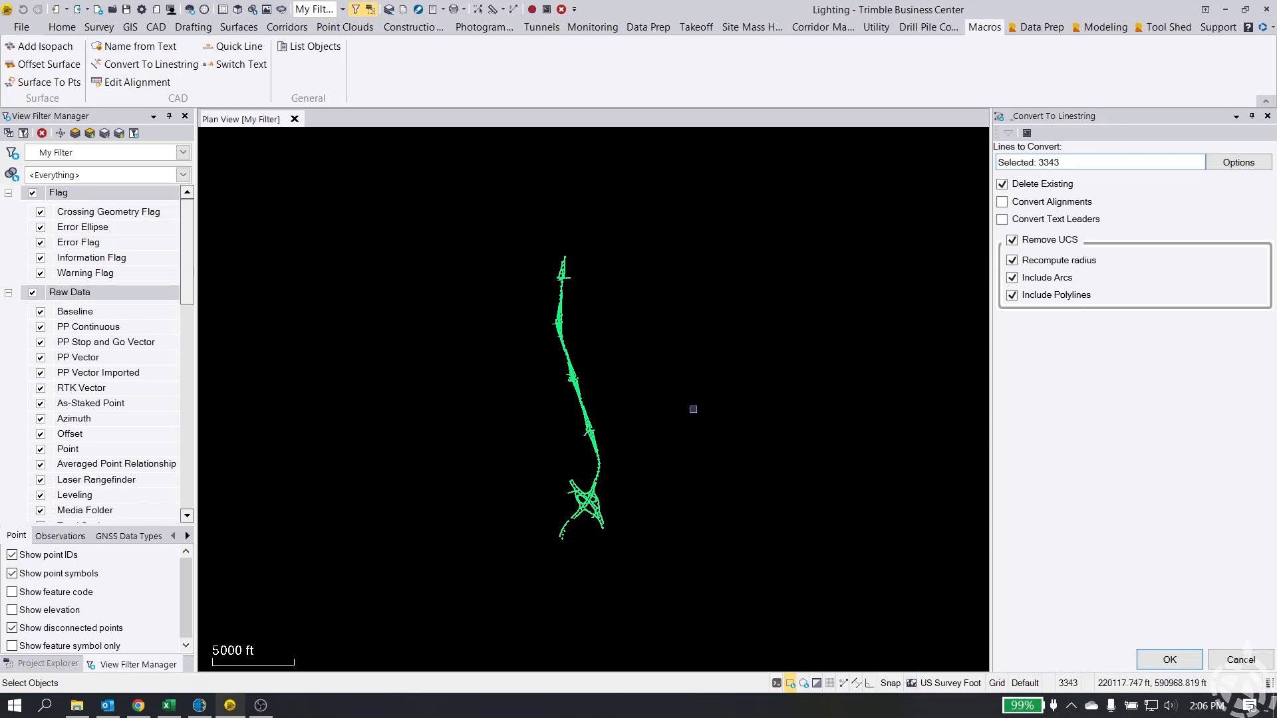
mouse_move(971, 295)
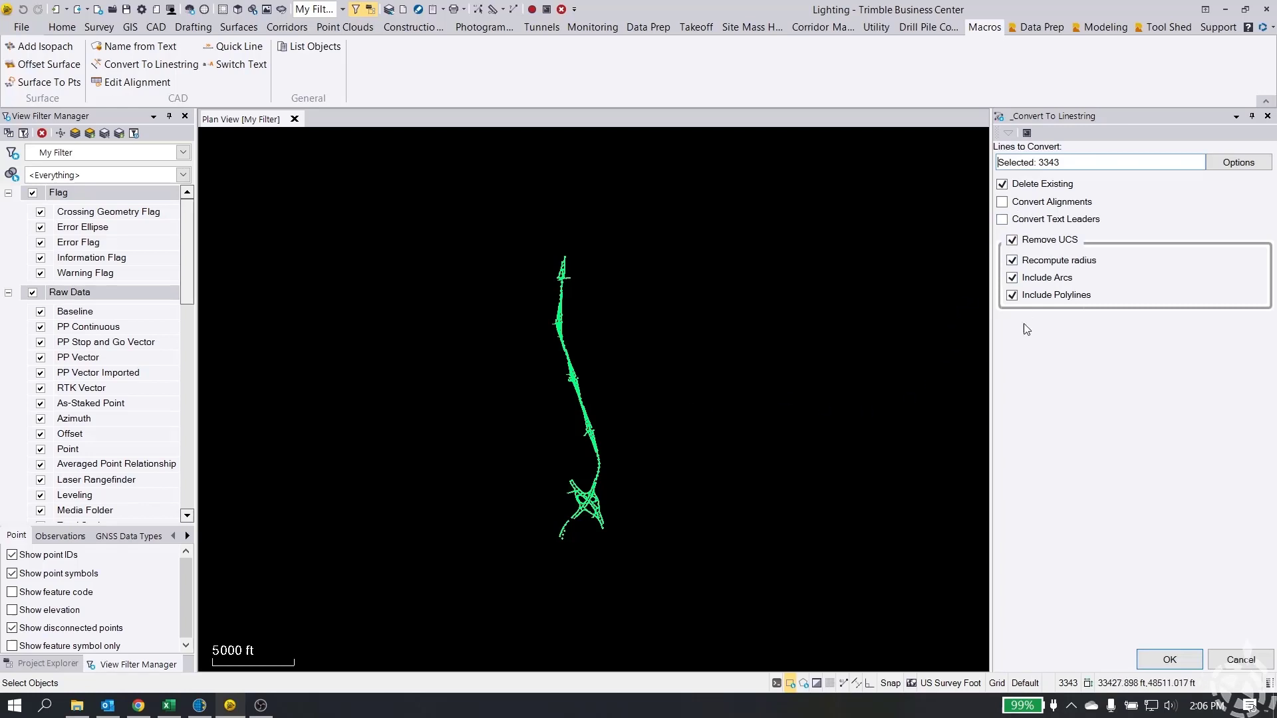
- Run the conversion and zoom into the interchange to confirm CU-ELEC-COND linestrings
click(1169, 659)
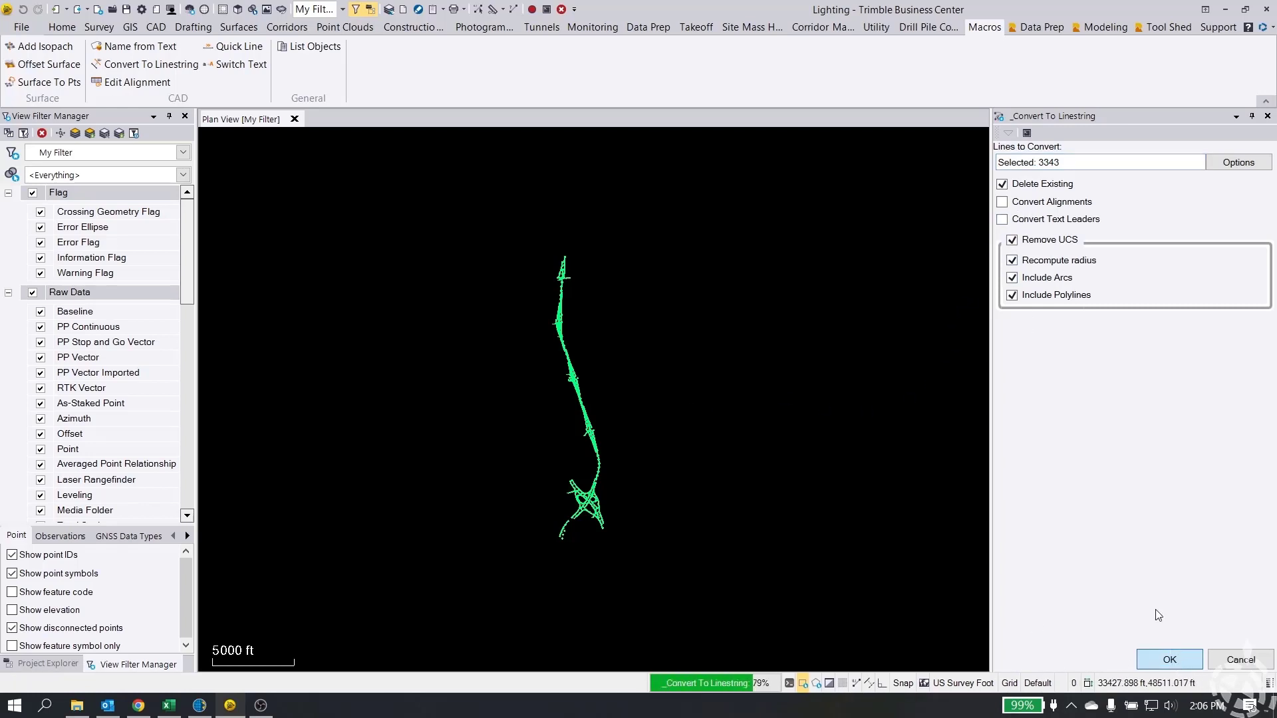
click(1169, 659)
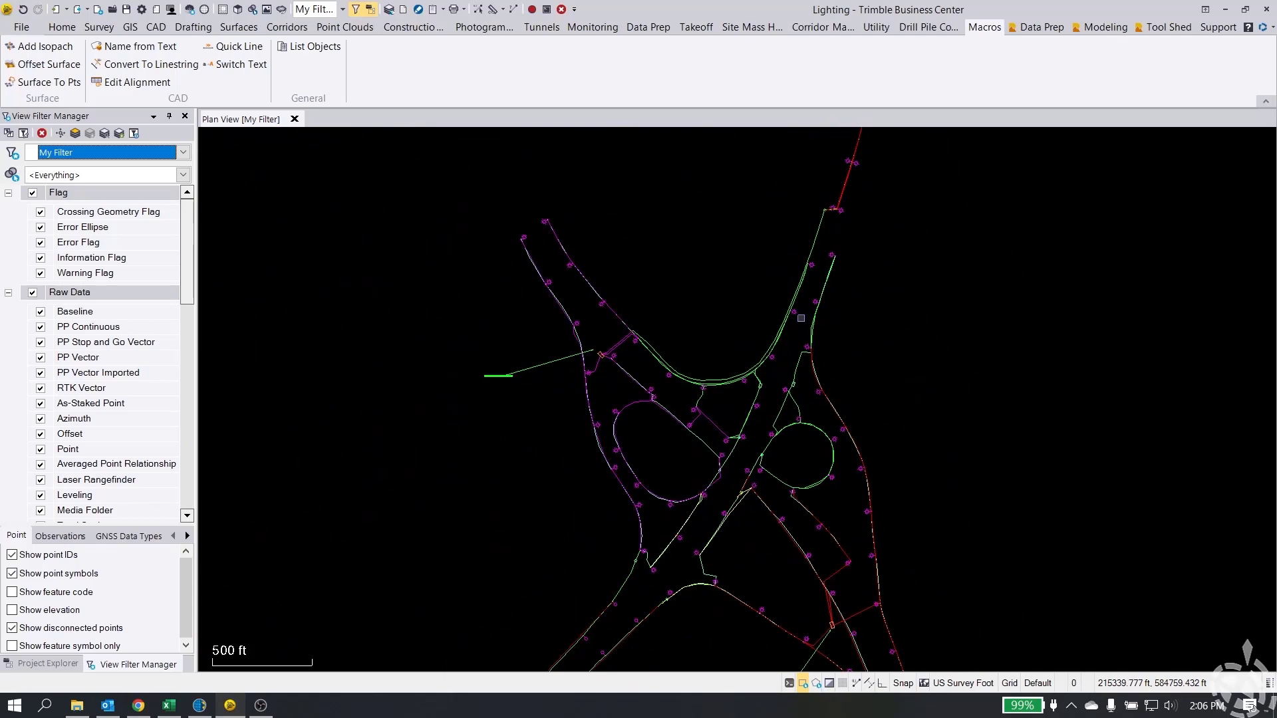
scroll(down, 3)
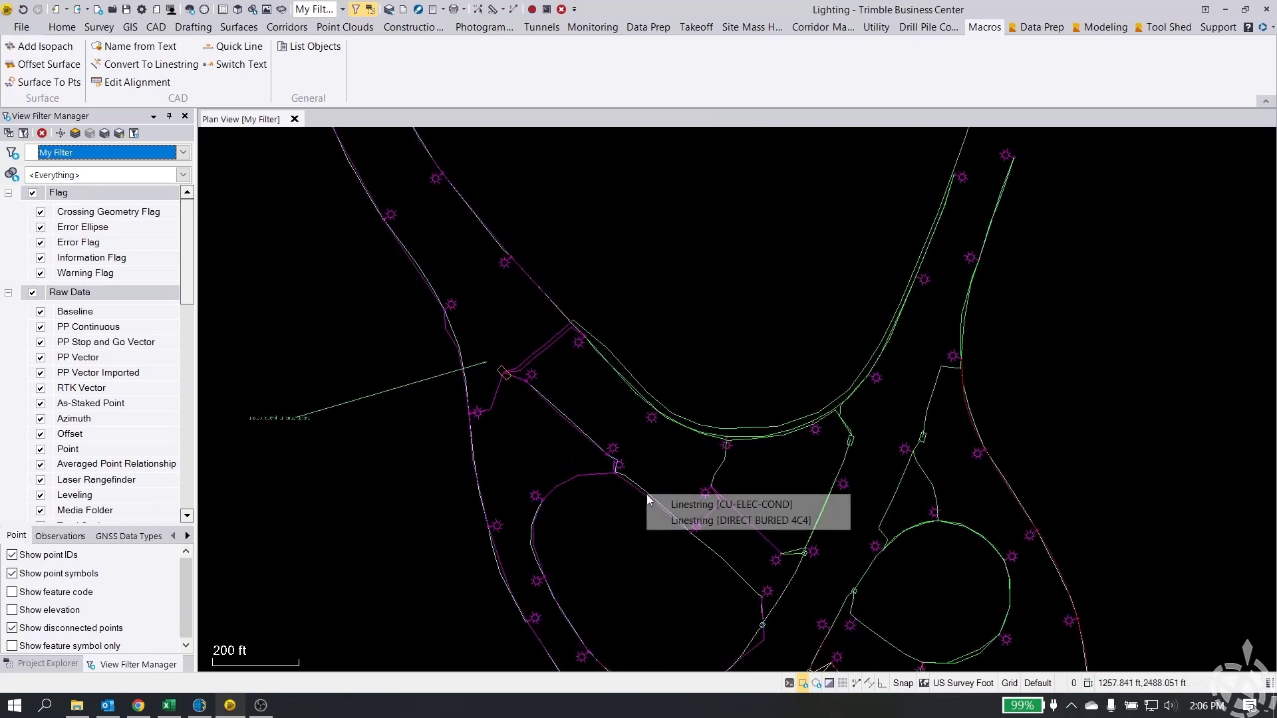
mouse_move(708, 464)
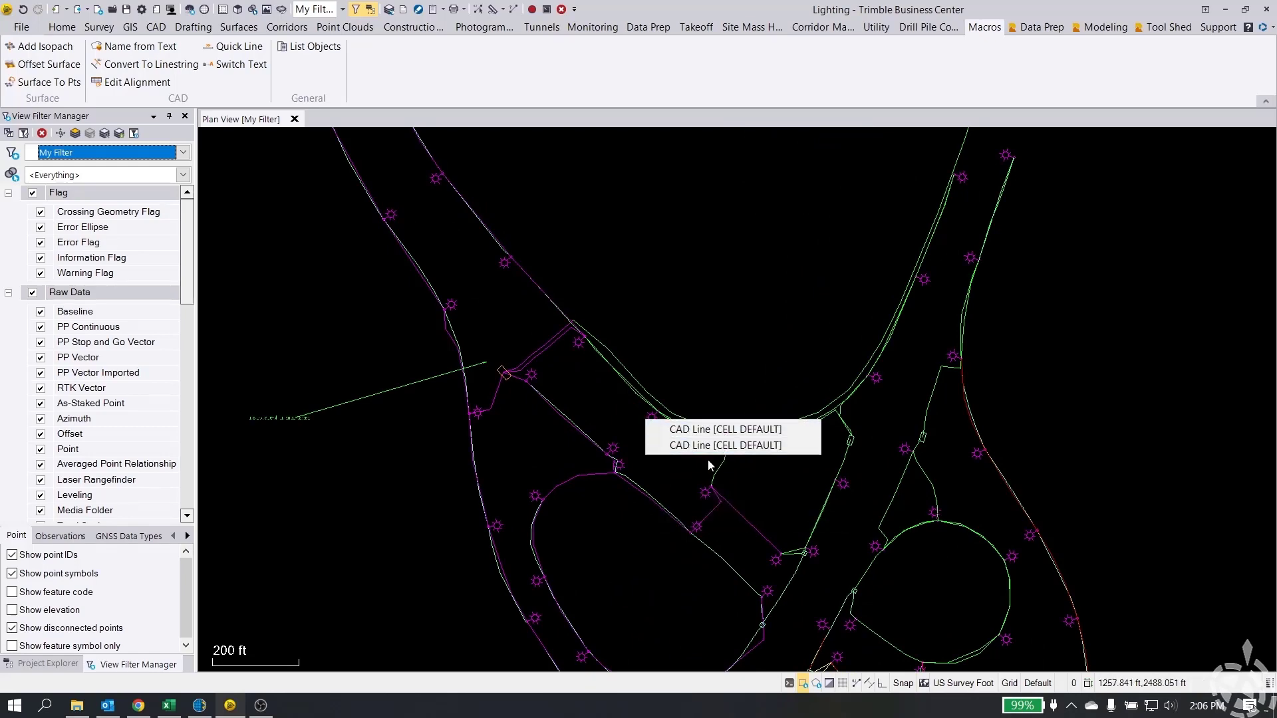
mouse_move(597, 356)
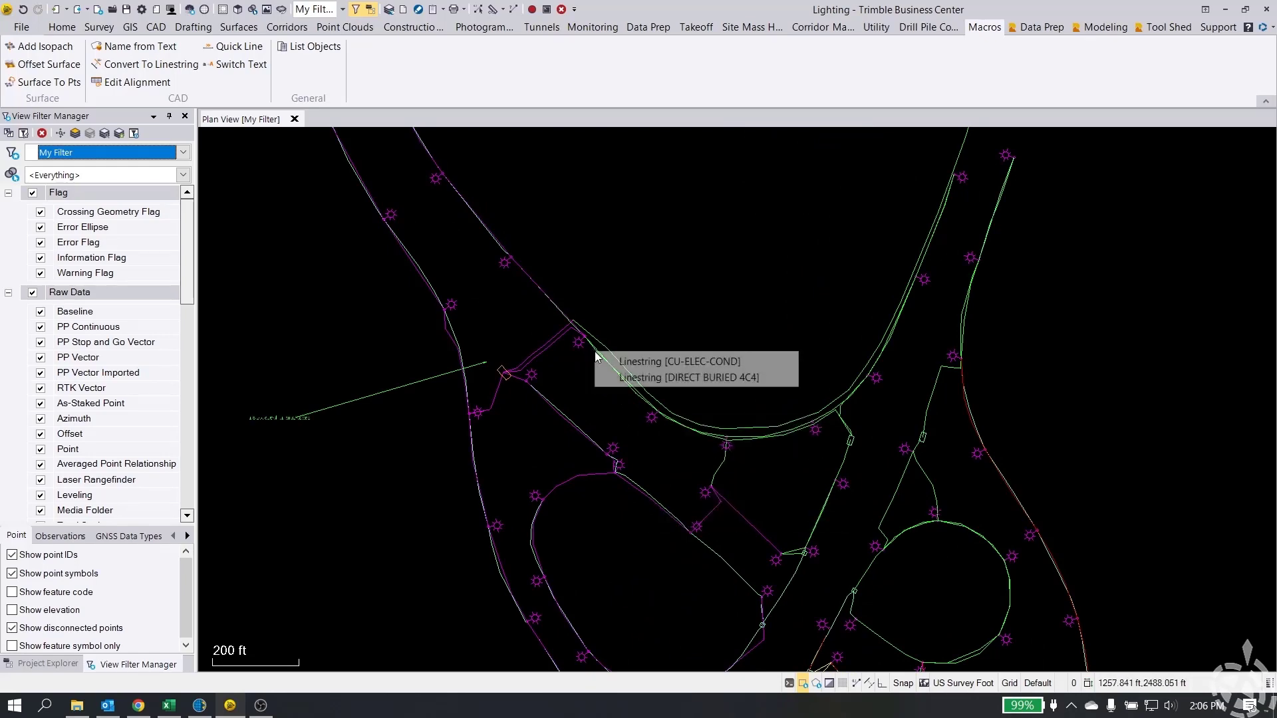
scroll(down, 3)
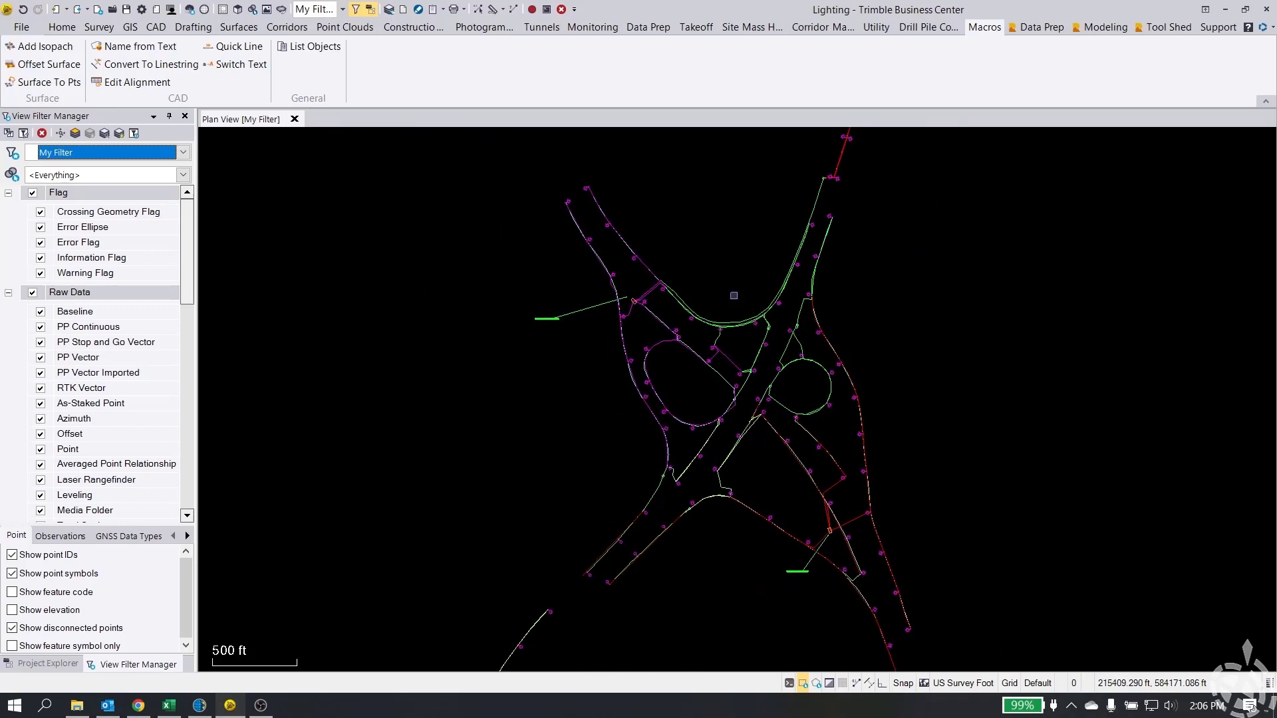
scroll(down, 3)
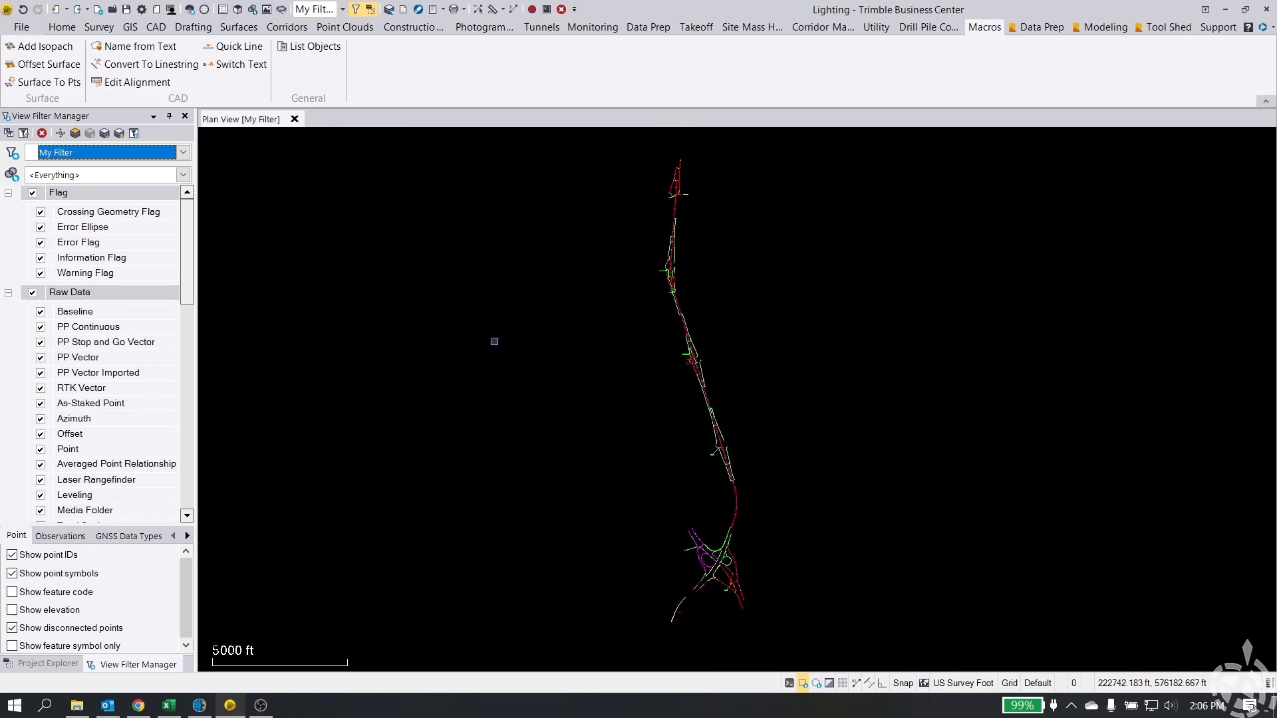
- Run Project Cleanup on the whole project, removing 22 duplicates, 4 unused layers and joining 485 lines
click(647, 26)
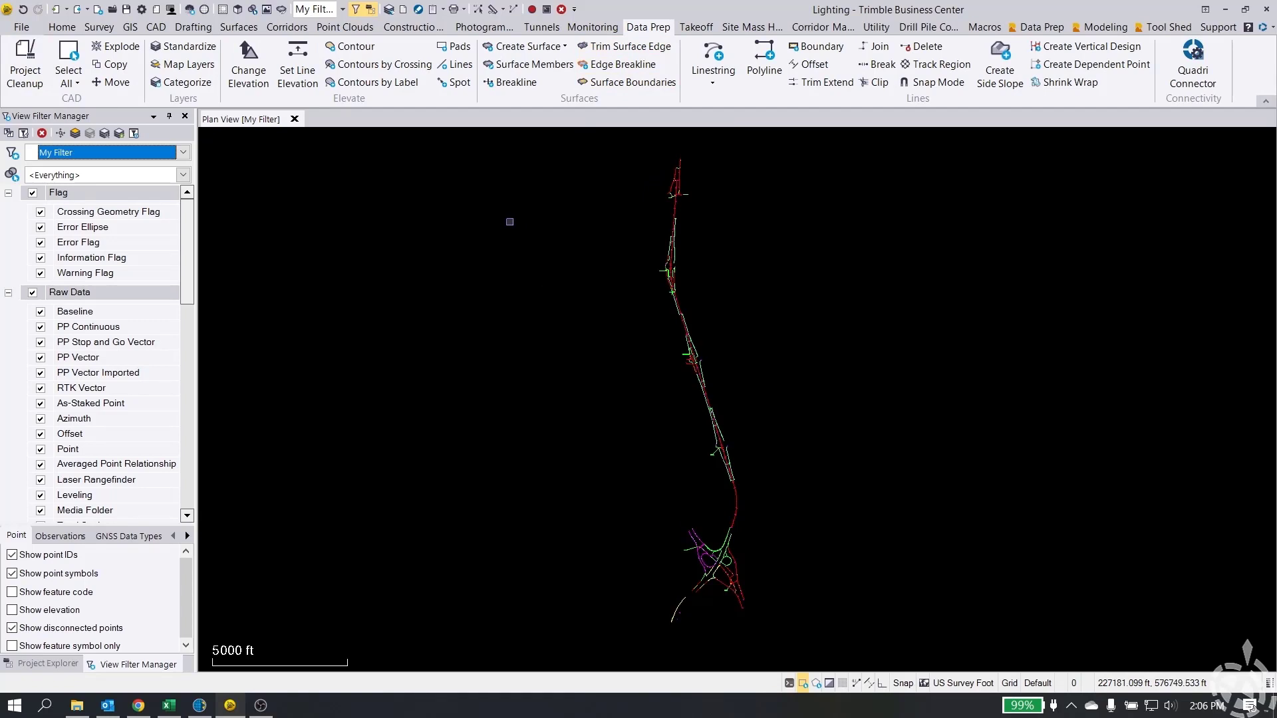
click(24, 68)
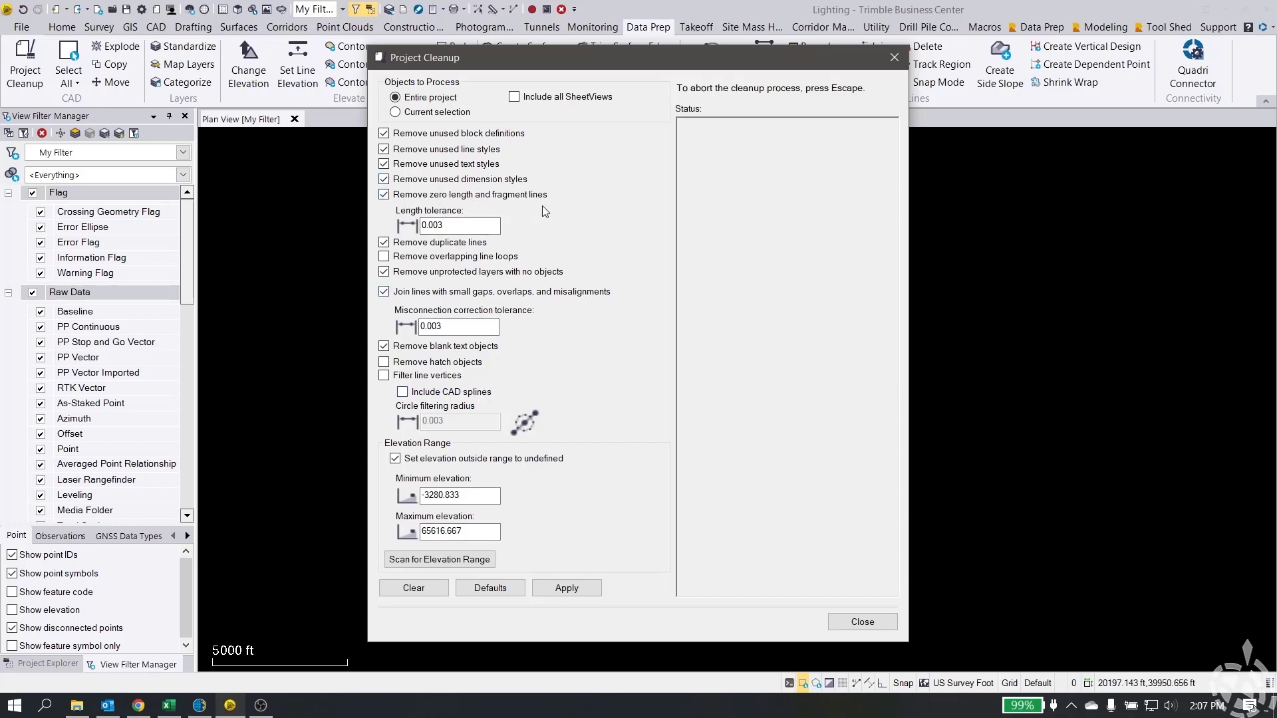
click(460, 226)
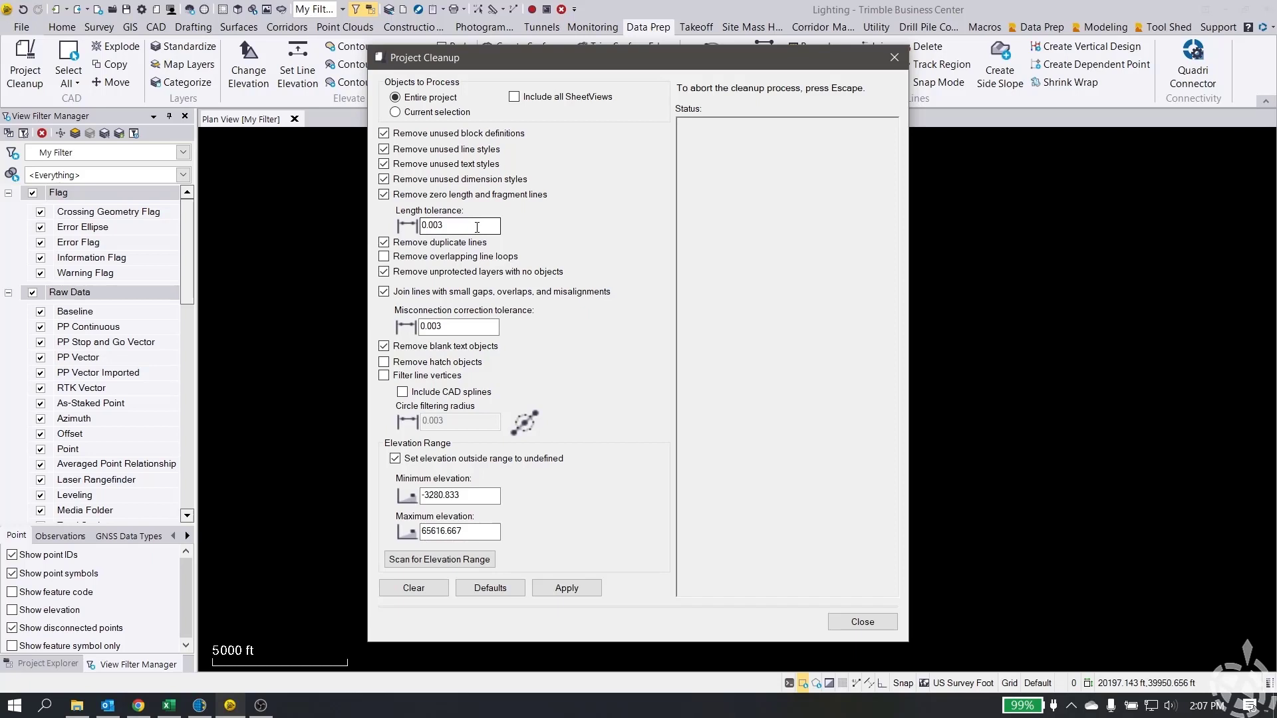
mouse_move(548, 388)
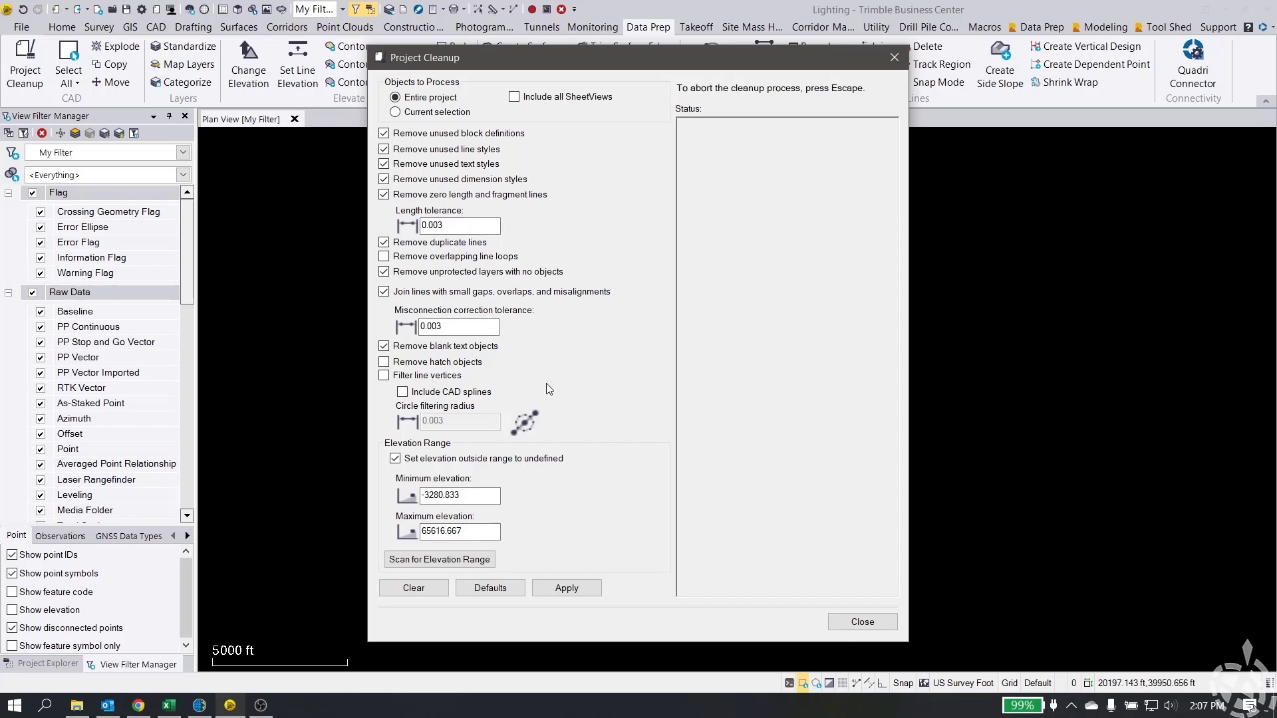
mouse_move(609, 646)
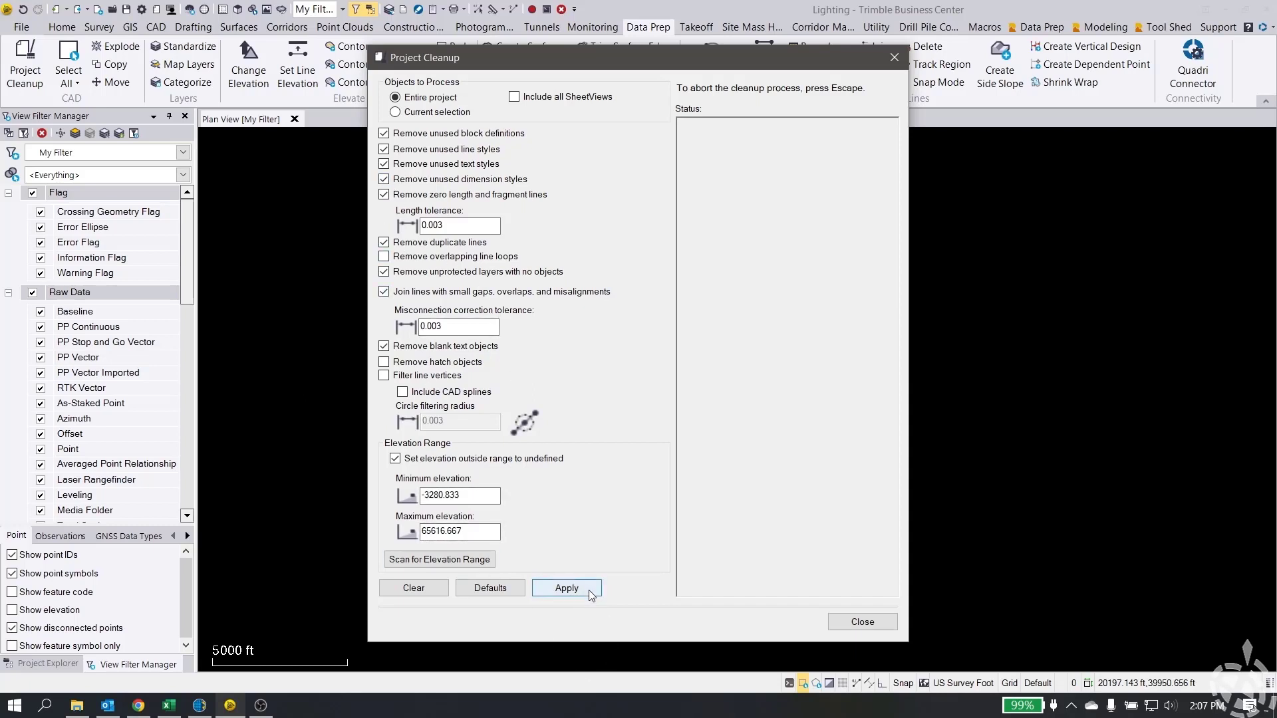
click(566, 588)
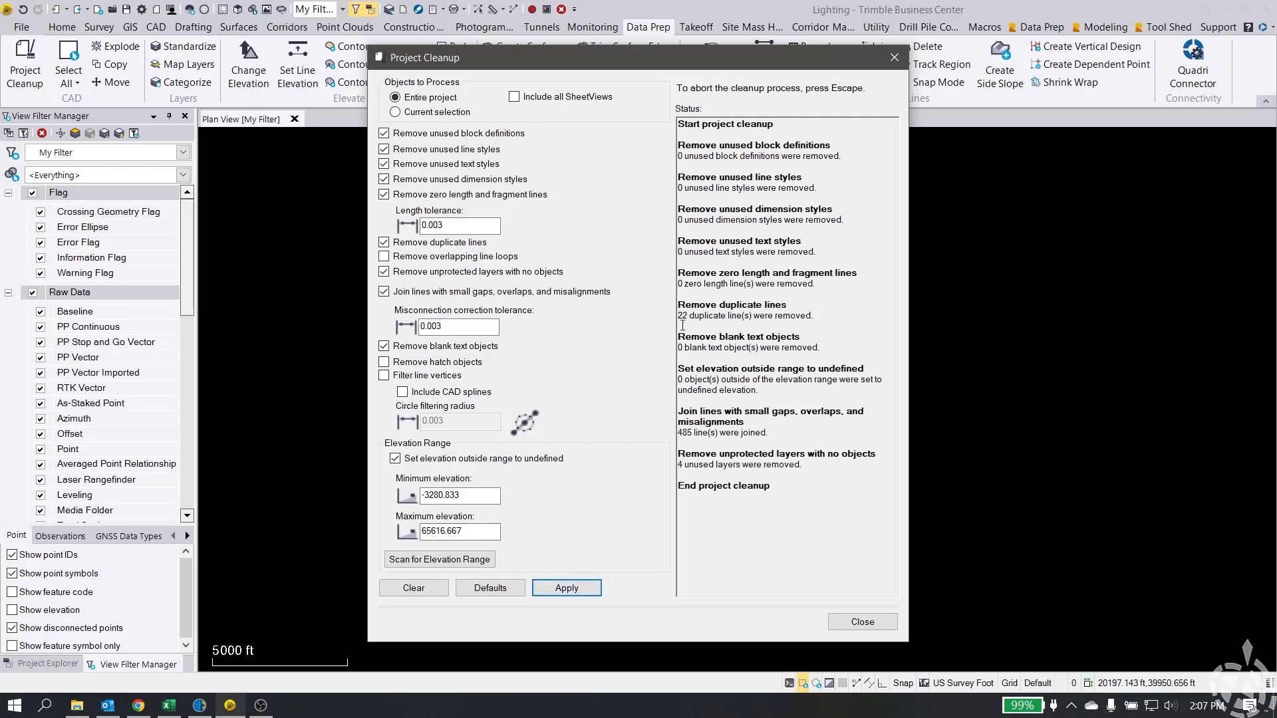
mouse_move(806, 417)
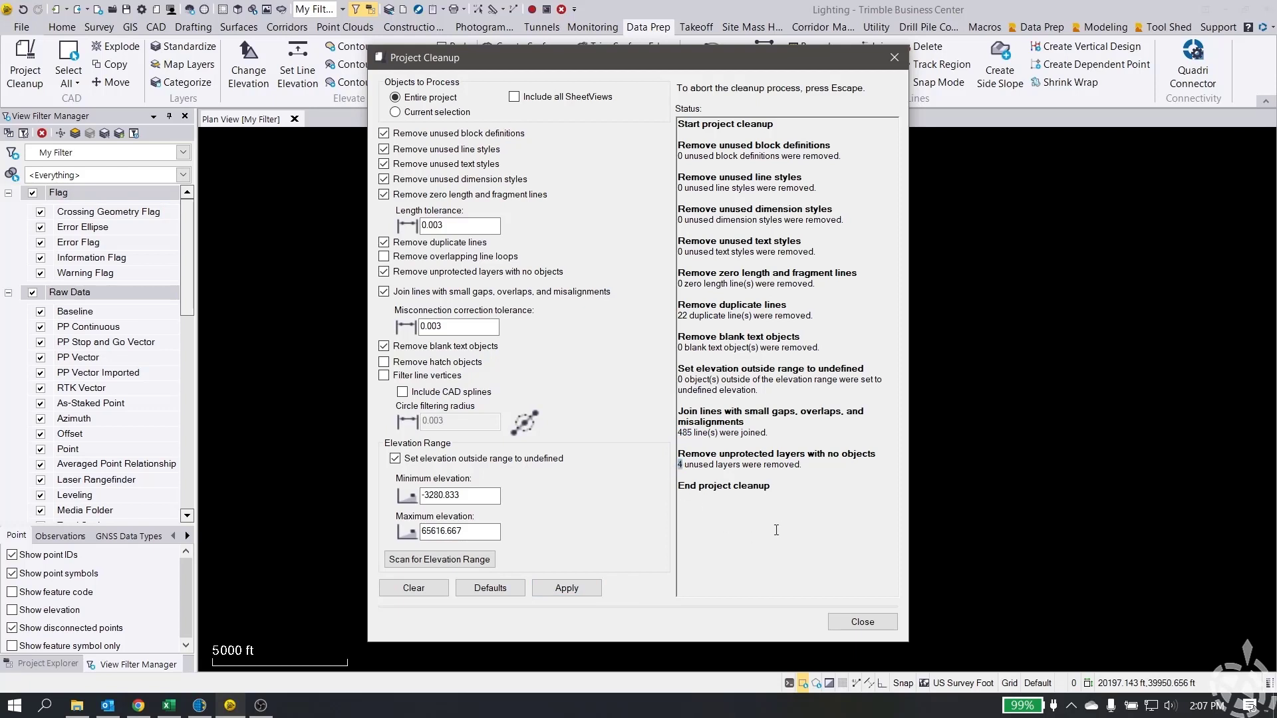
mouse_move(786, 532)
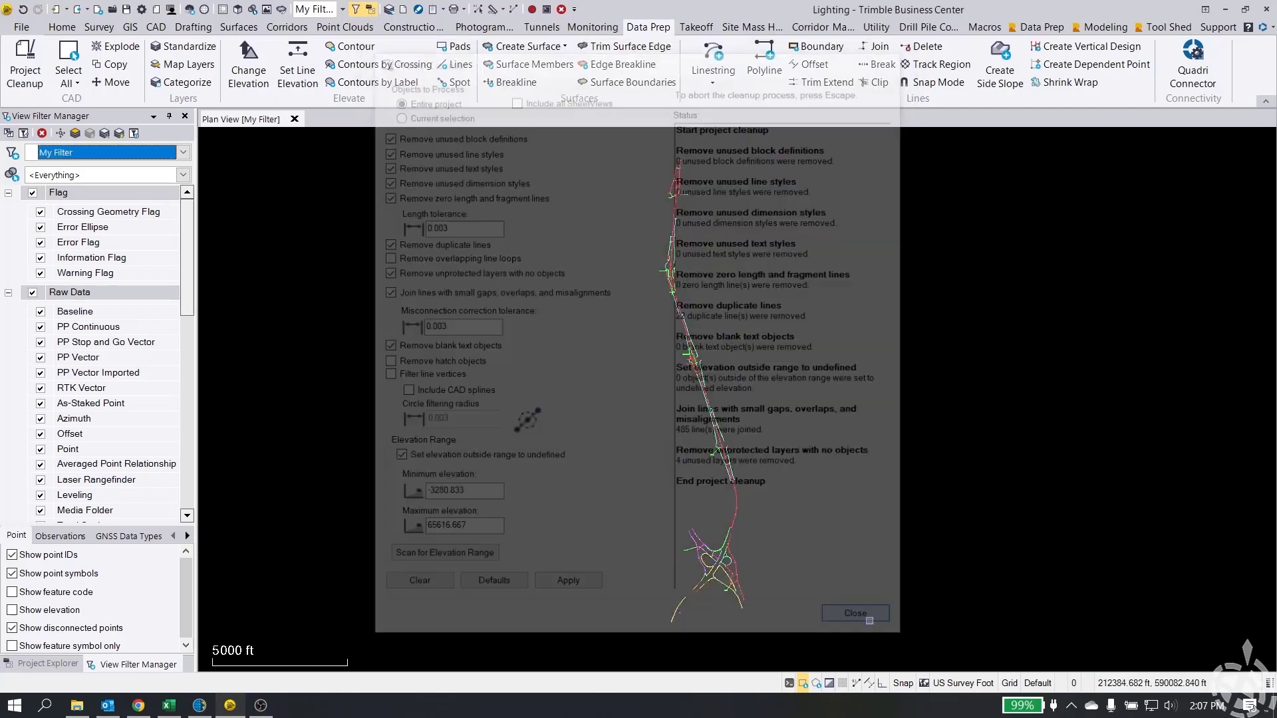
- Close the cleanup results and start a new DXF export, browsing for the save location
click(854, 613)
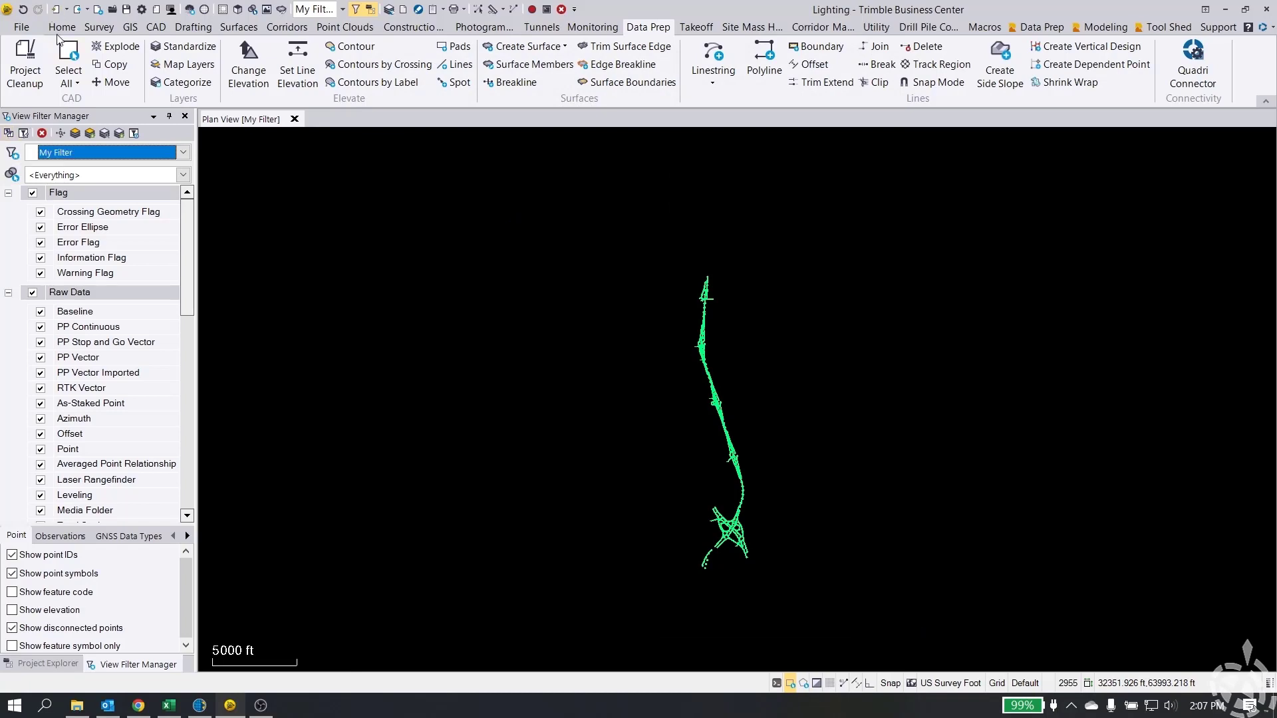
click(63, 27)
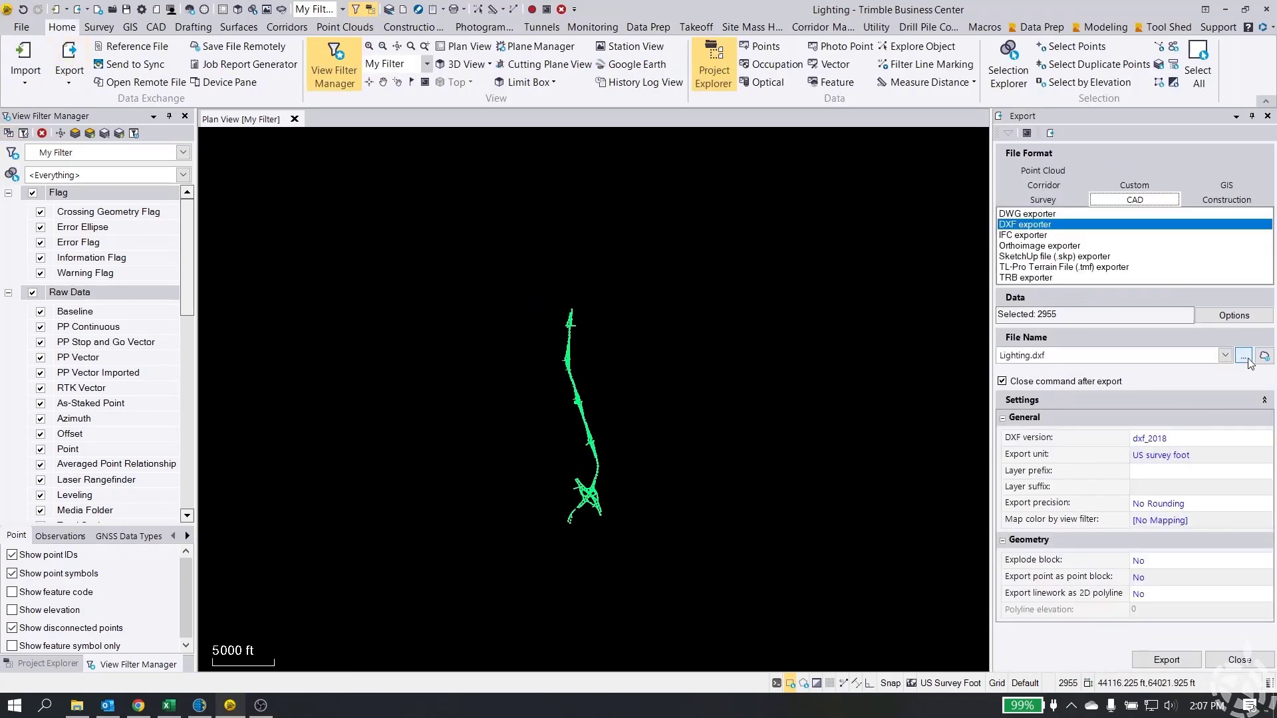
click(1243, 356)
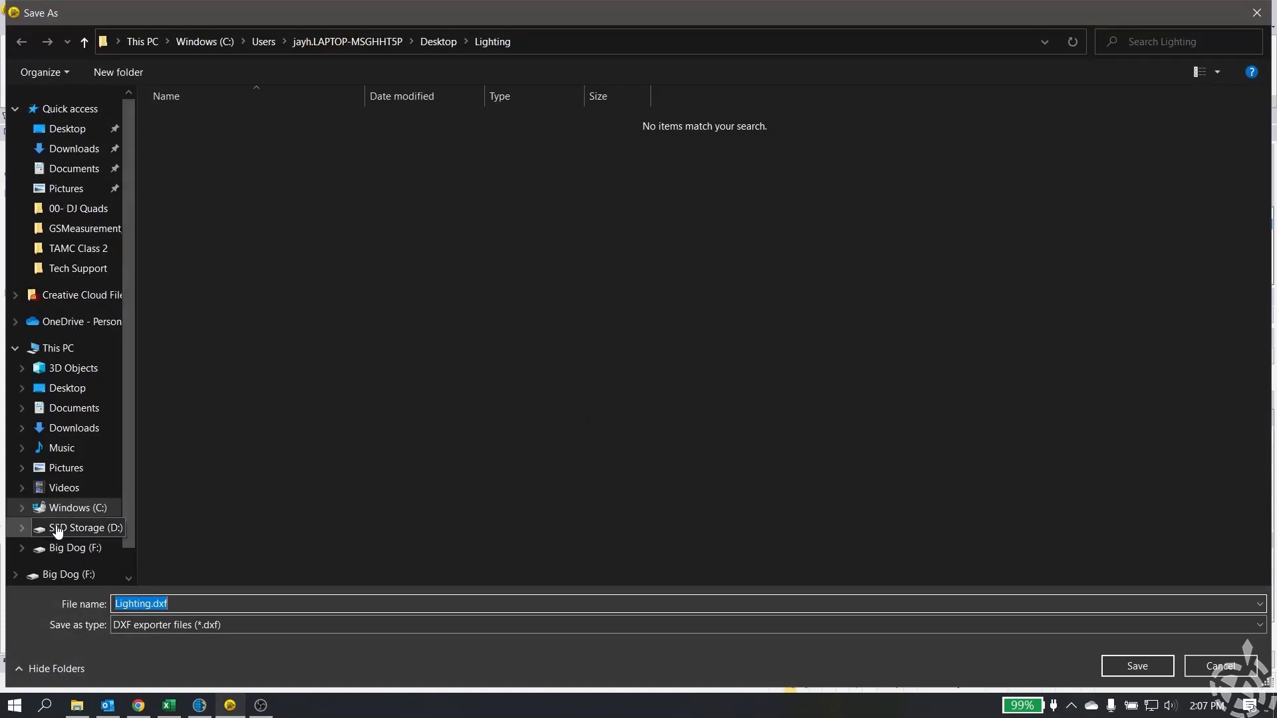
- Save the export as Lighting_Macro.dxf in the Trimble Access Emulator 2022.00 Tech Support folder
click(79, 506)
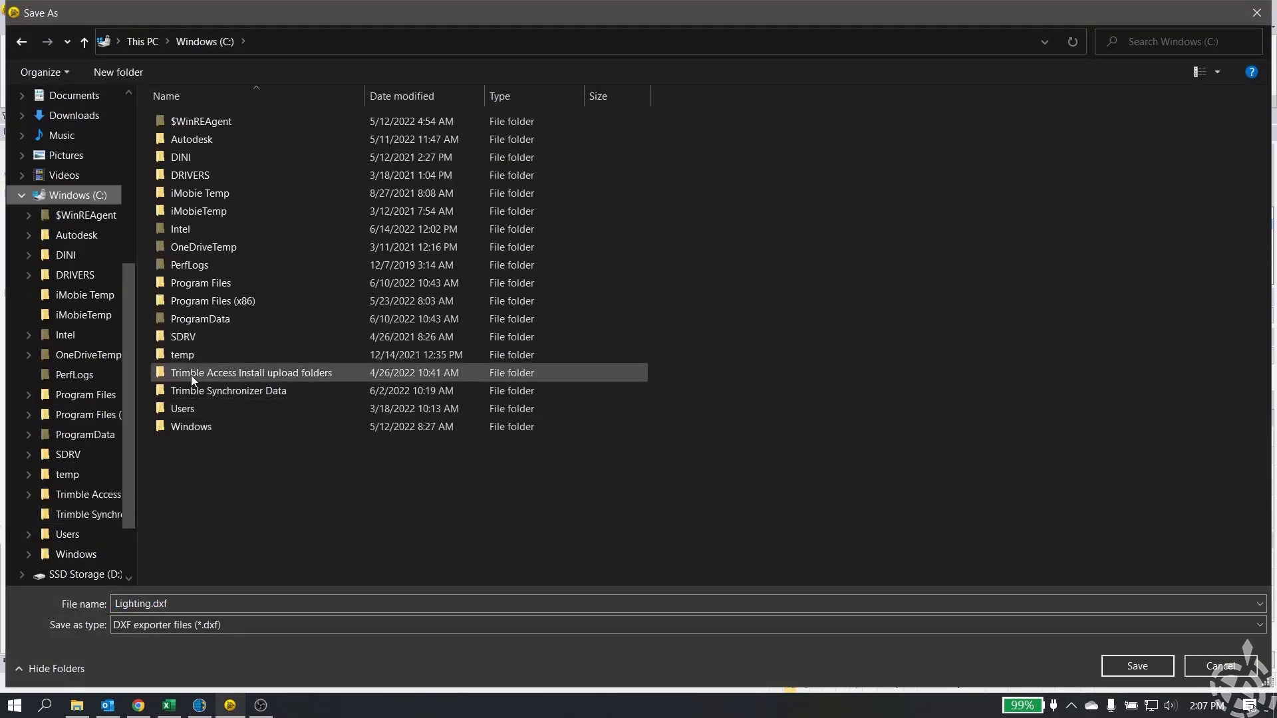
double_click(199, 318)
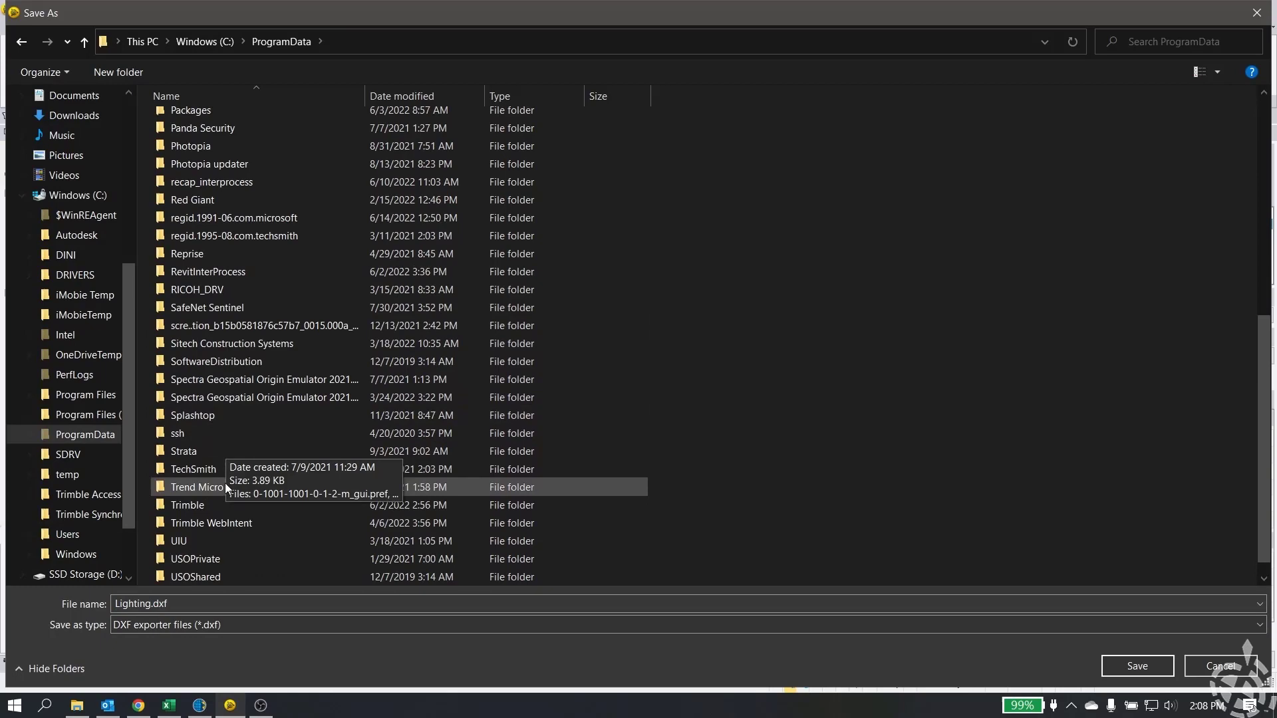
double_click(186, 487)
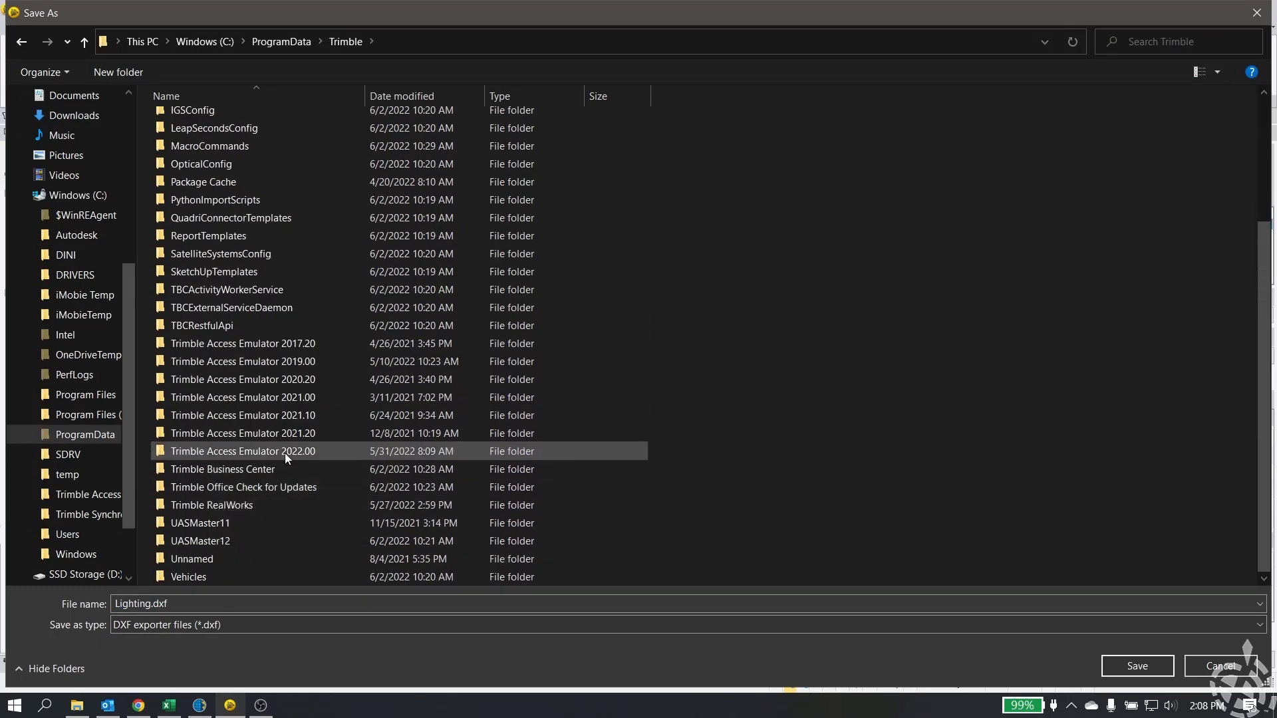
double_click(242, 451)
text(_M)
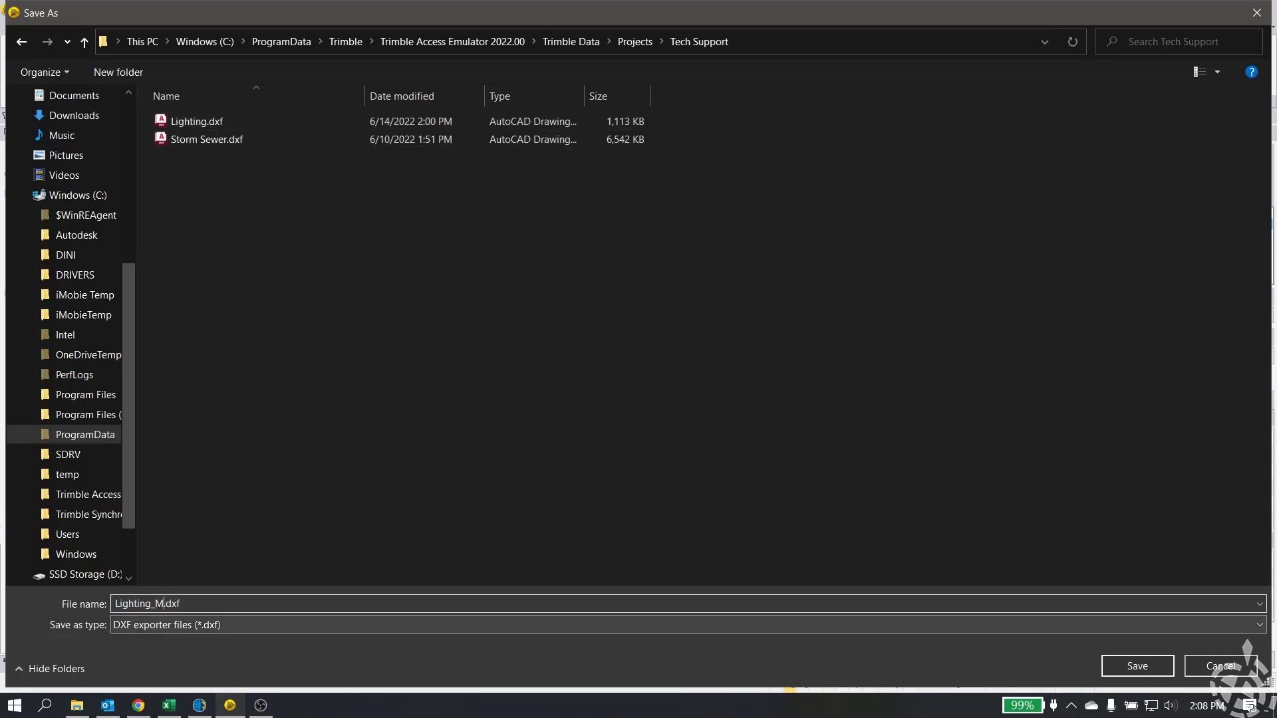
text(acro)
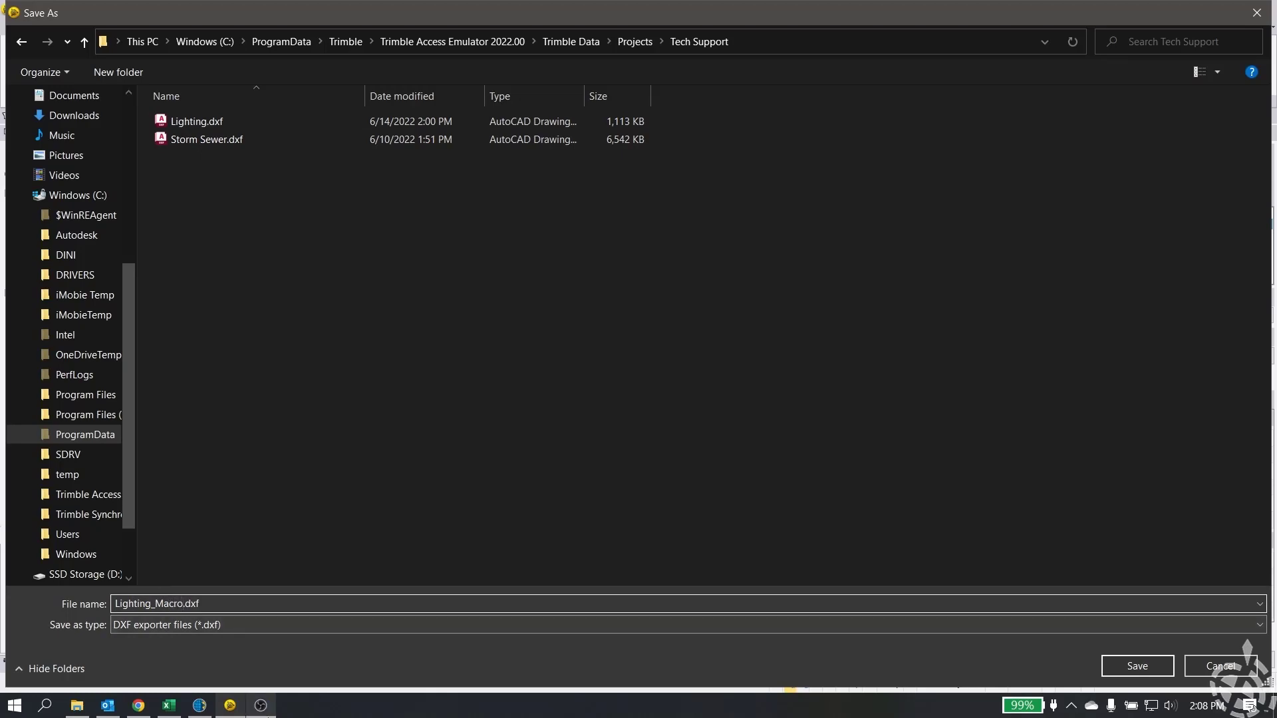
click(1135, 665)
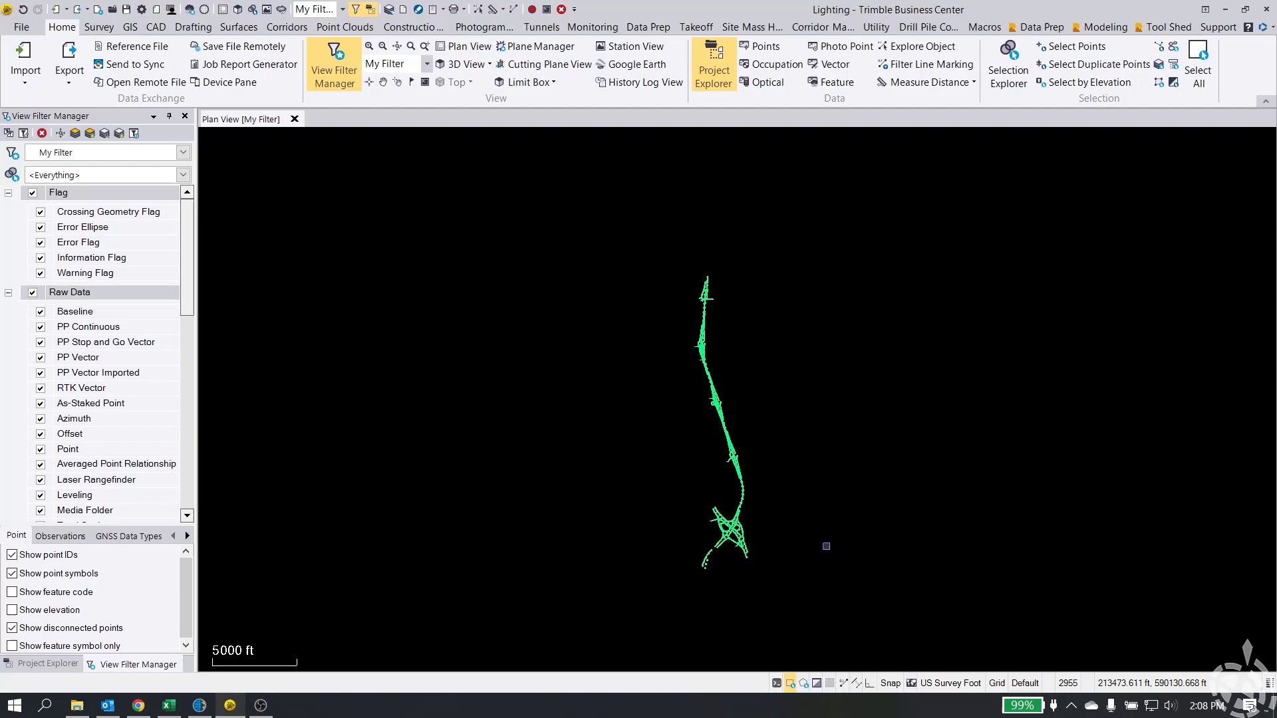
- Turn on the Lighting_Macro DXF map file in Trimble Access and view its linework on the map
click(198, 705)
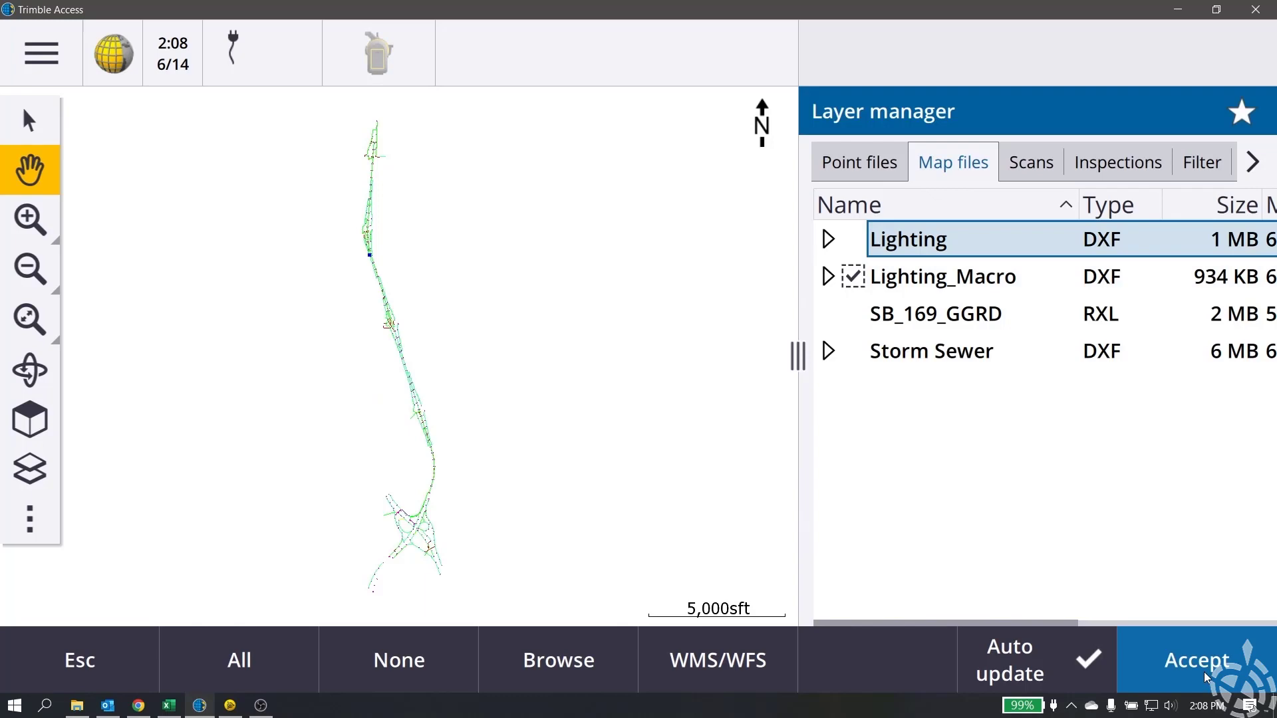
click(1196, 660)
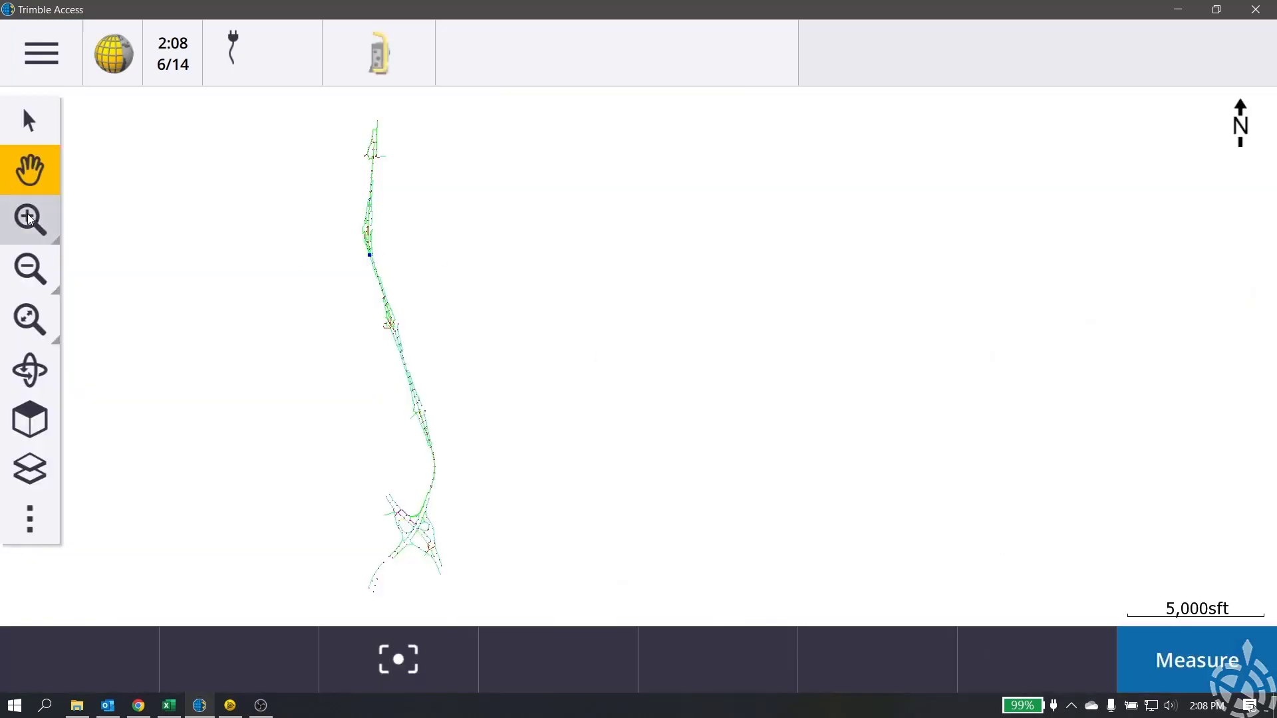
drag(390, 499, 460, 567)
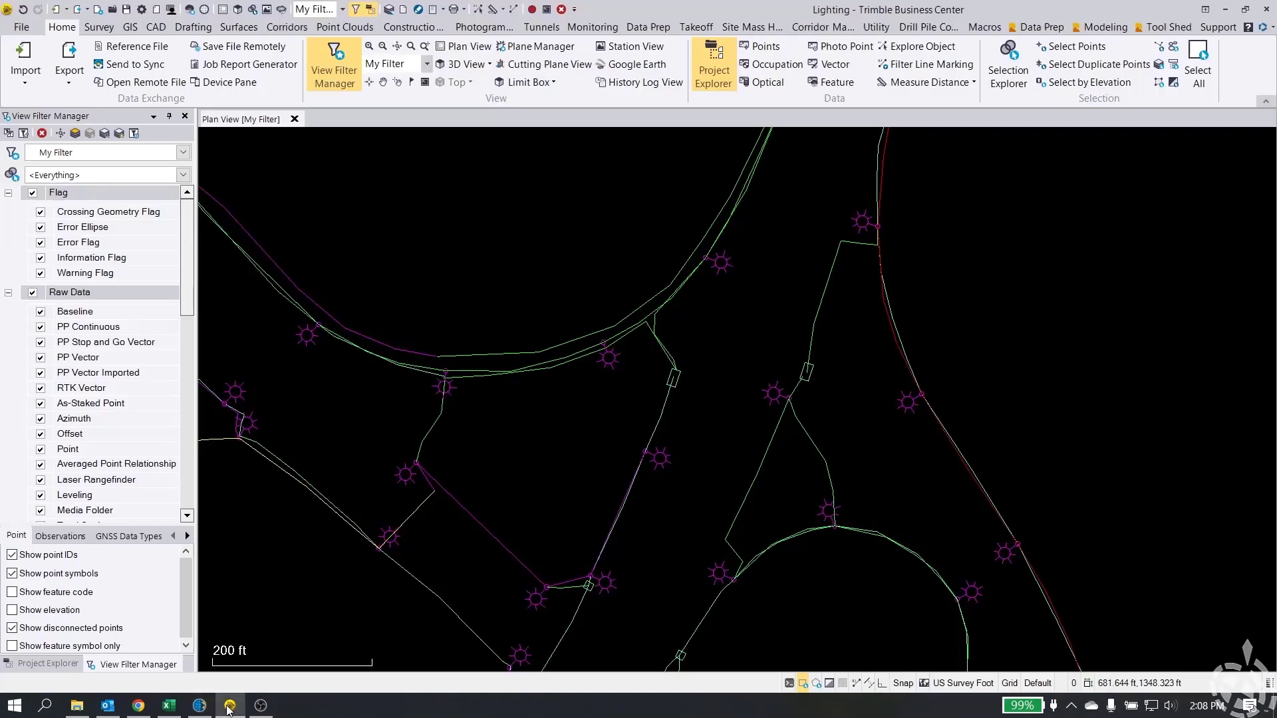
- Zoom and pan around the southern interchange roundabouts in Trimble Access, then return to Business Center to compare
click(228, 705)
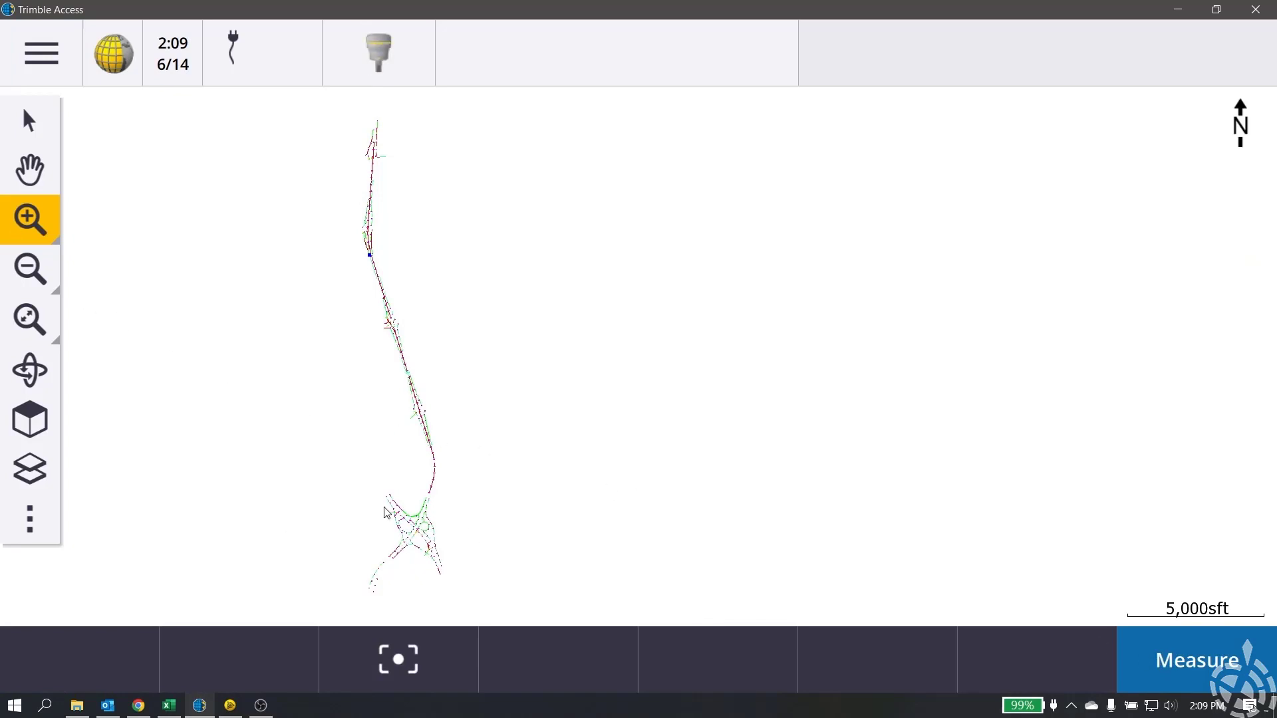
click(31, 220)
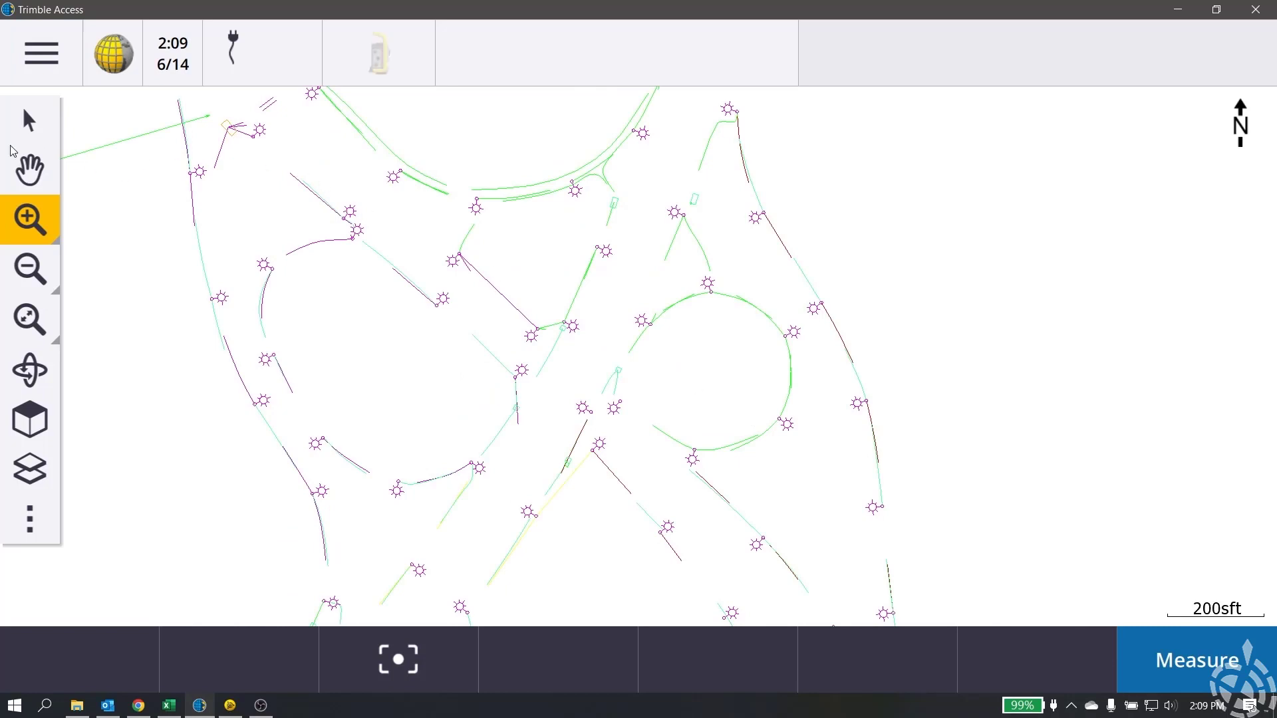
click(29, 169)
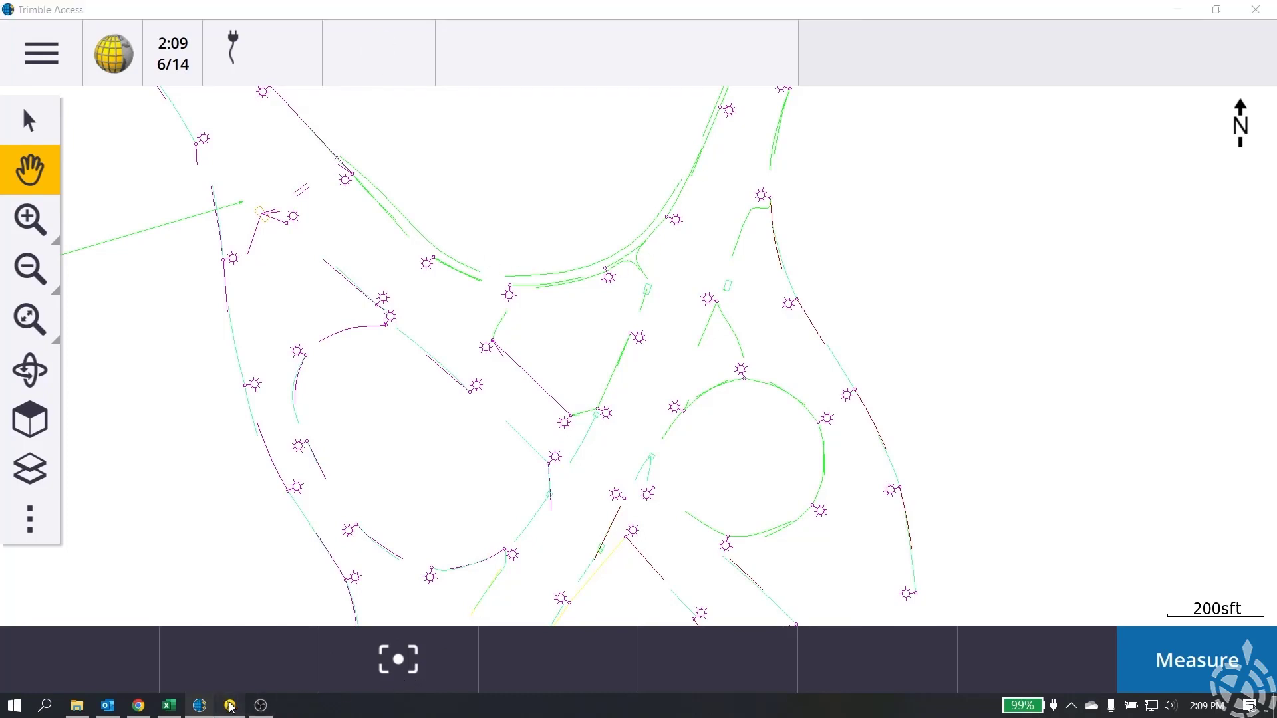
click(198, 705)
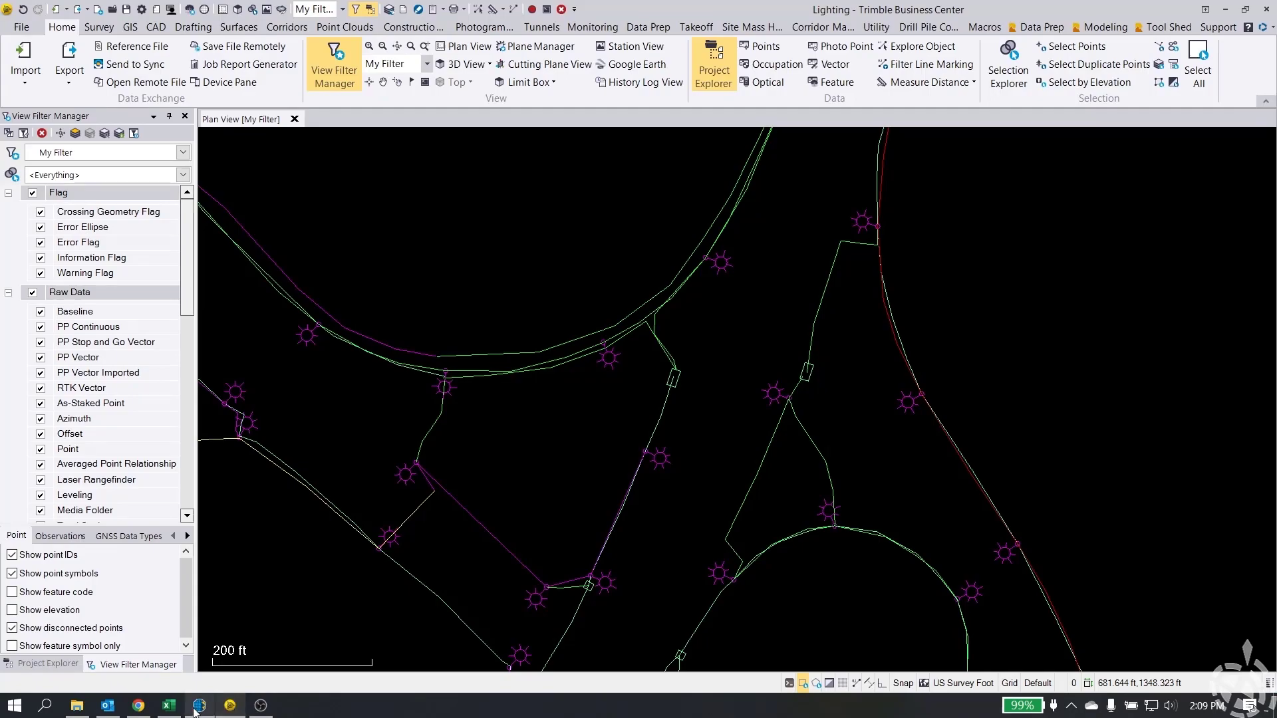
- Start Convert To Linestring from the Data Prep macros, with delete originals and remove UCS set
click(198, 705)
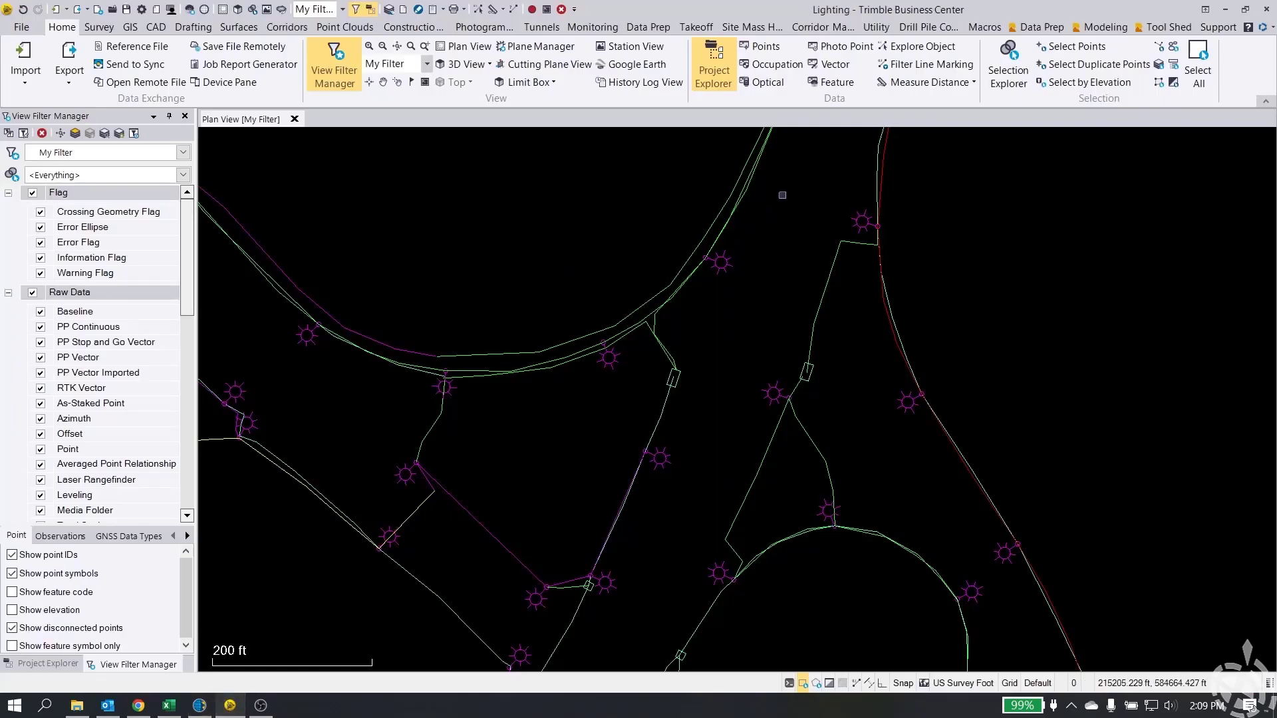
mouse_move(1008, 64)
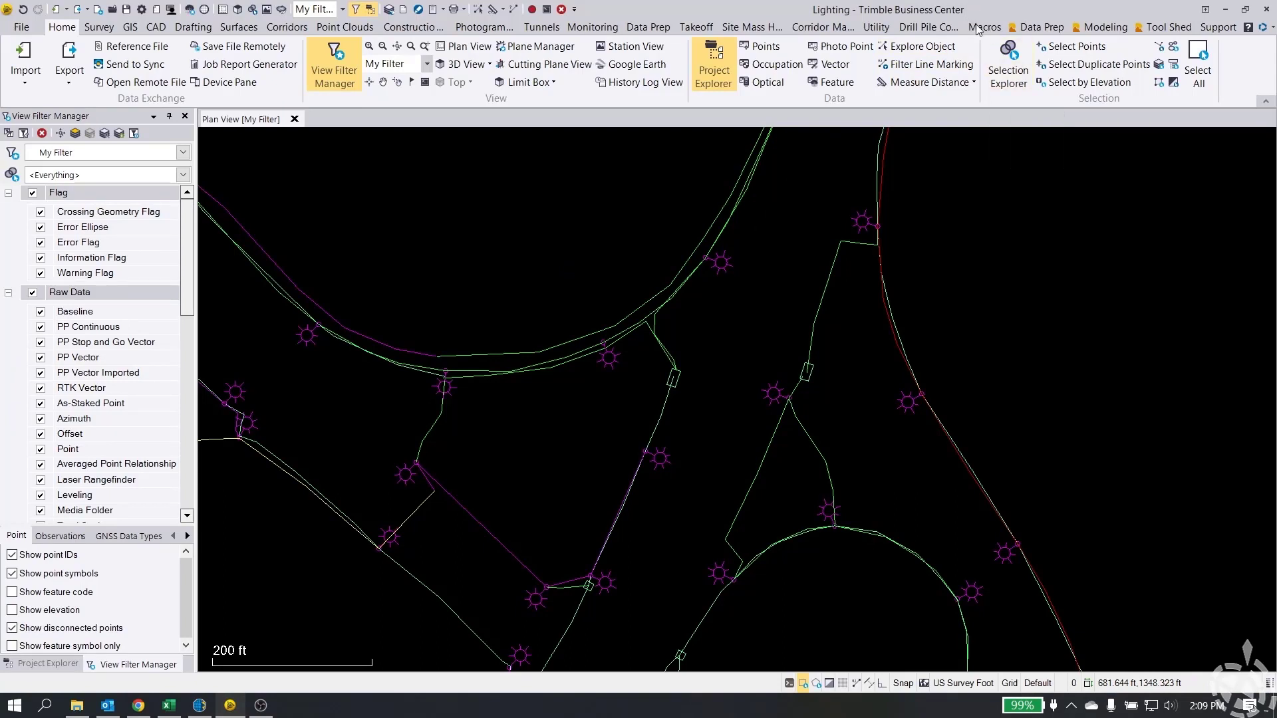
click(1040, 26)
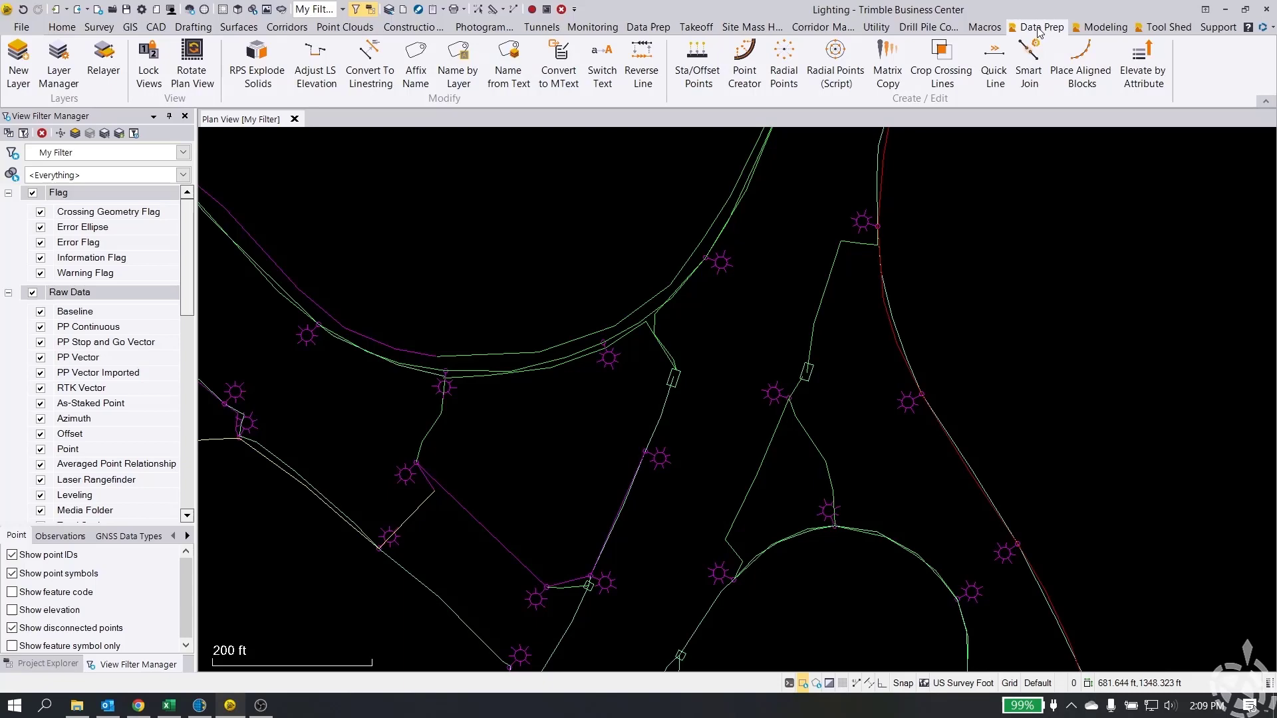
click(370, 64)
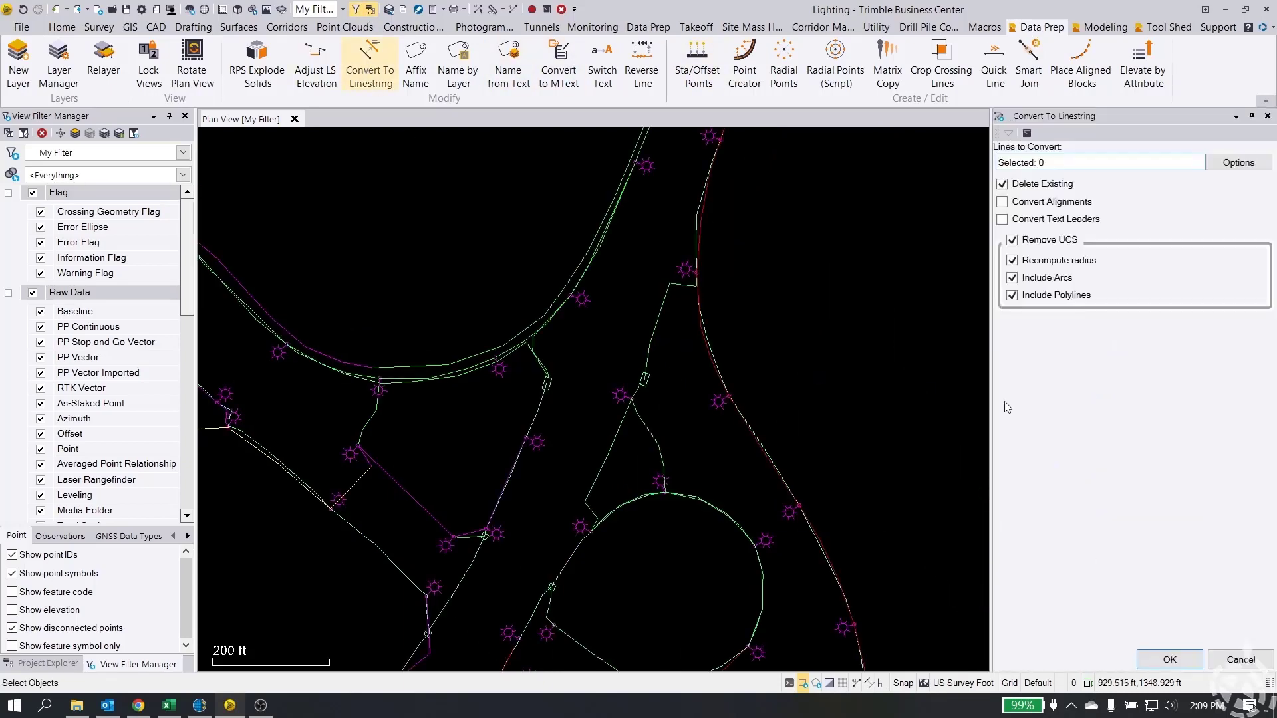
mouse_move(1018, 242)
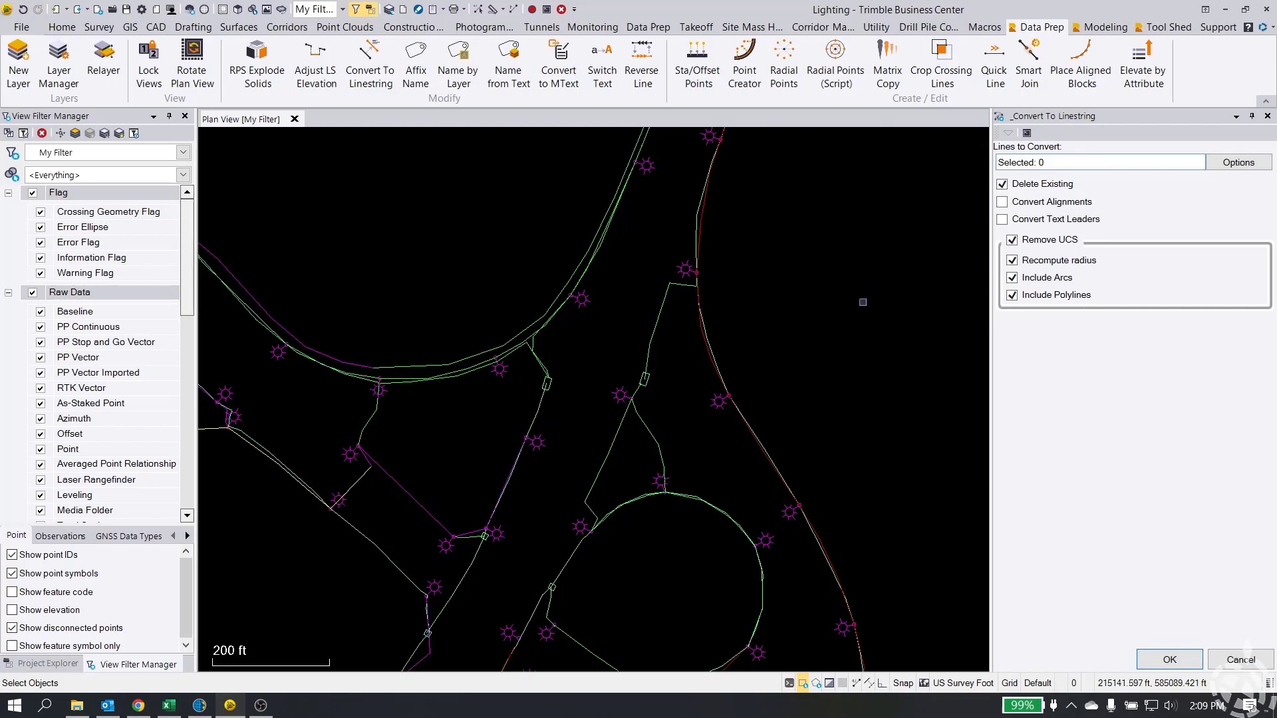
mouse_move(837, 371)
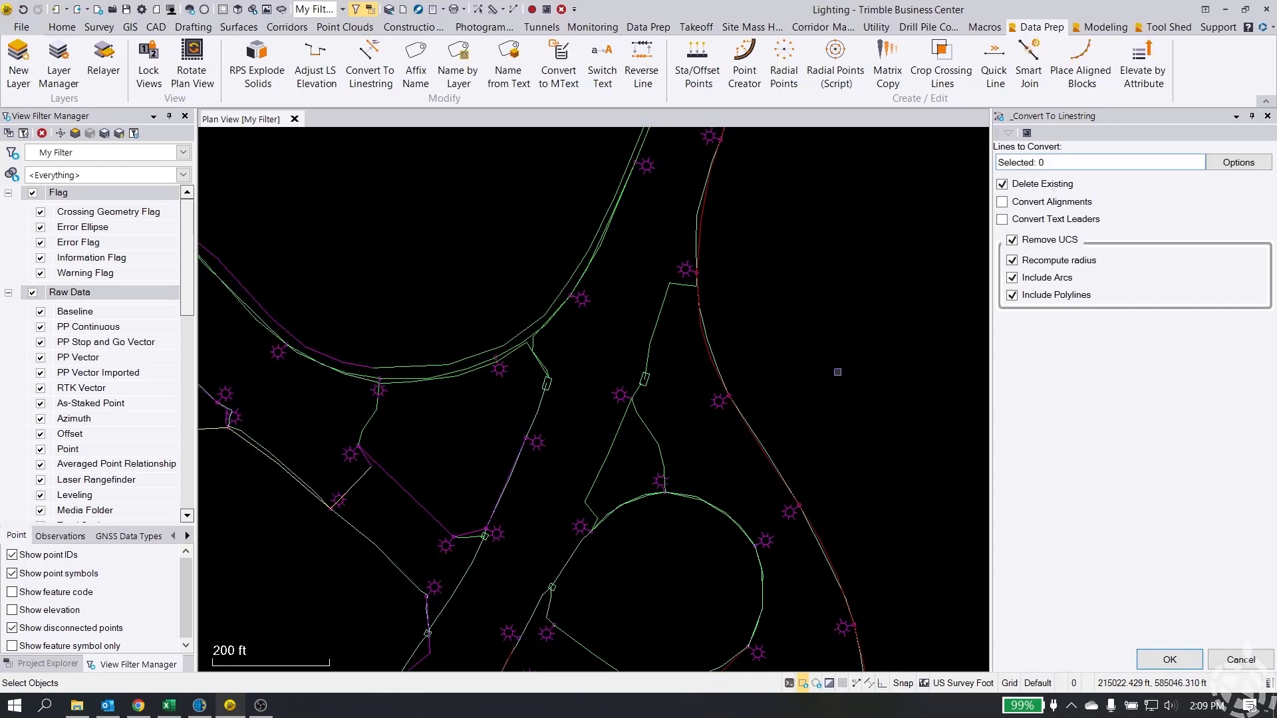